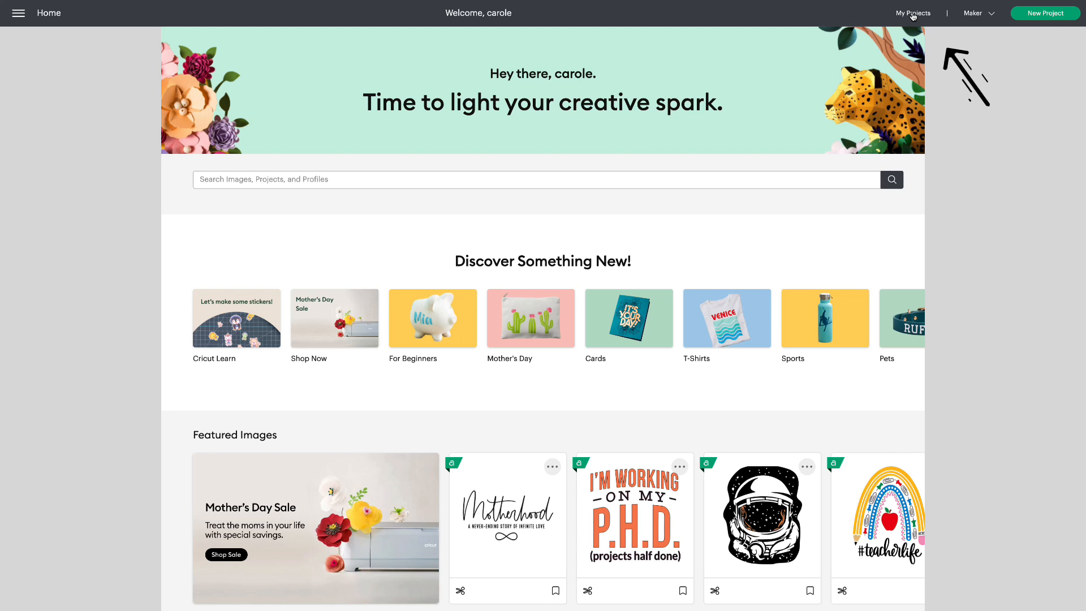
Filter My Projects to the Cutaway Cards category to list its fourteen card designs.
click(913, 13)
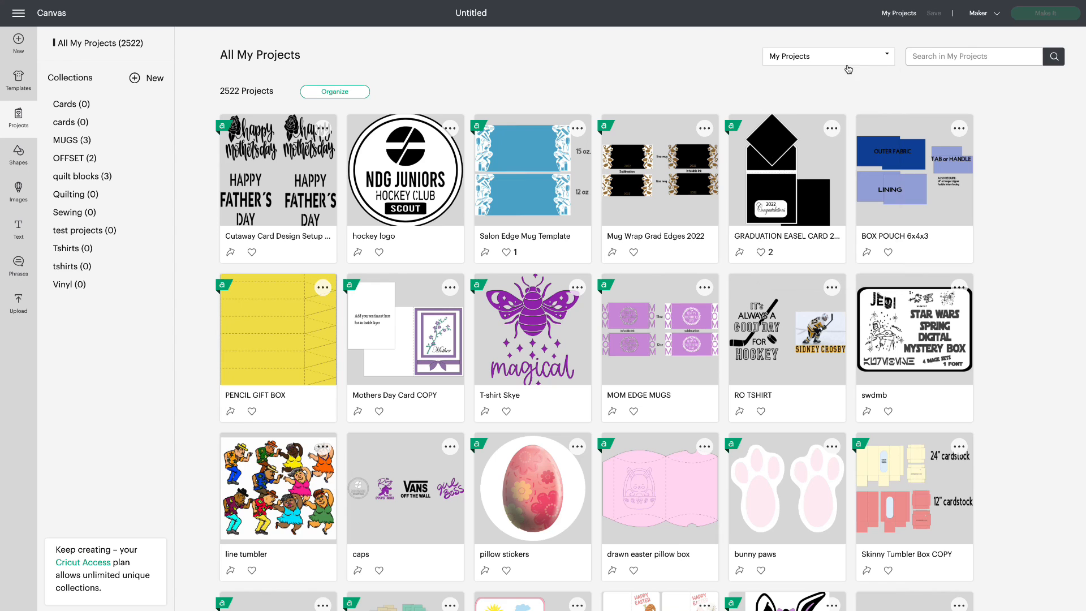
click(829, 56)
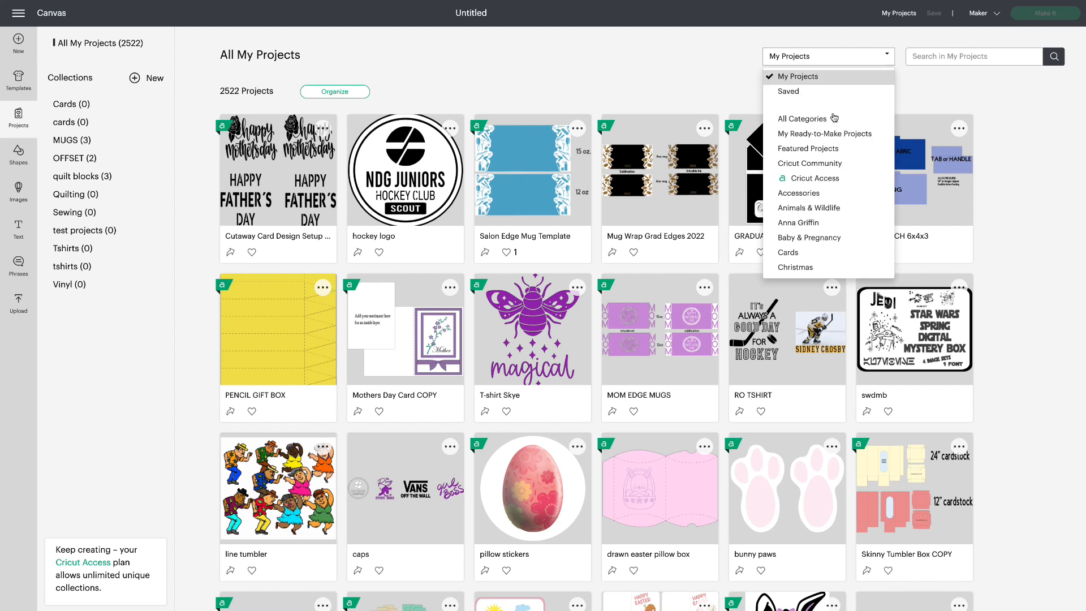
scroll(down, 3)
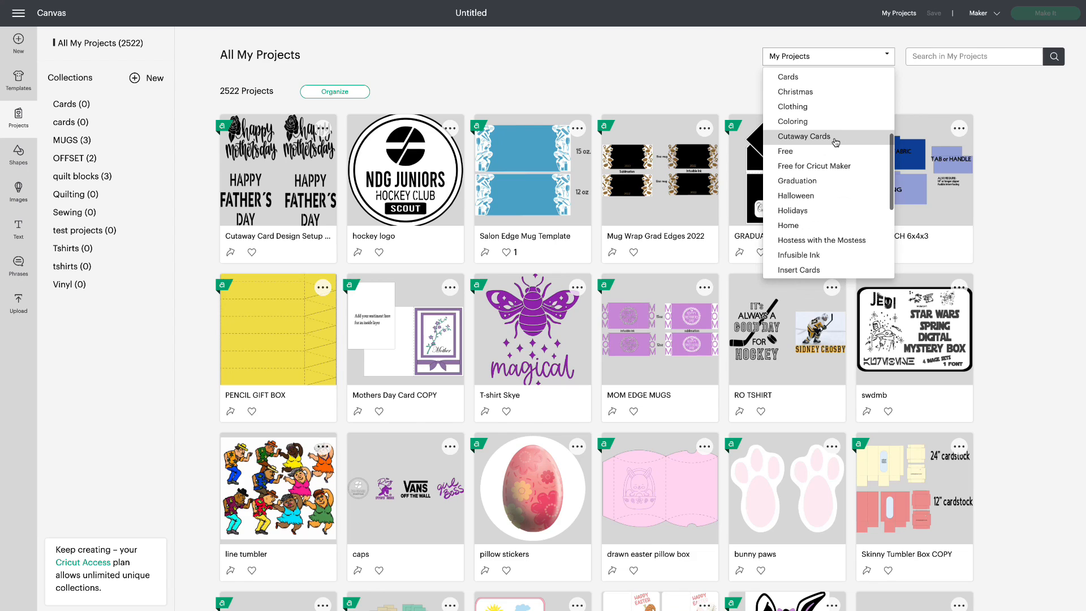
click(804, 137)
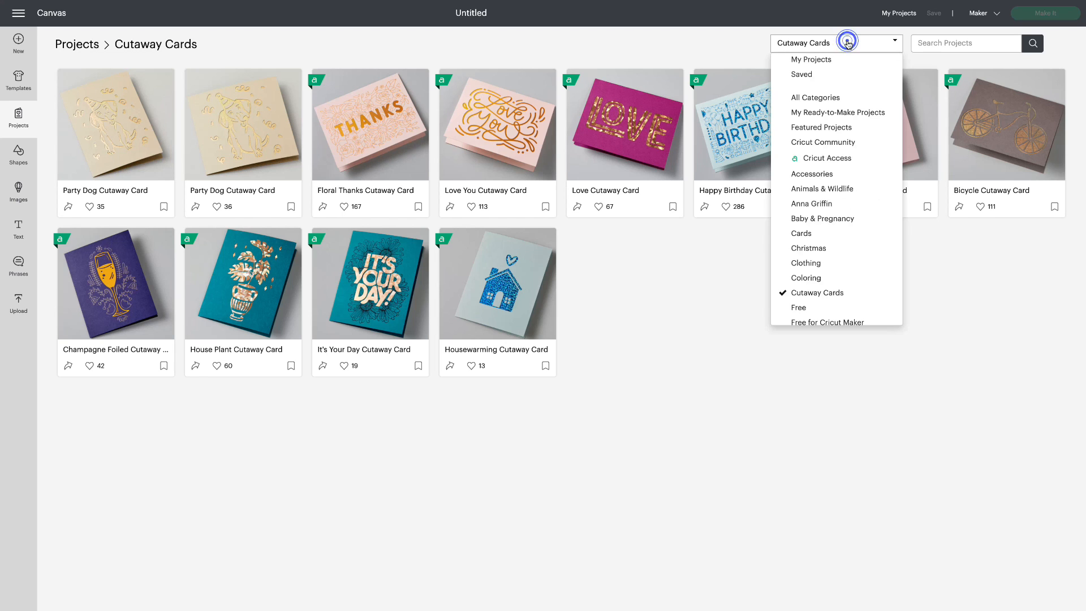
Open the Dress Card insert-card project and send it to mat preparation with Make It.
scroll(down, 3)
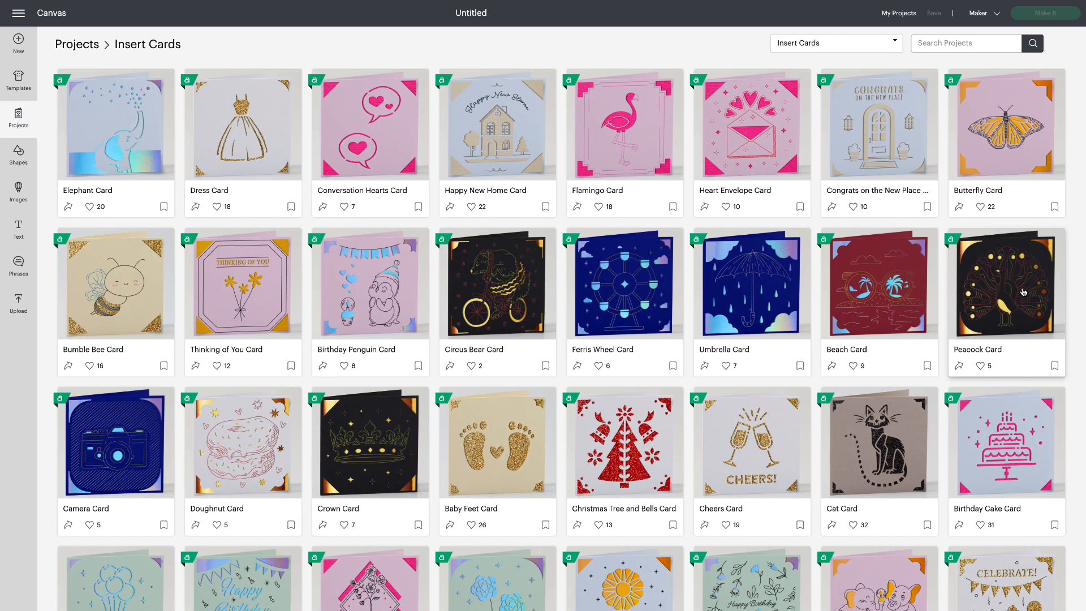
mouse_move(182, 84)
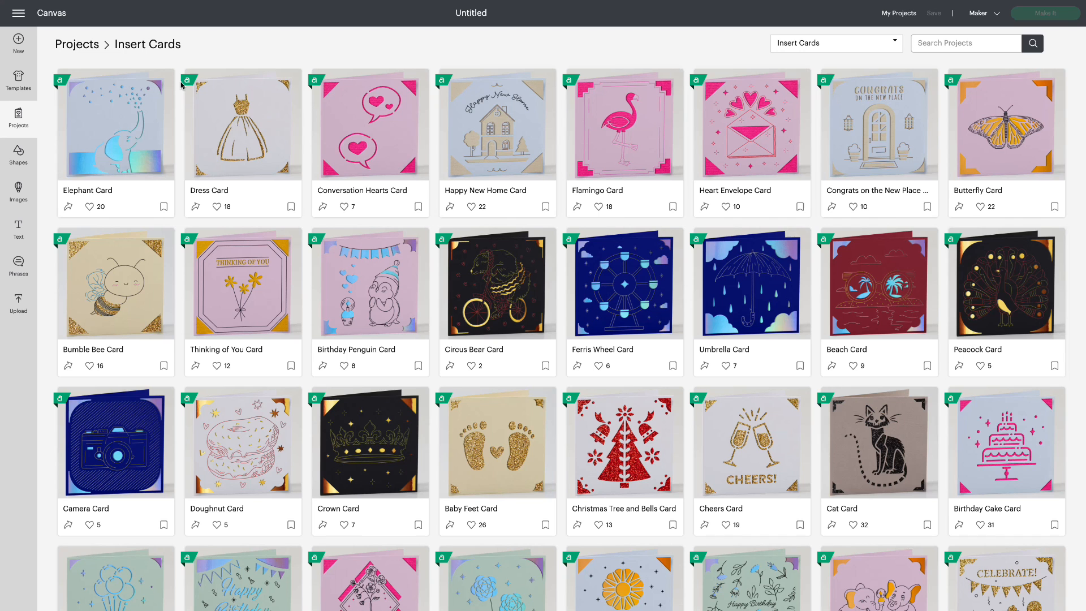
click(242, 124)
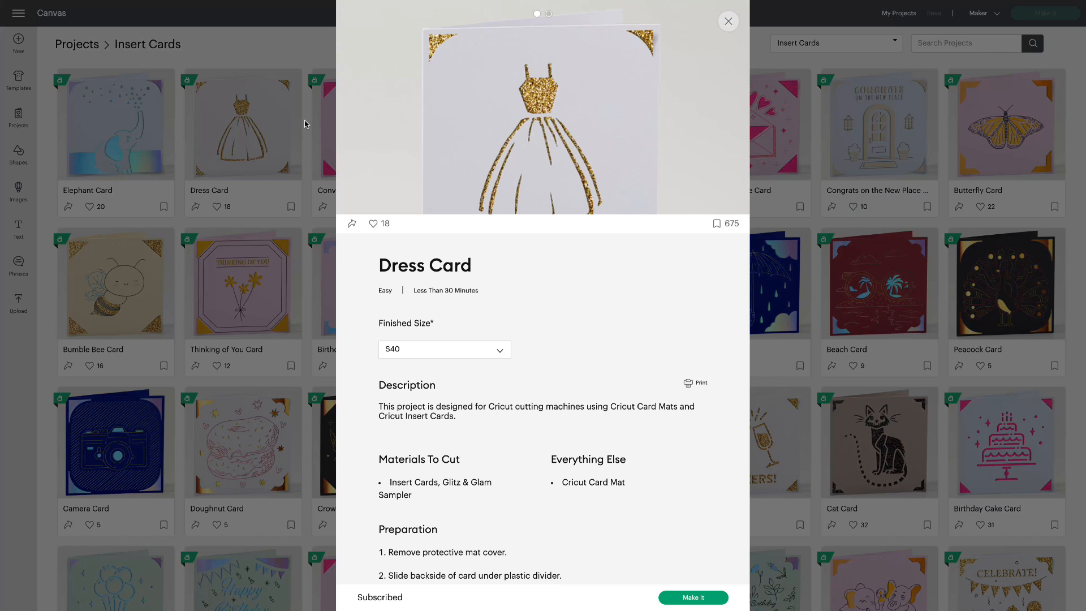
mouse_move(694, 598)
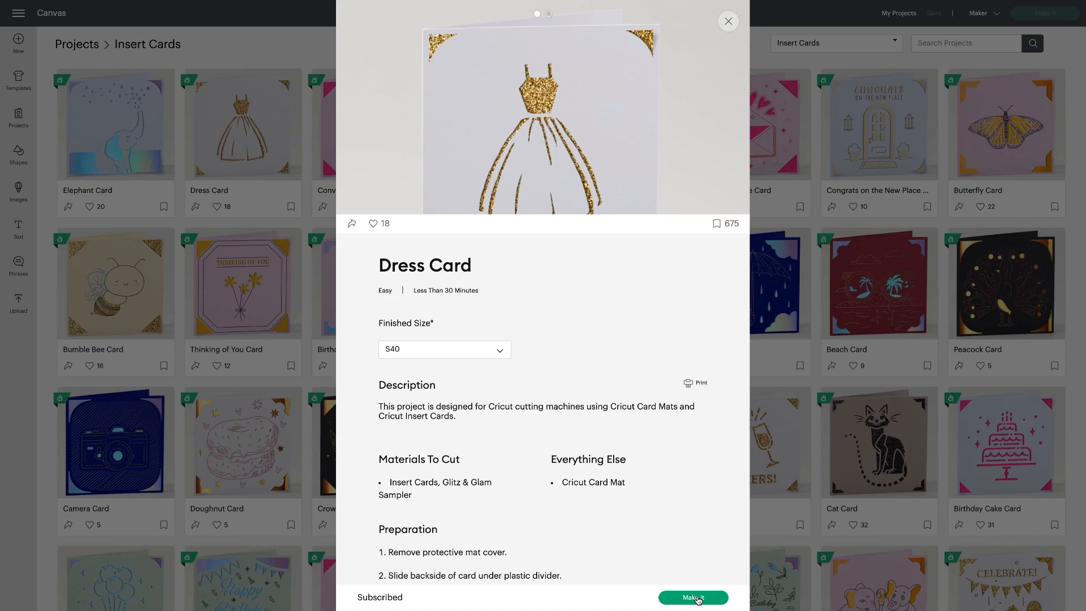
click(694, 597)
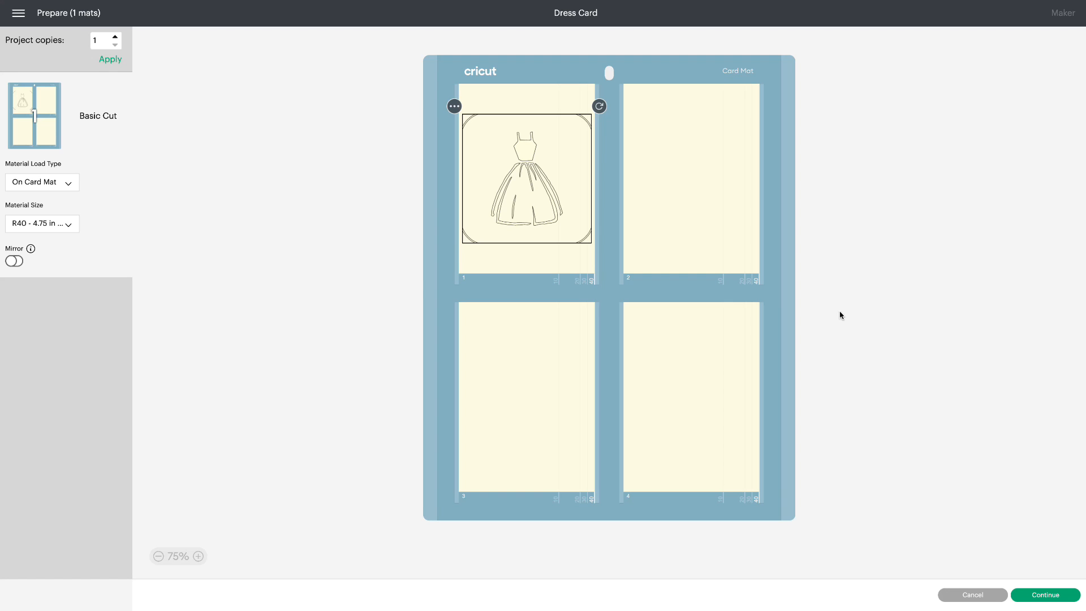
Set the Dress Card material size to S40 (4.75 × 4.75 in).
click(42, 223)
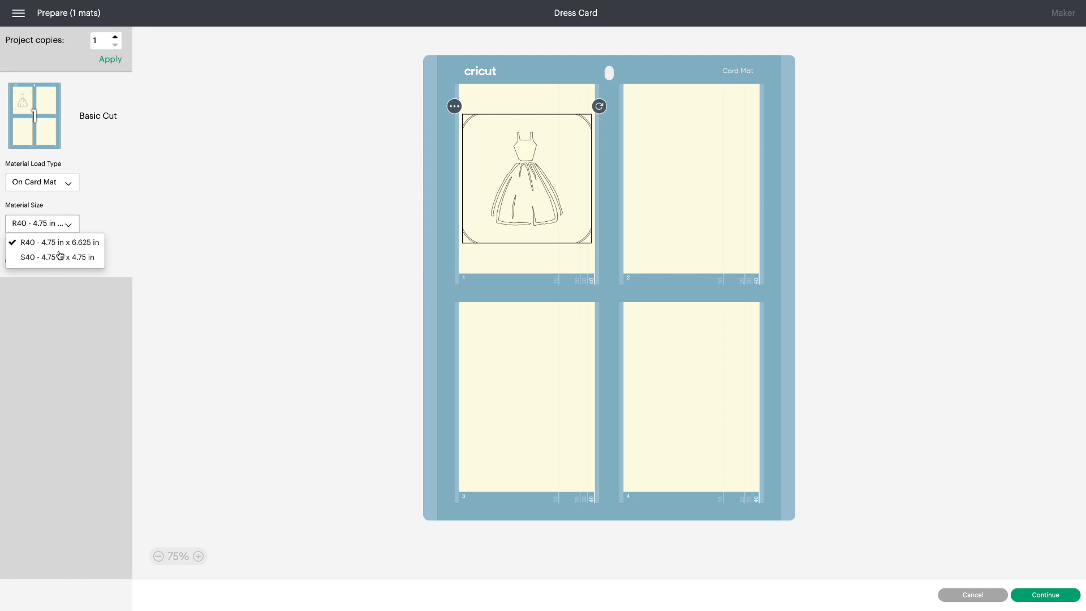
click(55, 257)
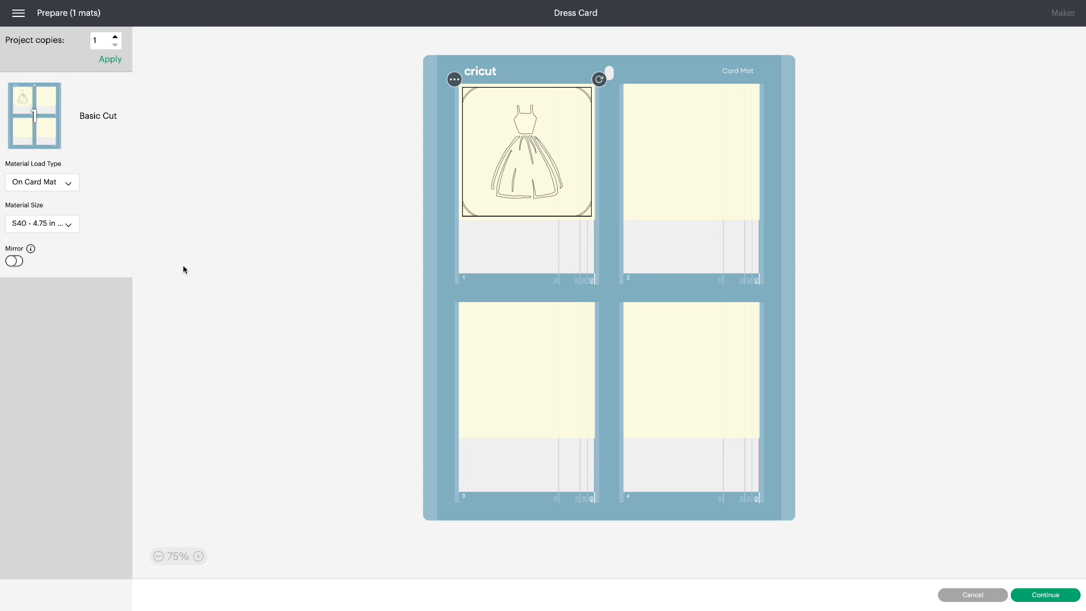
mouse_move(26, 35)
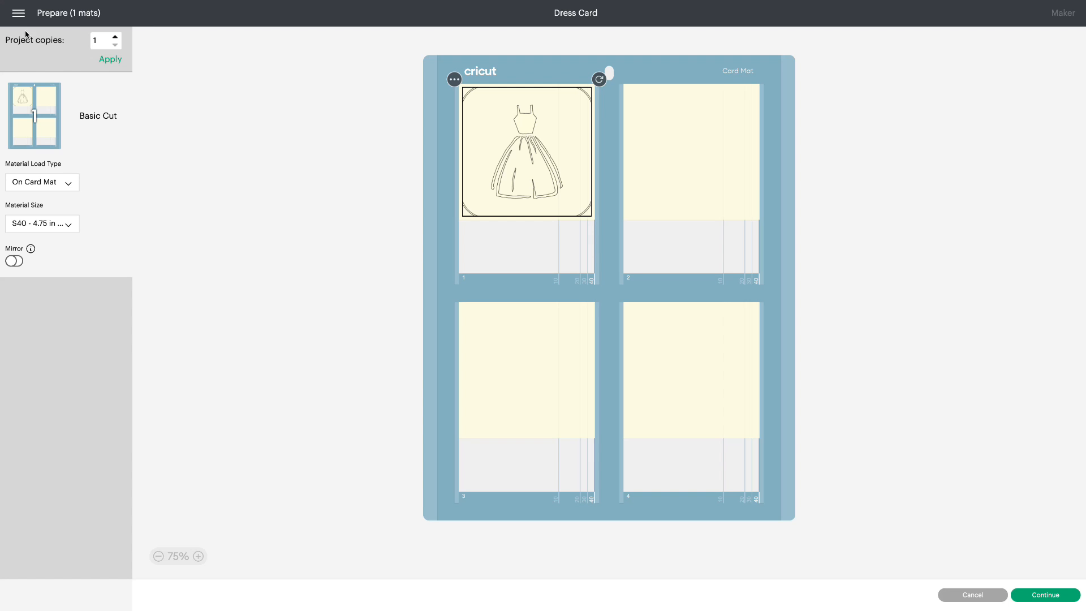
click(18, 13)
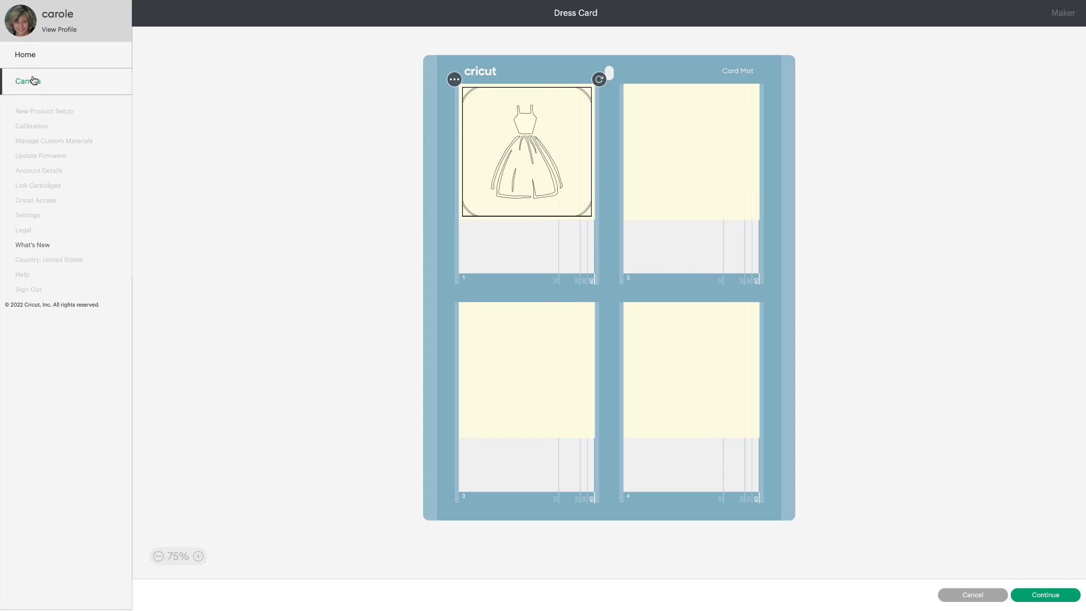
Bring the Dress Card design to the canvas and hide its corner-arc cuts with Contour.
click(973, 595)
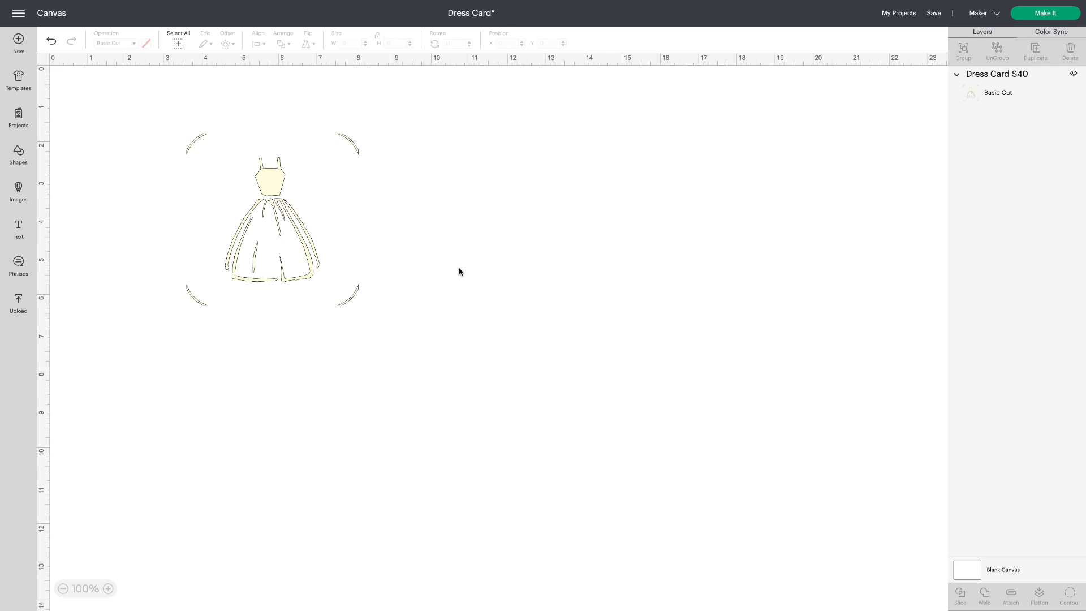
click(269, 237)
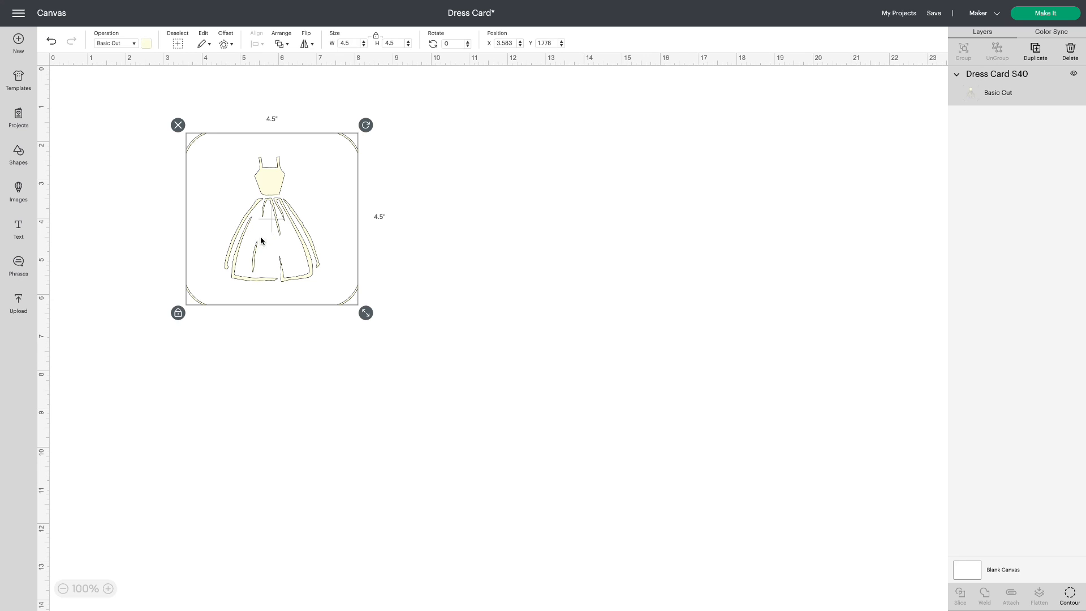
mouse_move(965, 356)
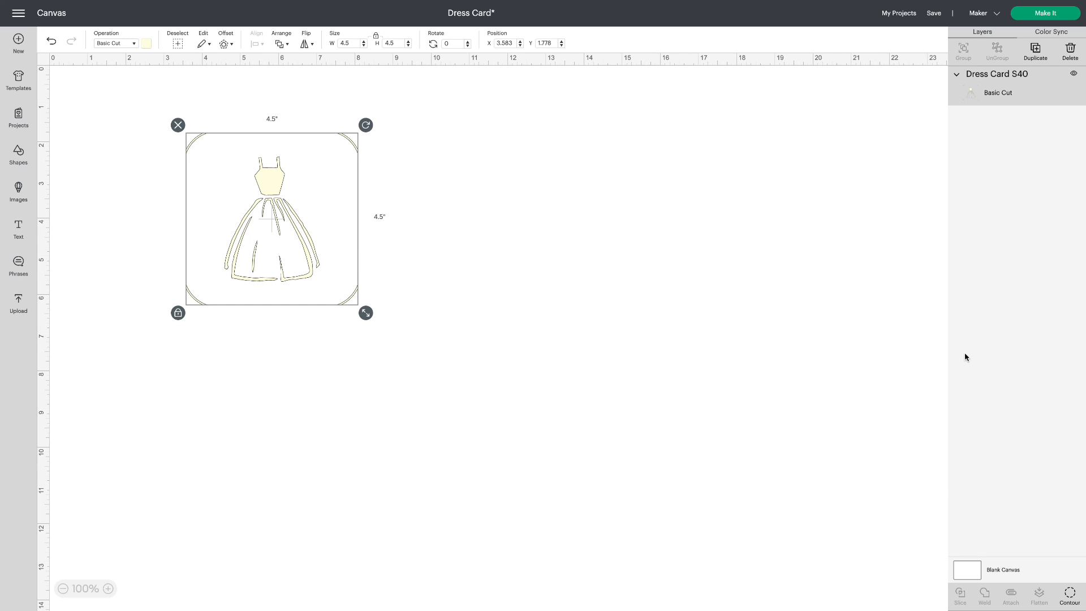
click(1069, 593)
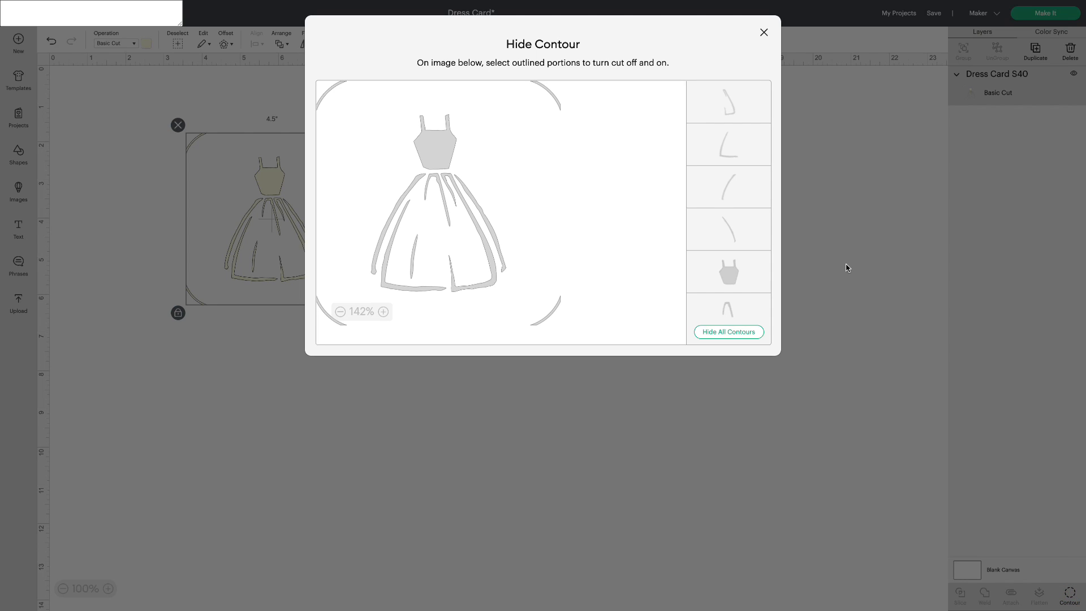
mouse_move(354, 100)
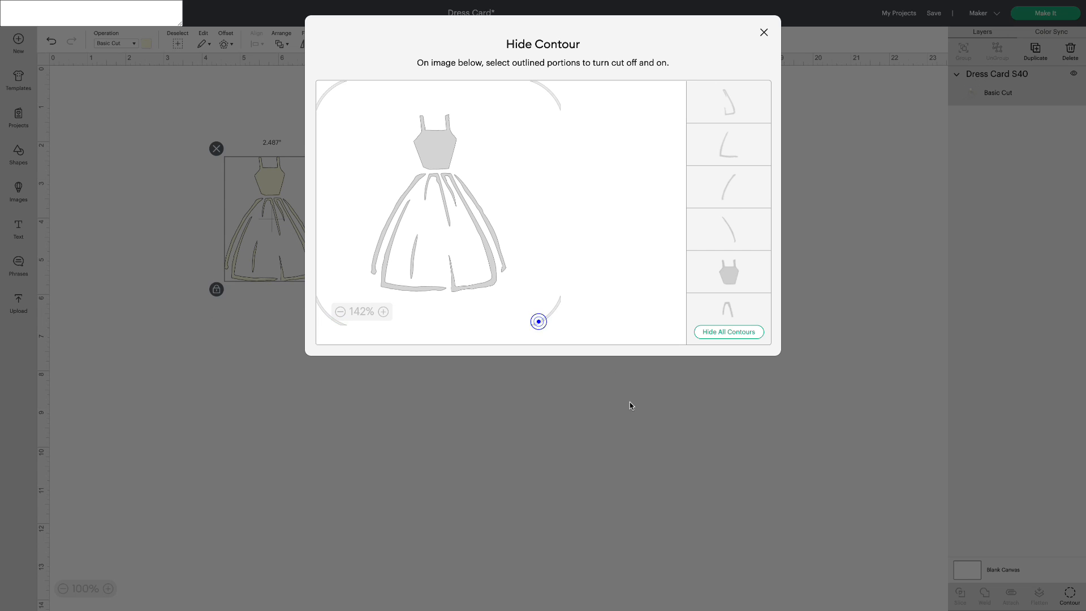
click(764, 32)
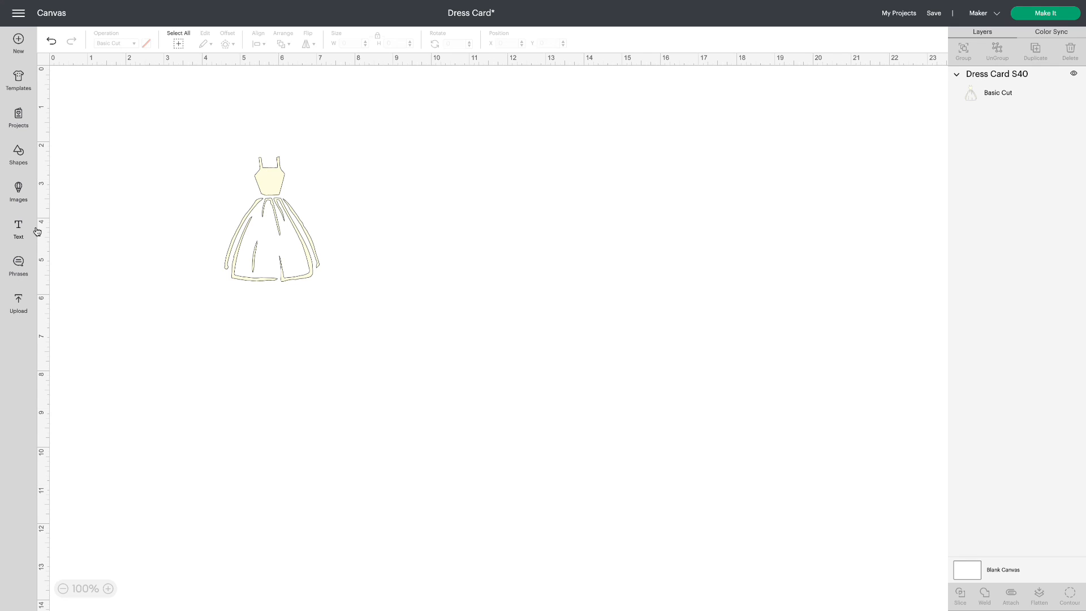
Add a pink 4.75-inch square beside the dress.
click(18, 155)
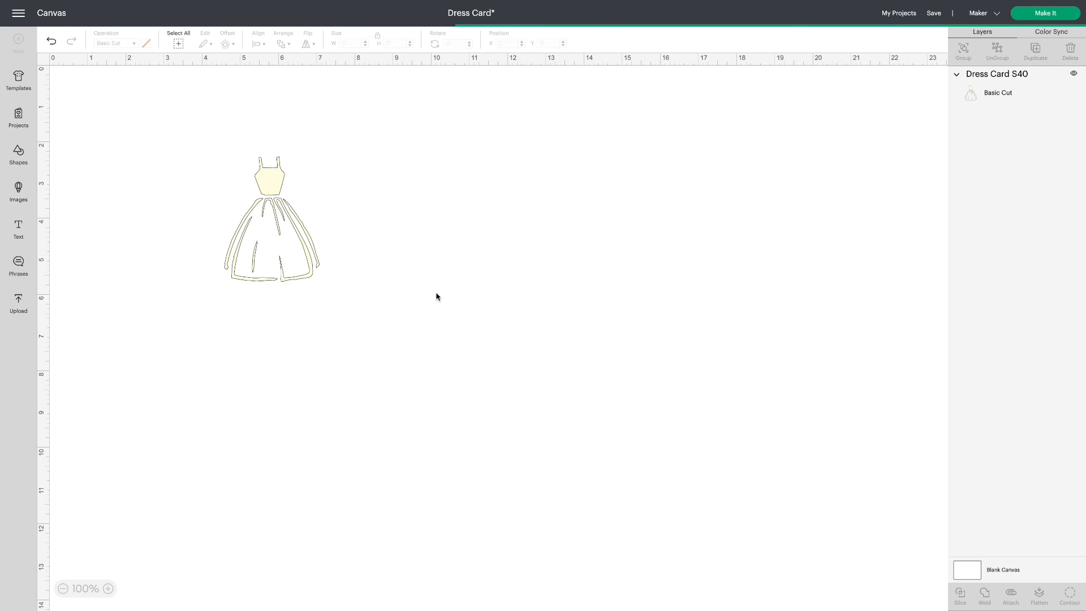
click(18, 156)
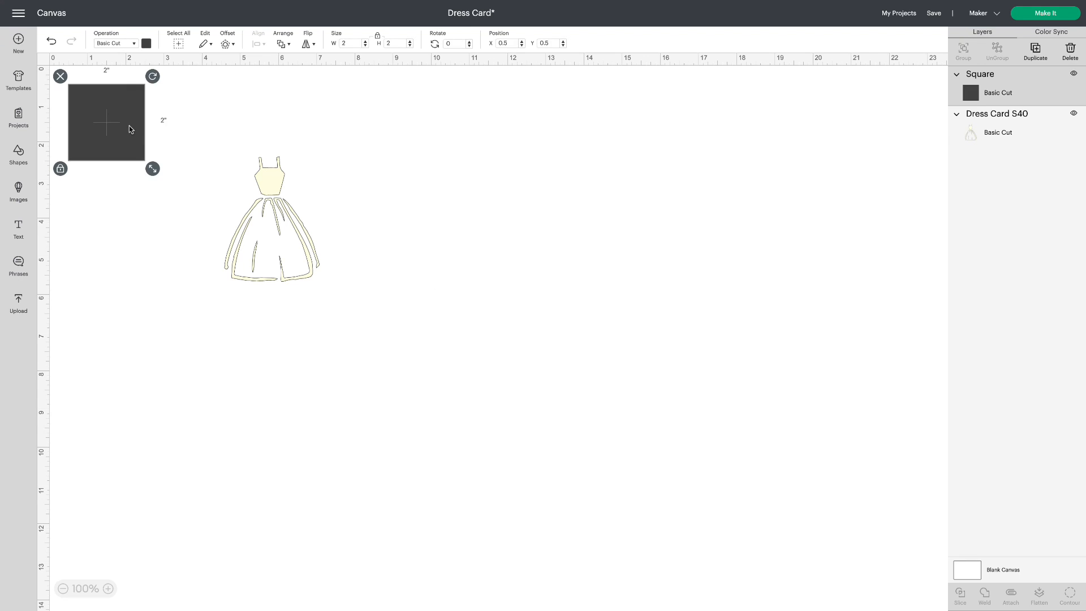
drag(105, 123, 440, 183)
text(4.)
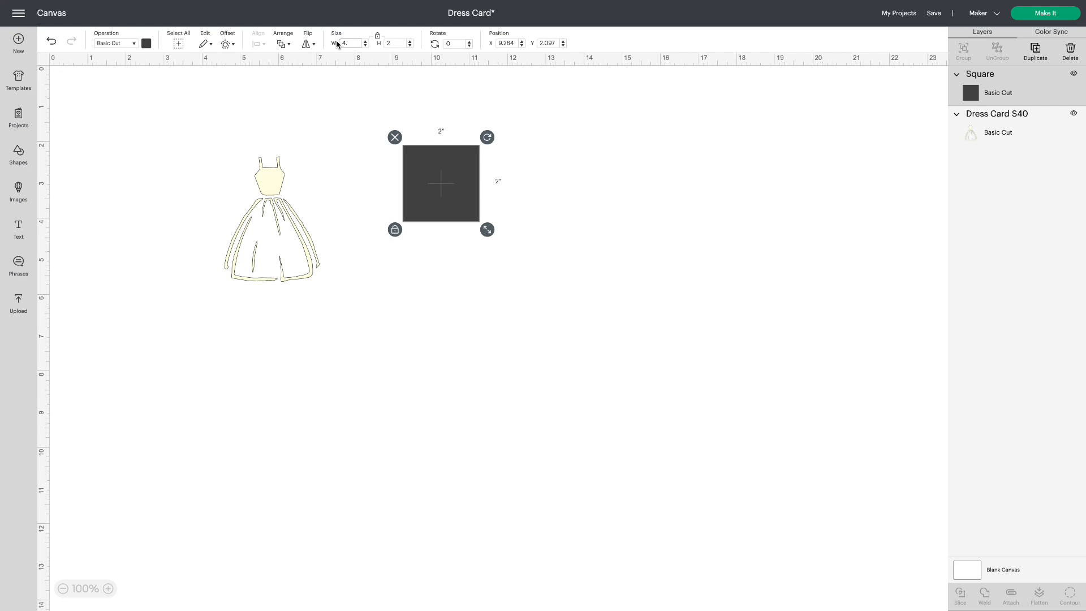
drag(487, 229, 592, 335)
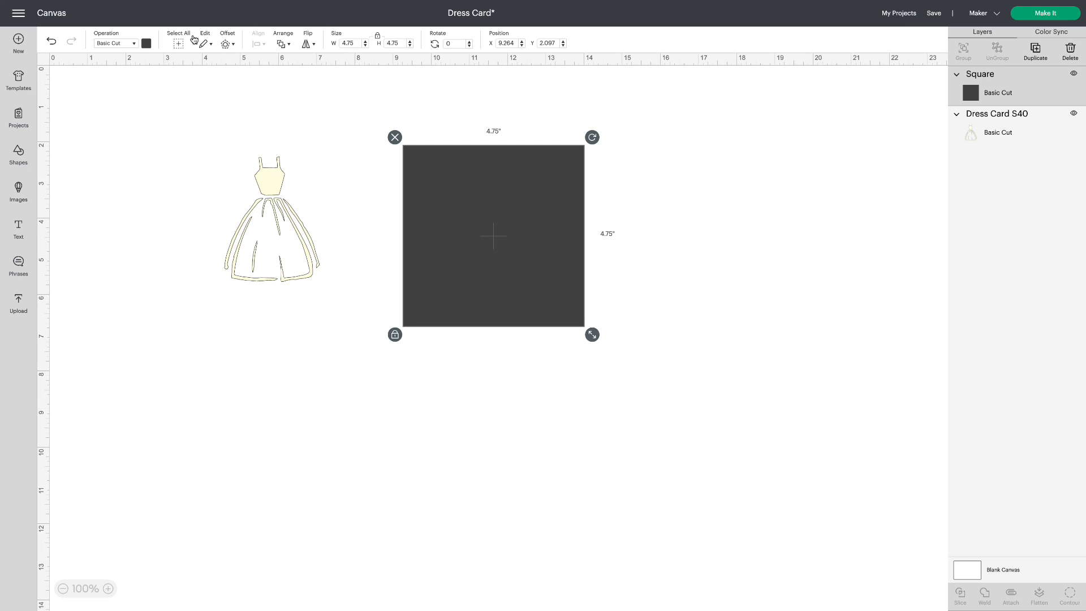
click(147, 43)
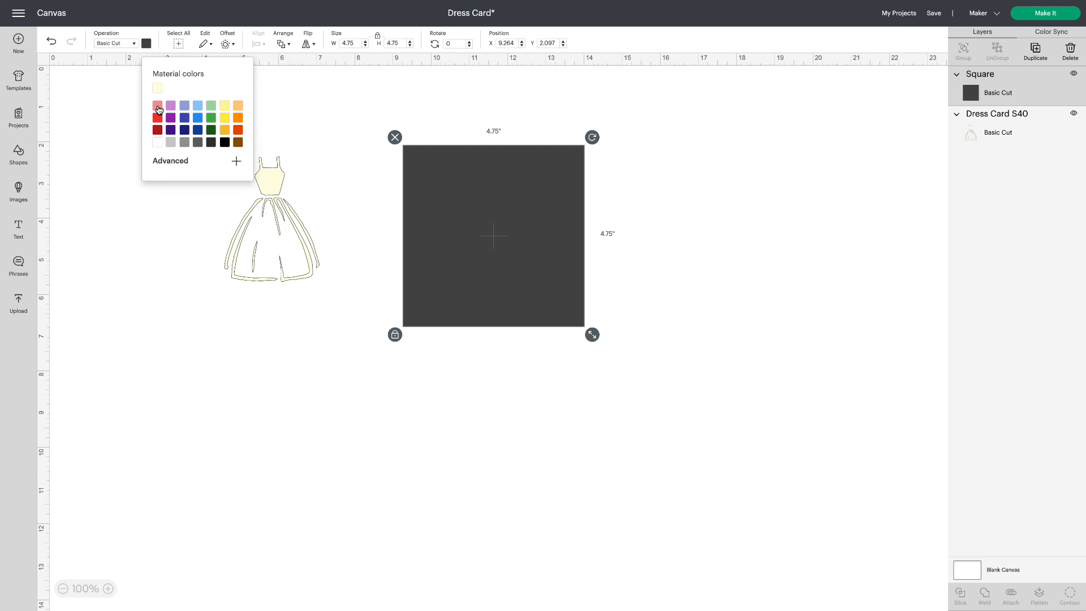
click(158, 105)
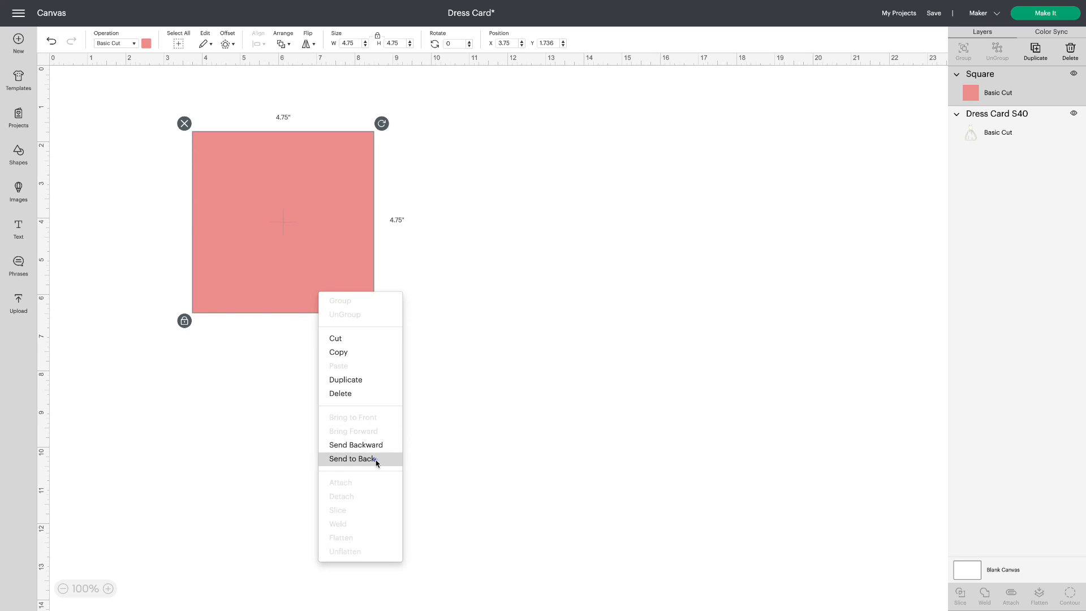
Send the pink square behind the dress, enlarge the dress, and hide the square.
click(352, 459)
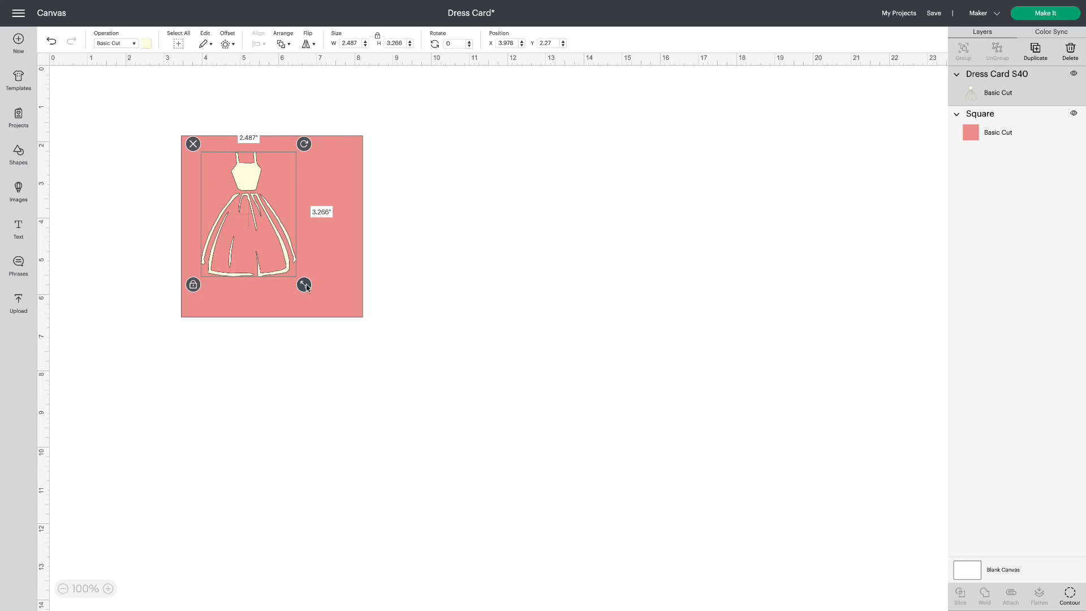
drag(305, 284, 340, 309)
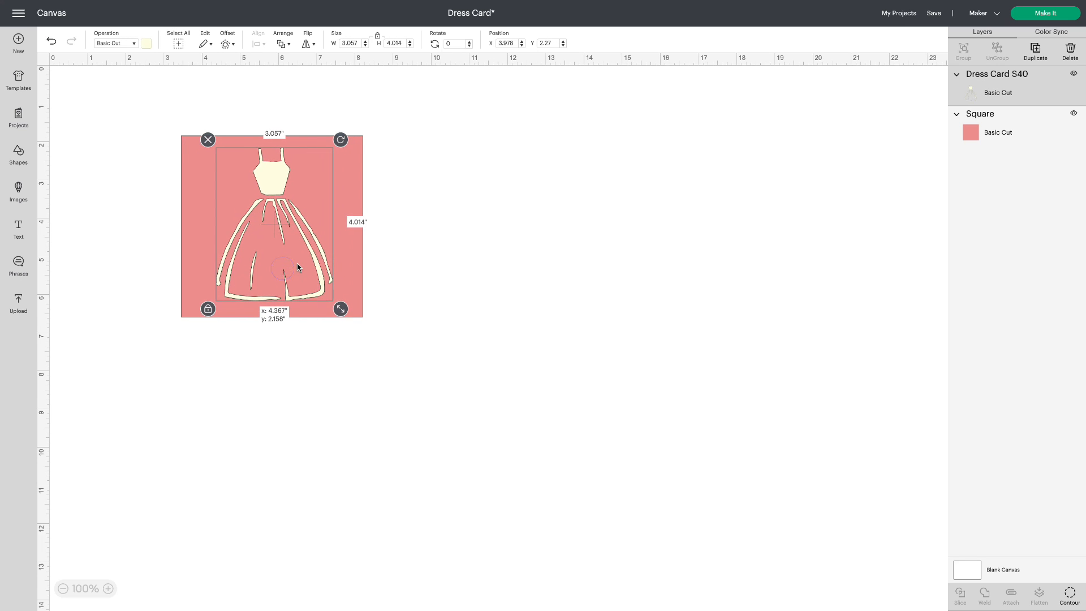
click(441, 278)
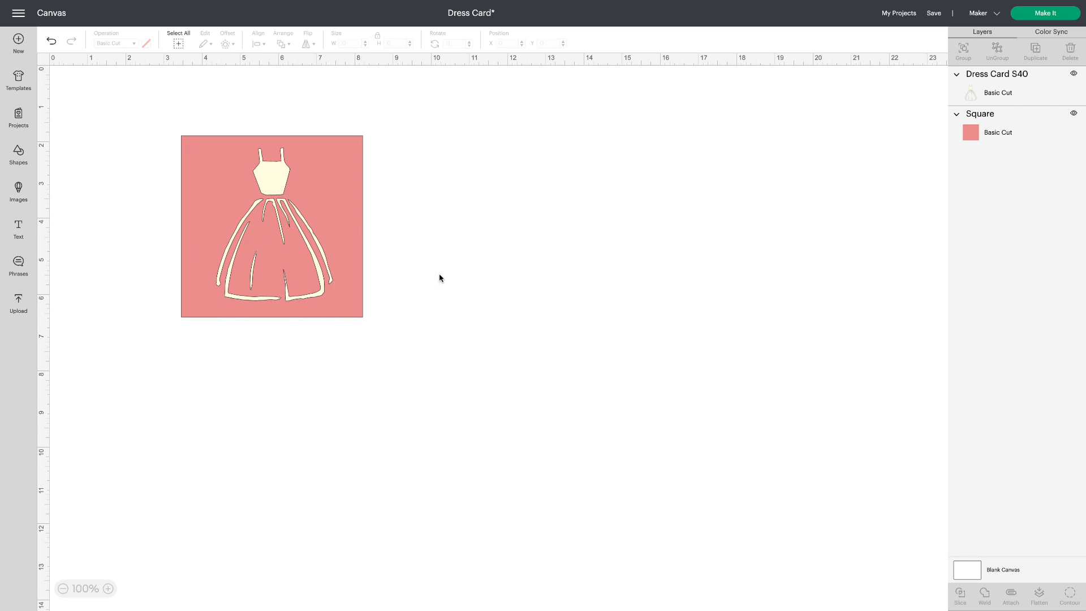
click(271, 226)
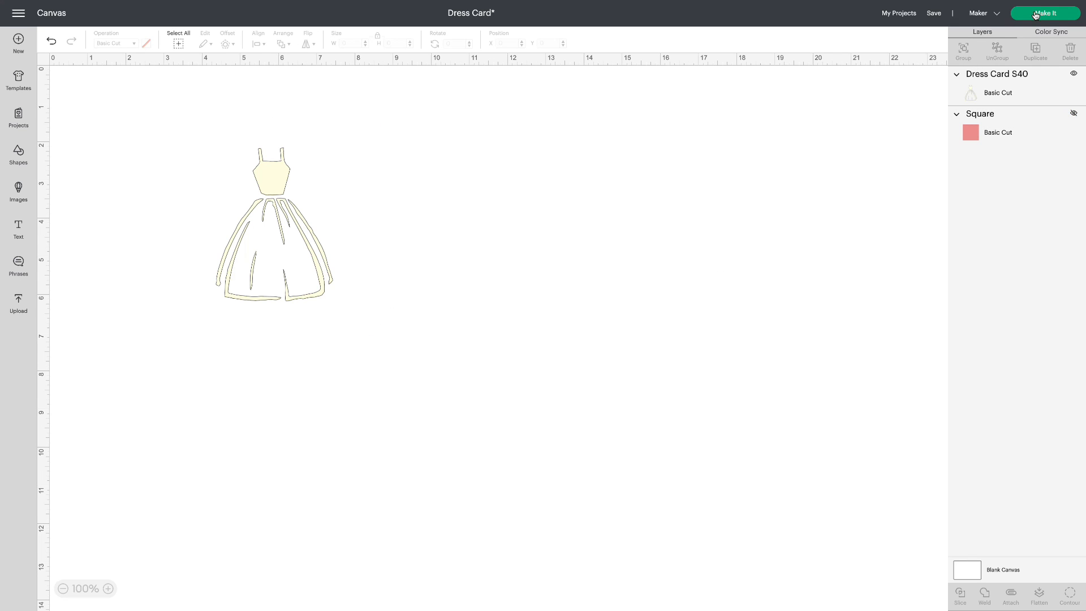
Preview the dress on an S40 card size, then return to the canvas.
click(1043, 12)
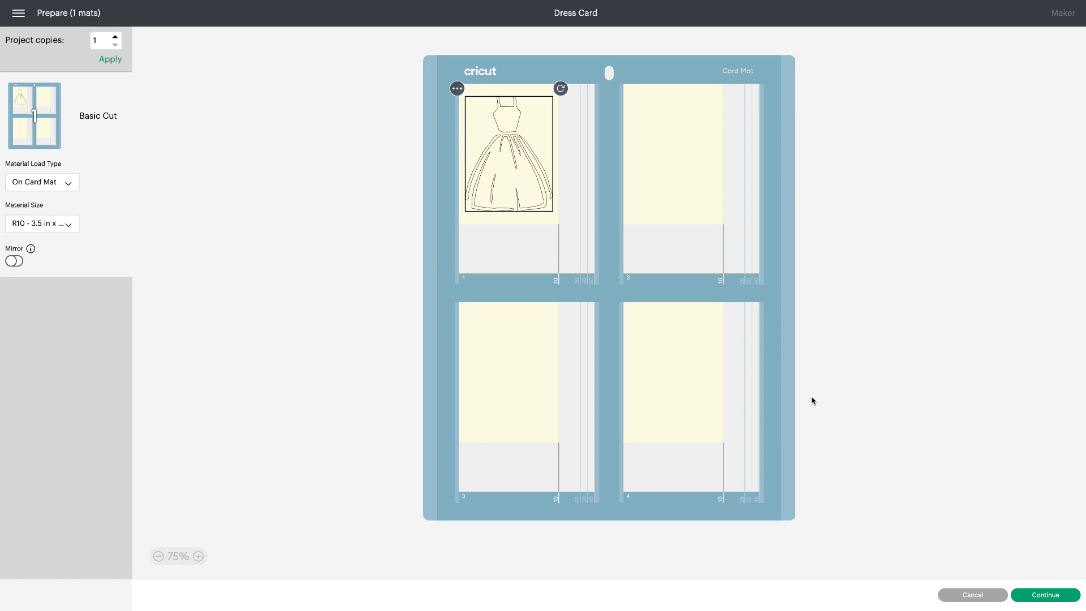
click(42, 224)
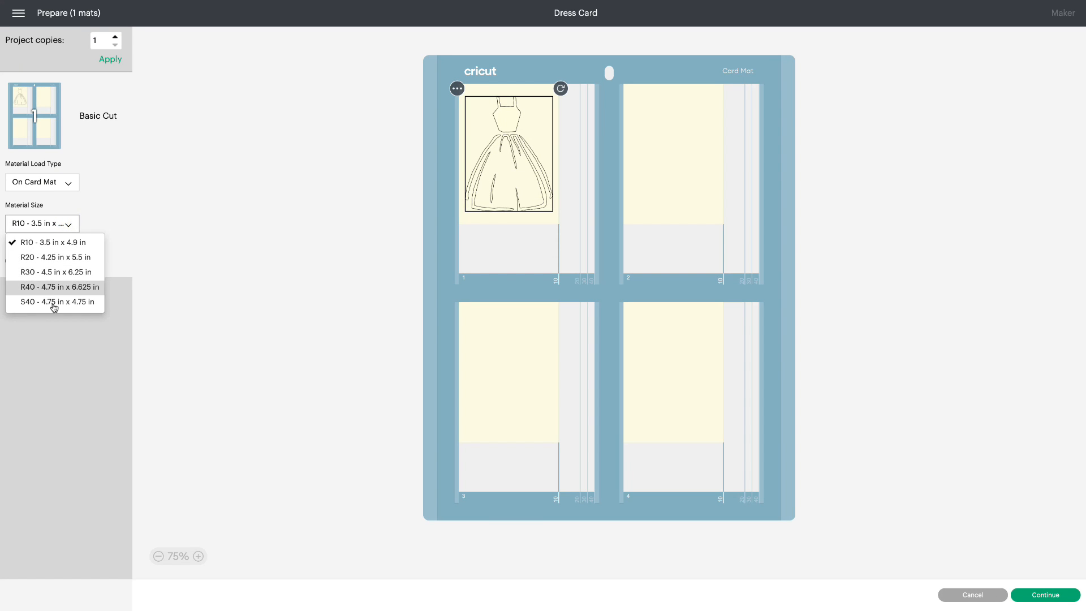
click(57, 301)
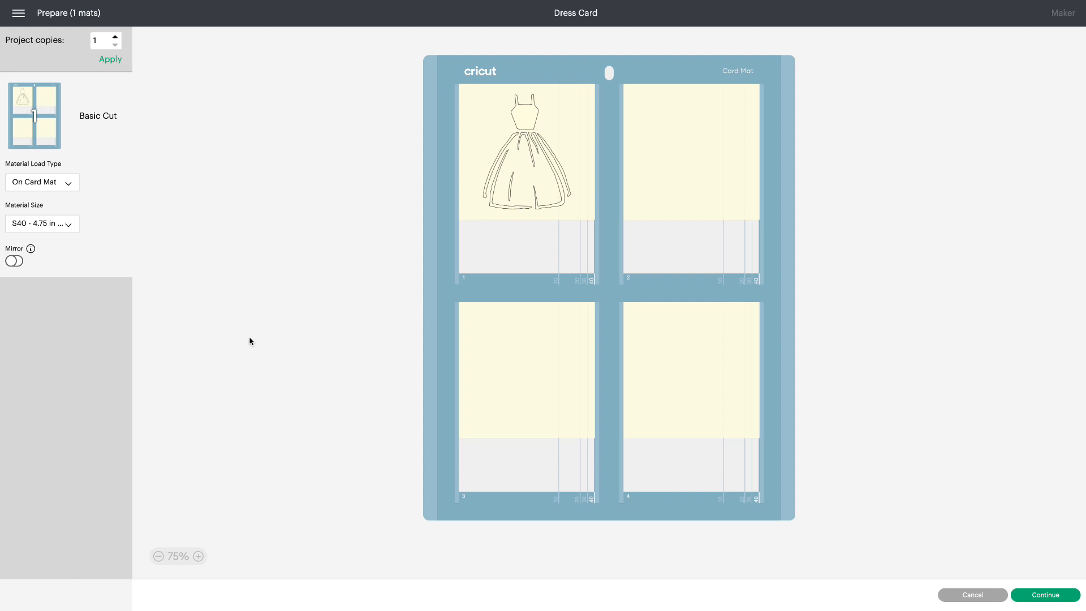
click(973, 594)
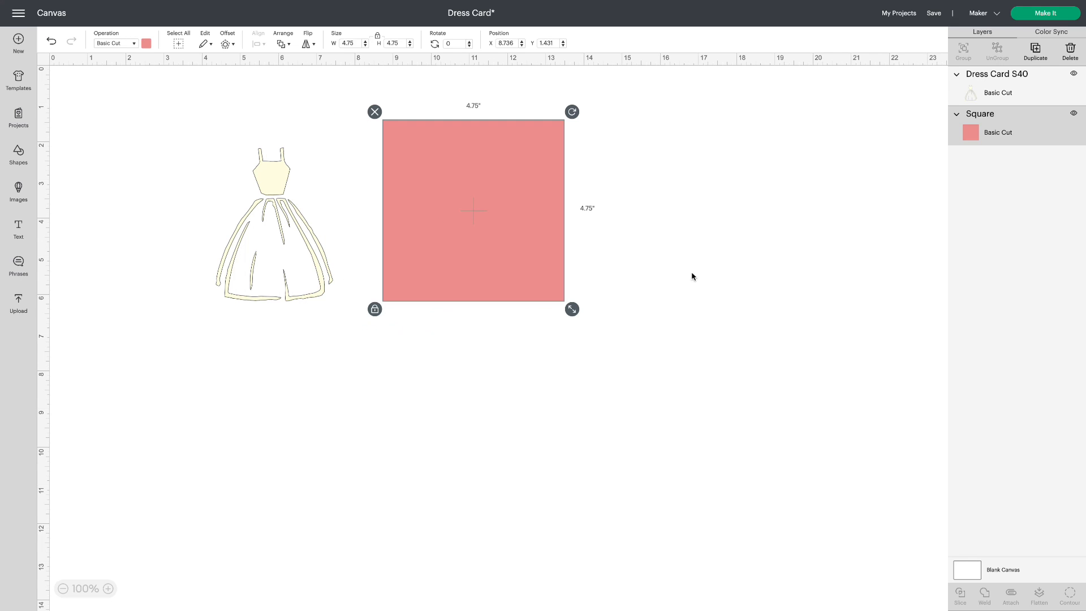
Resize the square to 4.5 × 6.25 inches and place the dress on its upper part.
click(349, 43)
text(4.5)
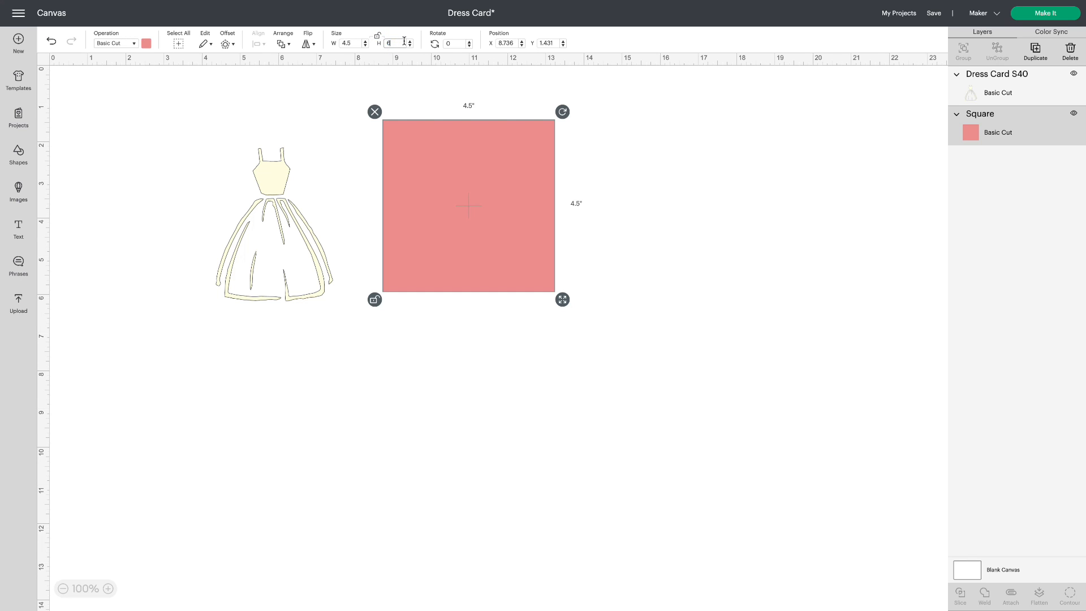
text(6.25)
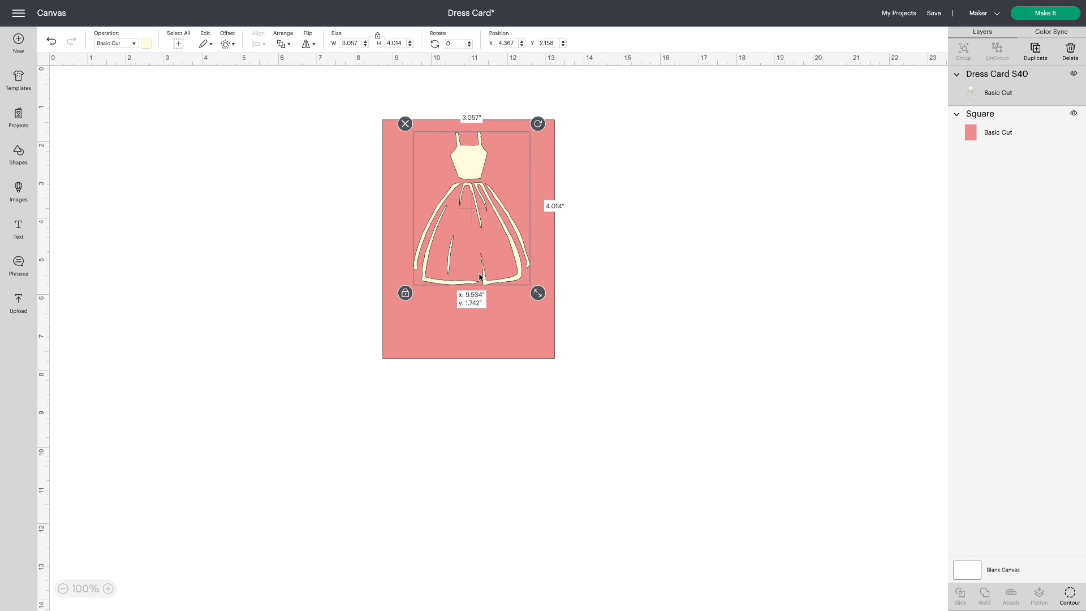
drag(478, 278, 477, 263)
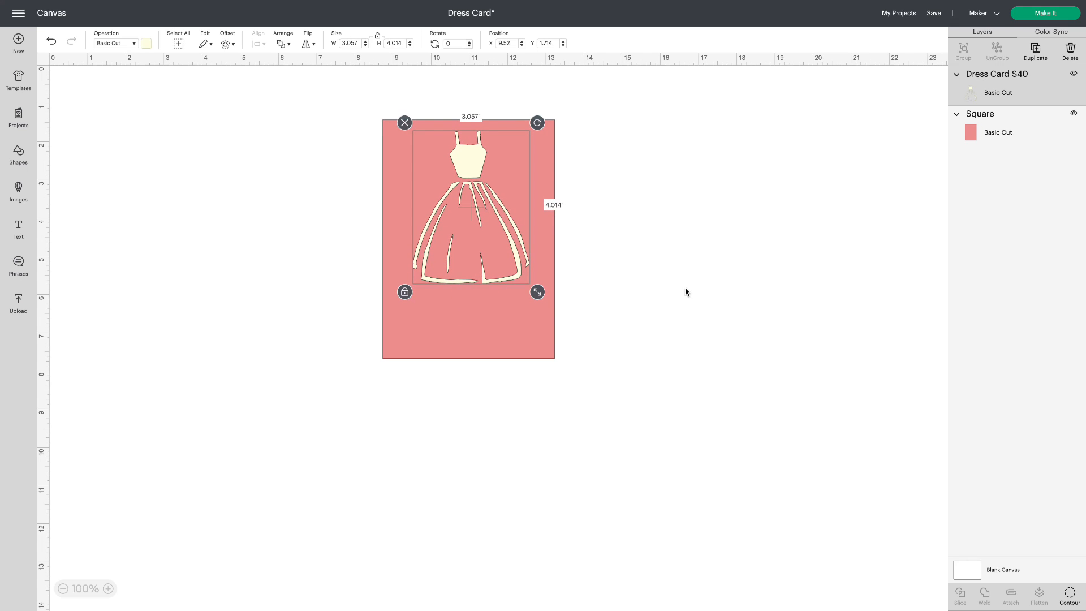
mouse_move(29, 241)
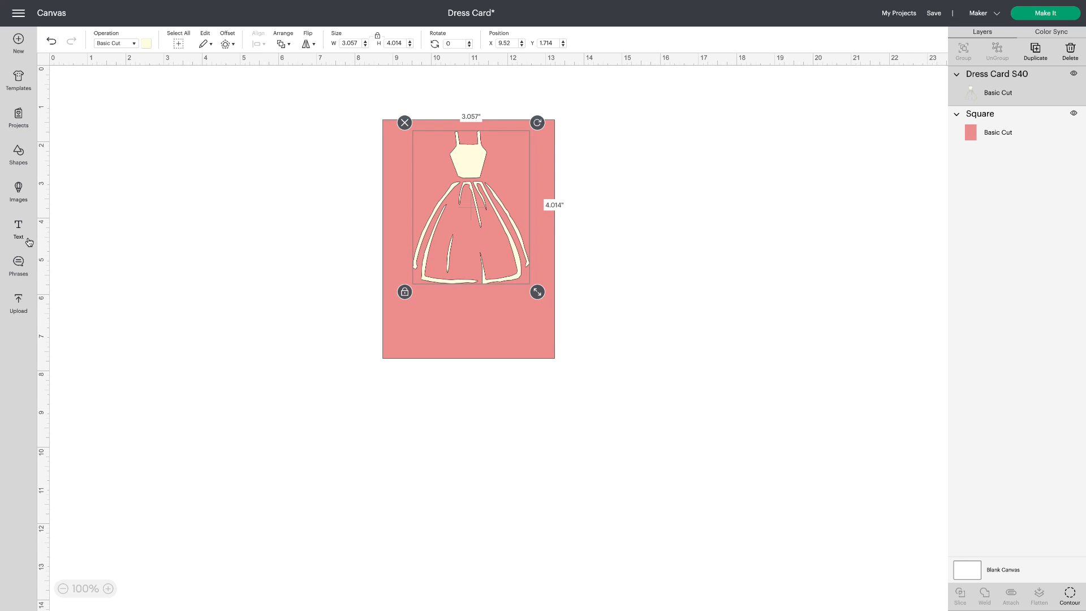
Add centre-aligned 'Let's Celebrate Prom' text, shrunk and placed beneath the dress.
click(18, 228)
text(L)
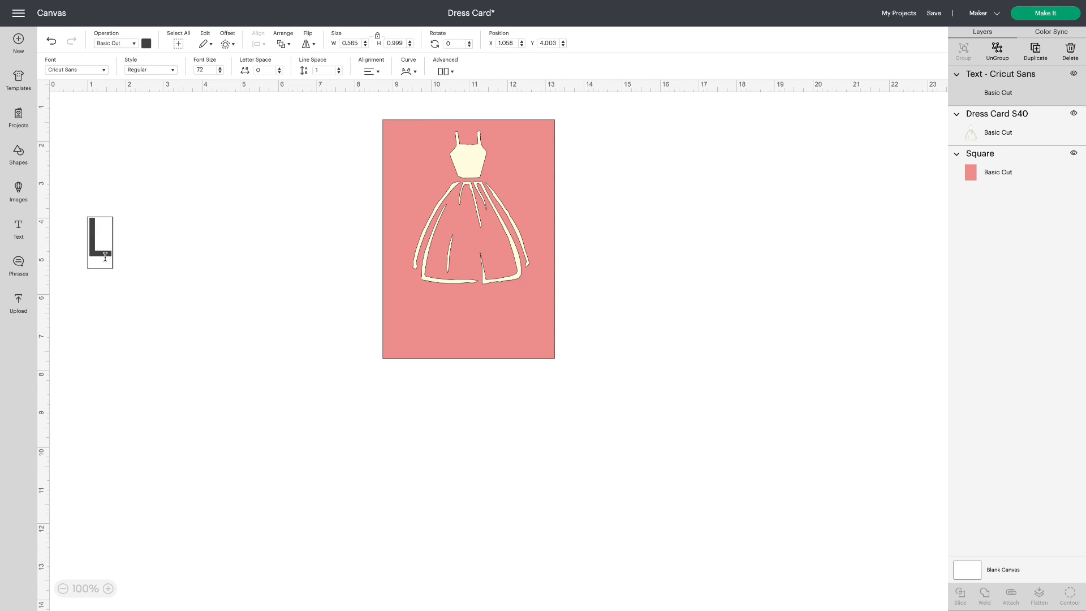
text(et's)
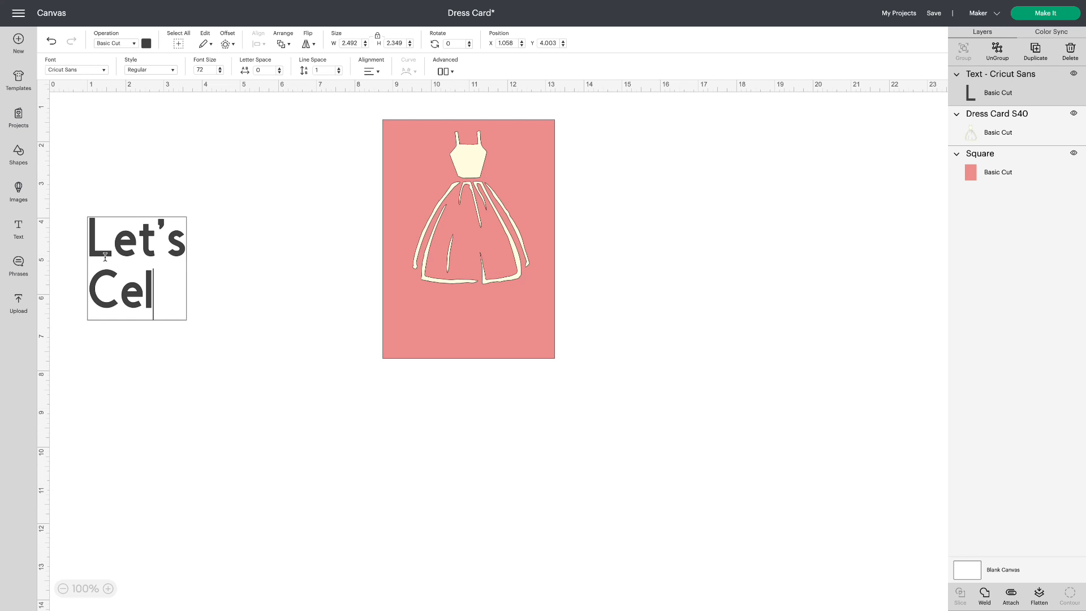
text(ebrate)
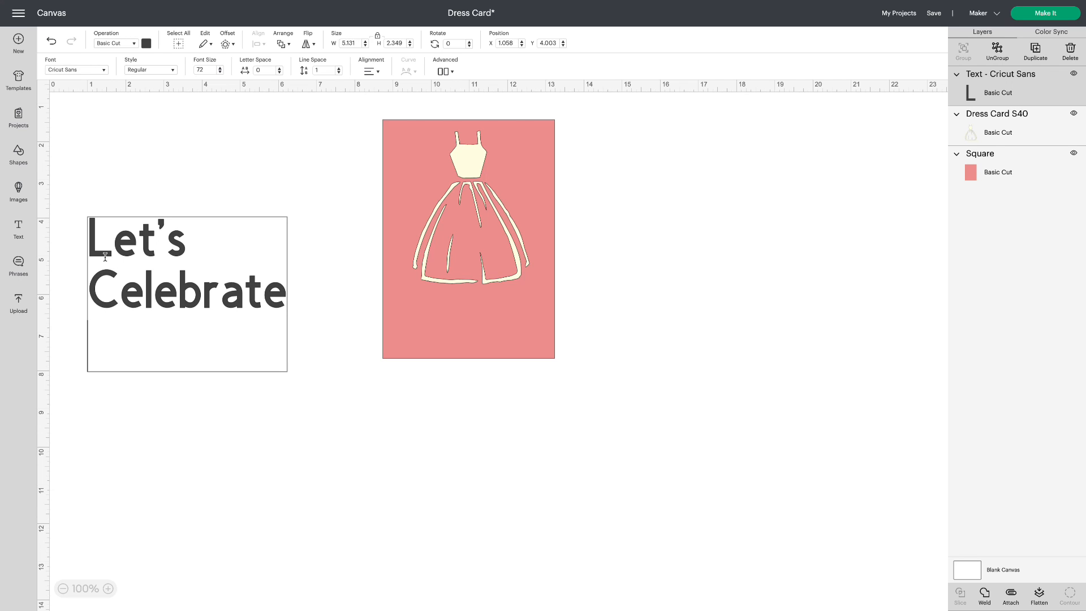
text(Prom)
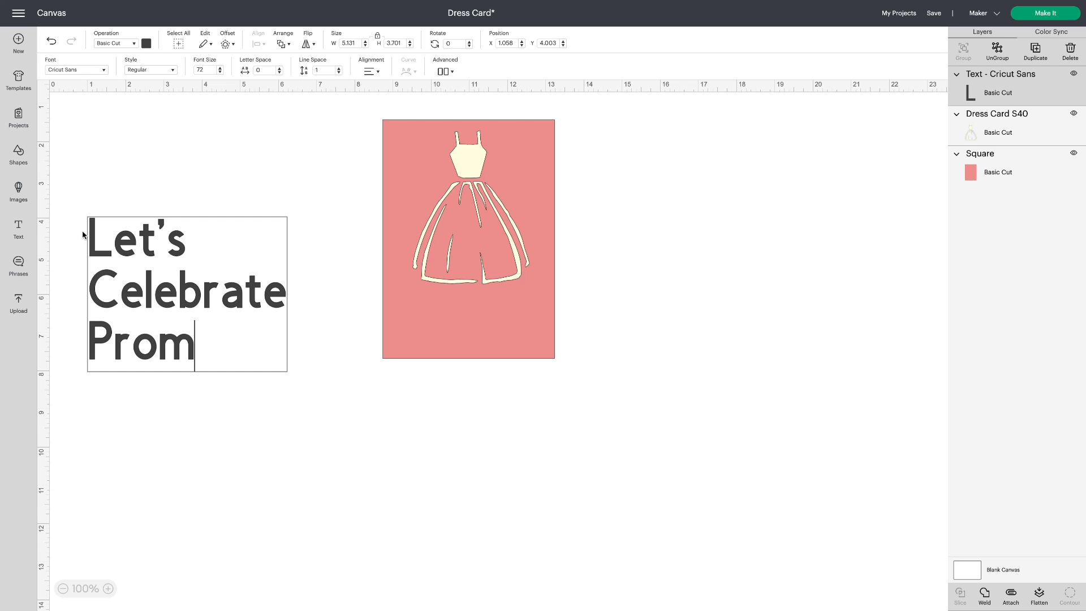
click(370, 70)
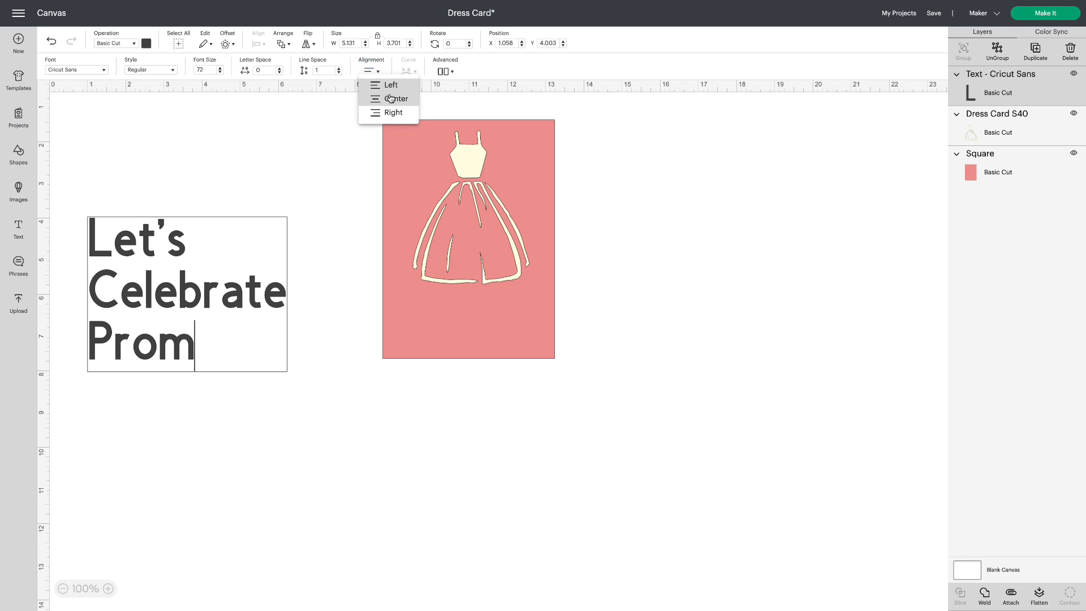
click(396, 99)
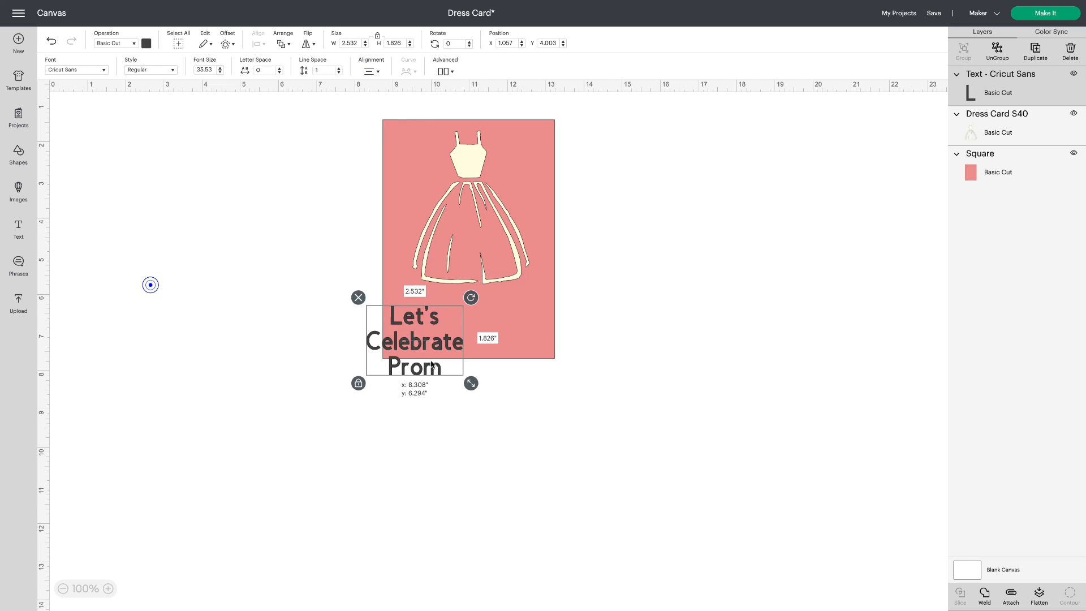
drag(414, 340, 473, 324)
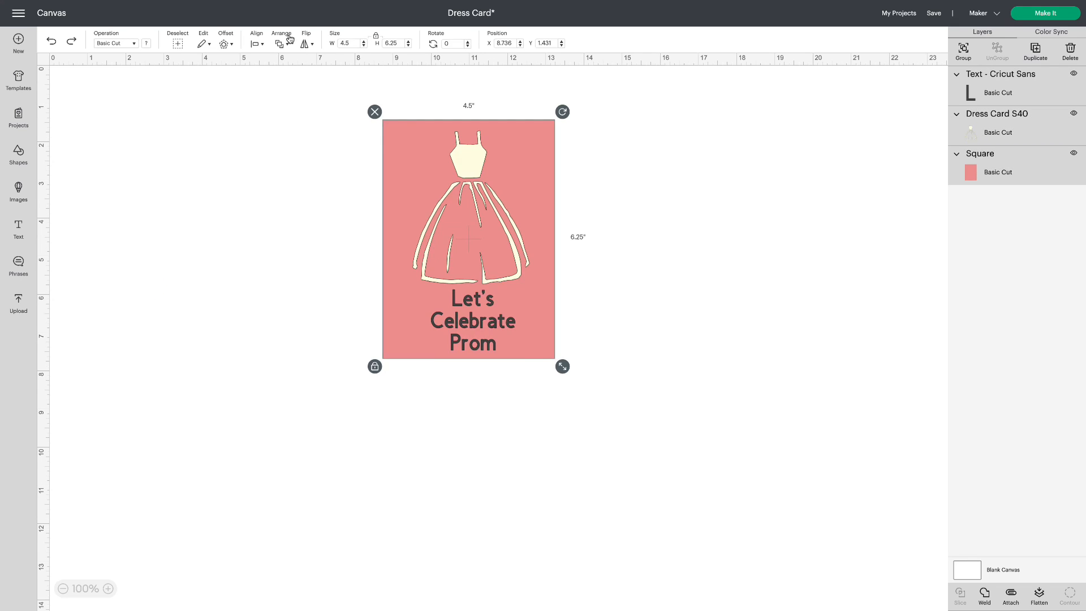
Centre the dress and text horizontally, attach them, and enlarge them to fill the card.
click(256, 44)
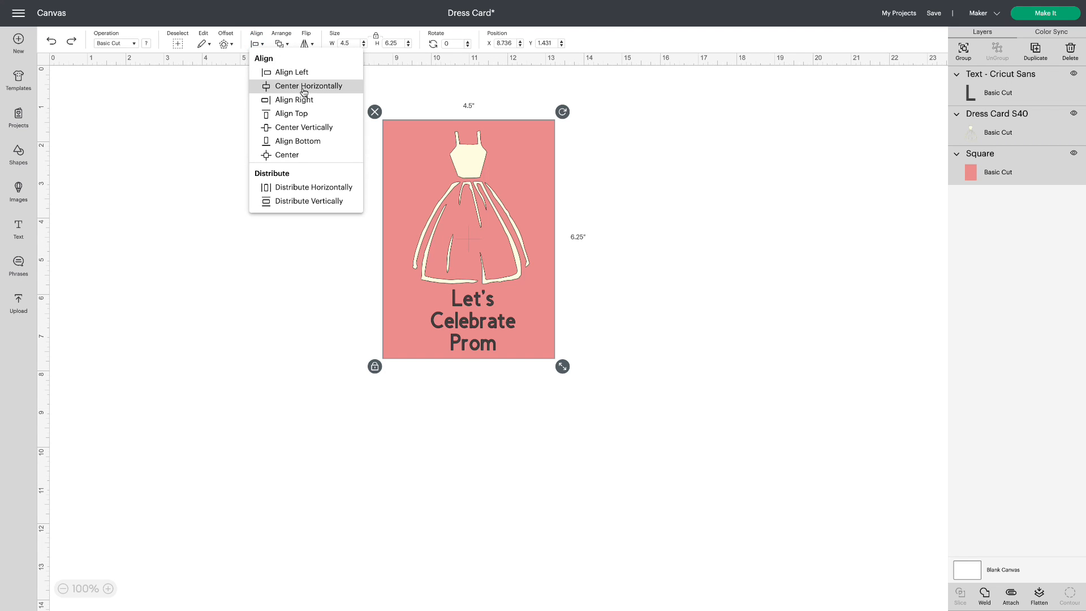
click(307, 86)
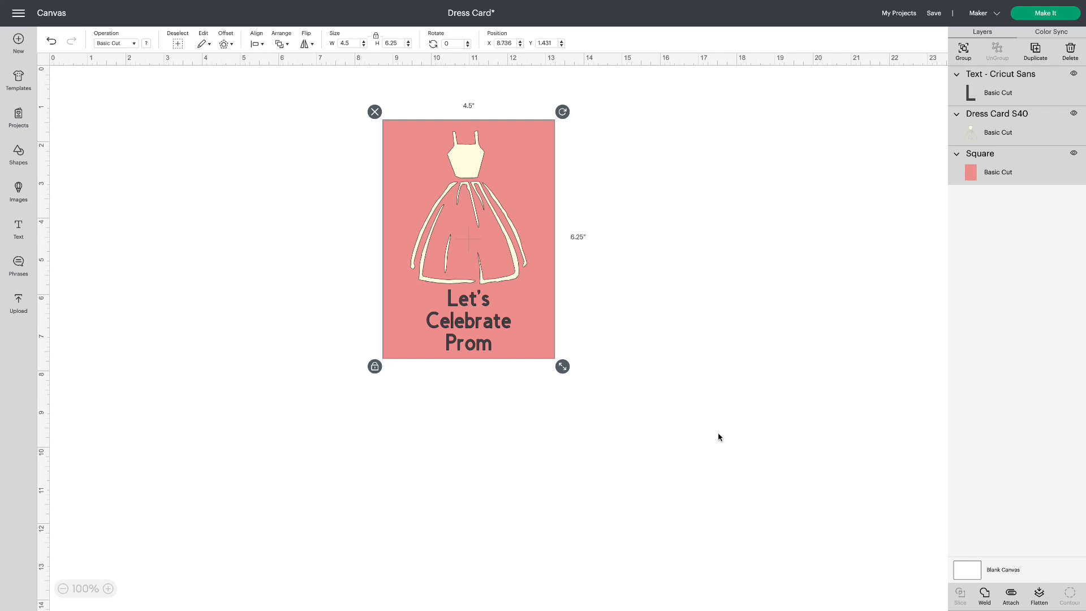
mouse_move(704, 384)
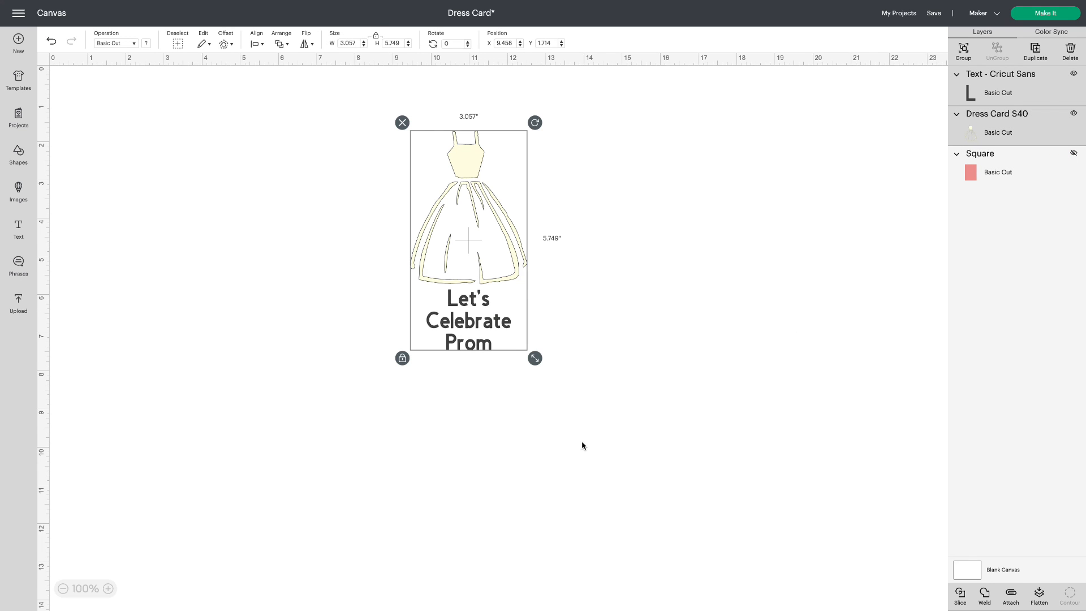
click(1010, 607)
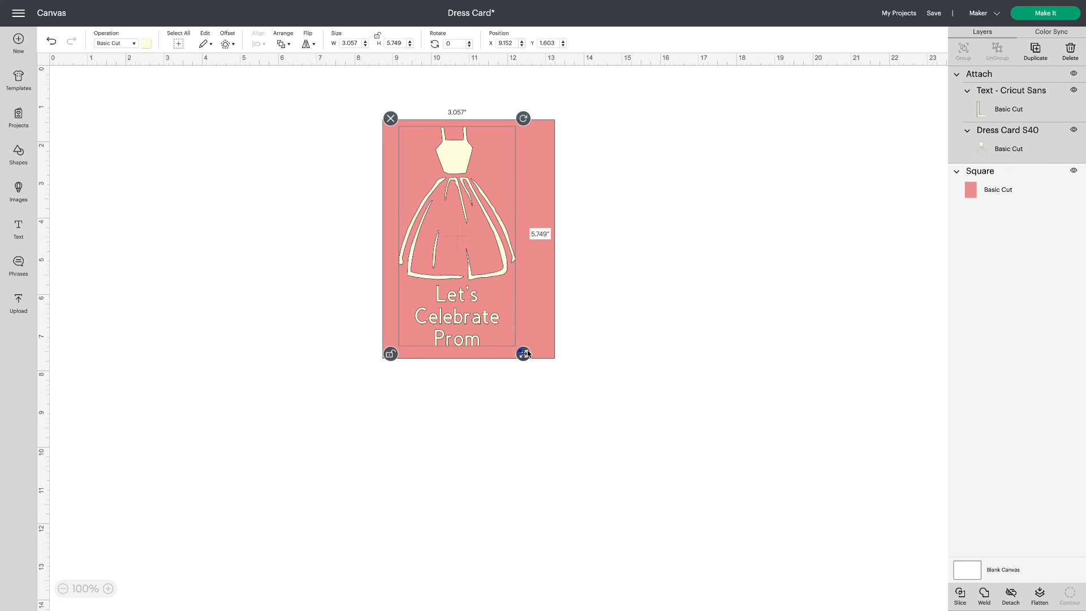
drag(525, 355, 548, 354)
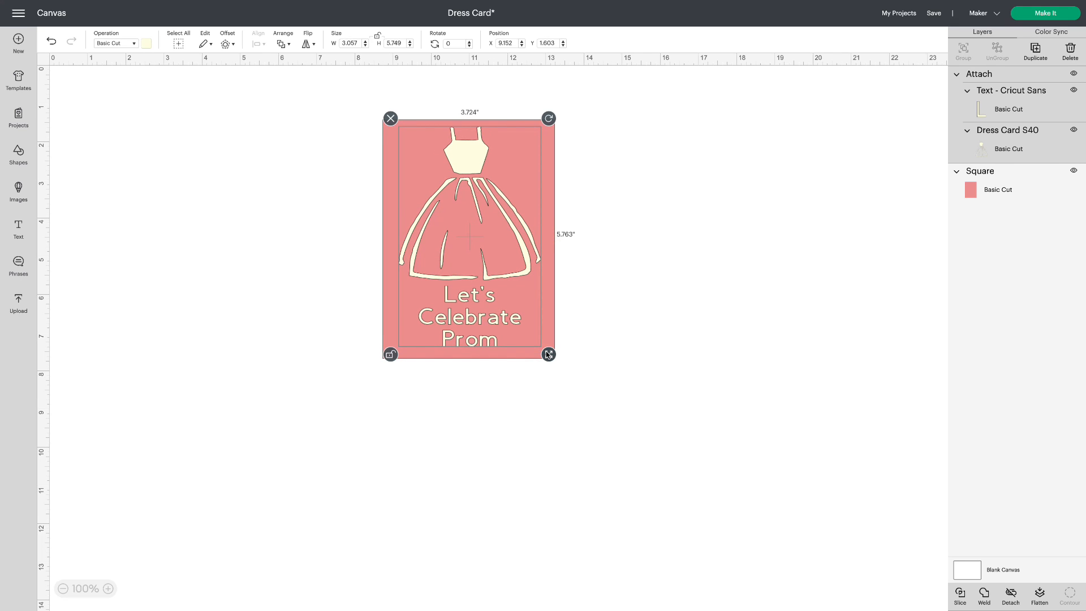
click(671, 372)
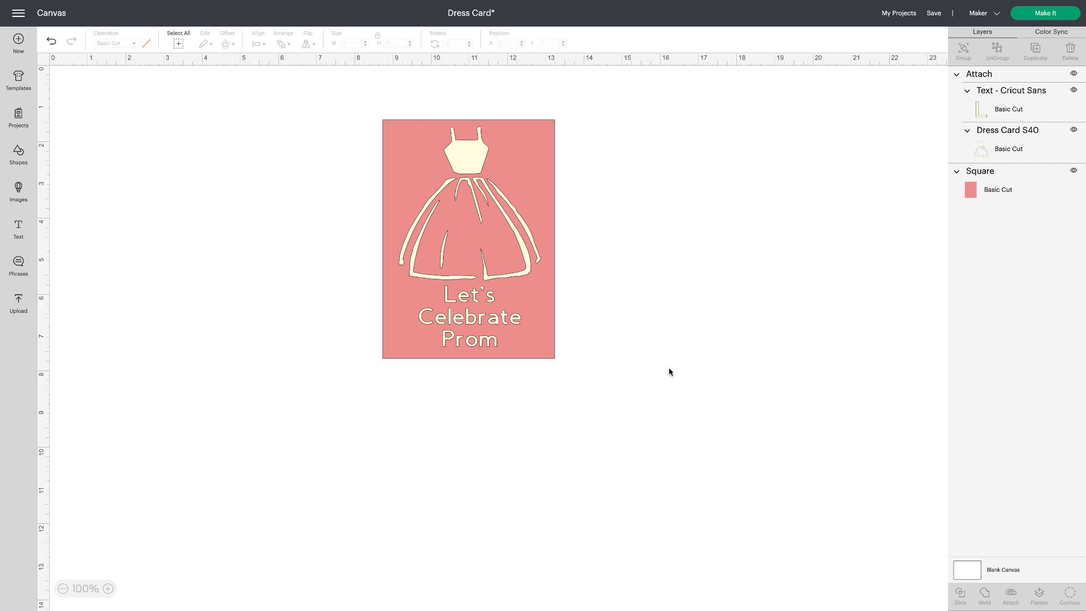
mouse_move(1074, 171)
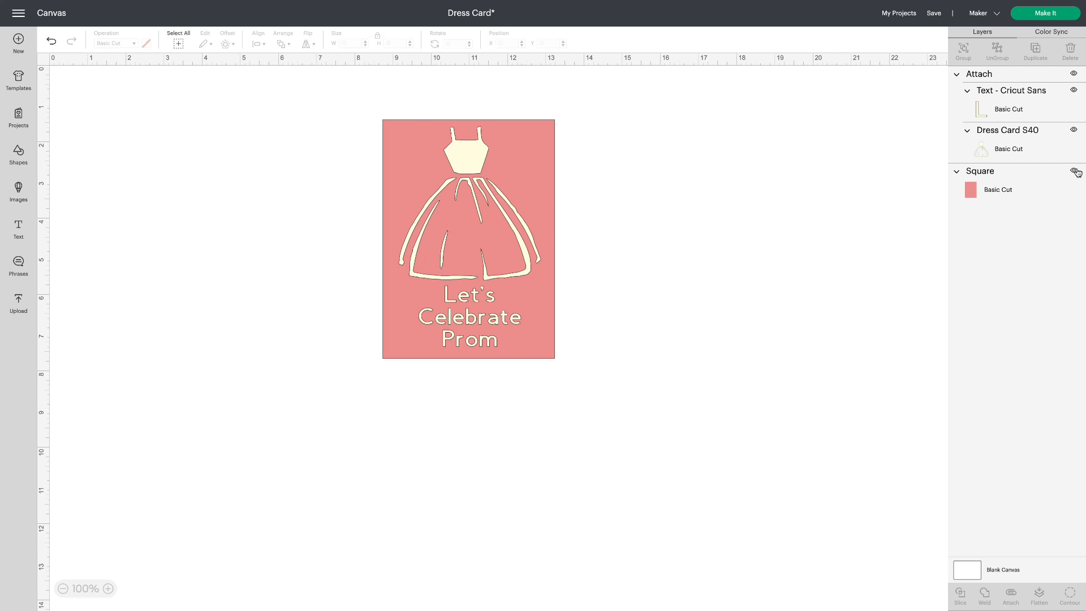
Hide the card rectangle, preview on the R30 mat, and delete the dress-and-text design.
click(1050, 13)
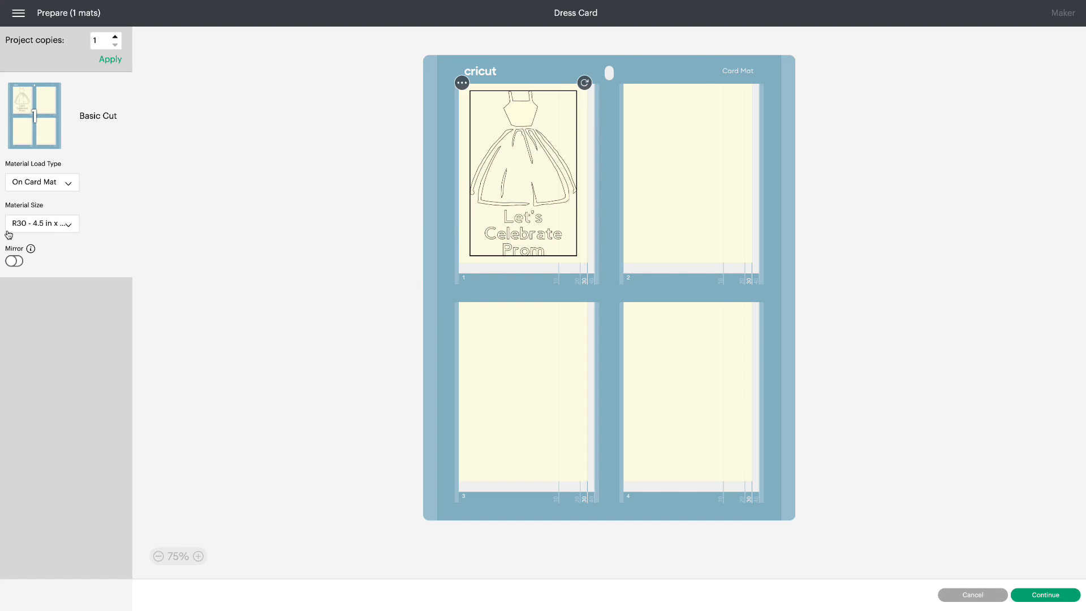
mouse_move(23, 233)
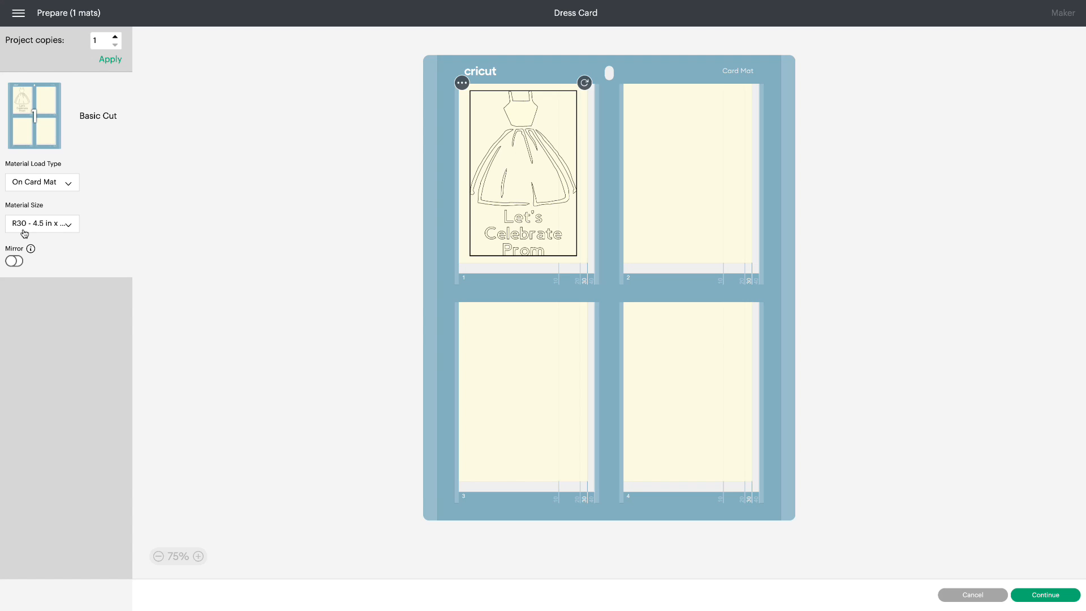
mouse_move(233, 275)
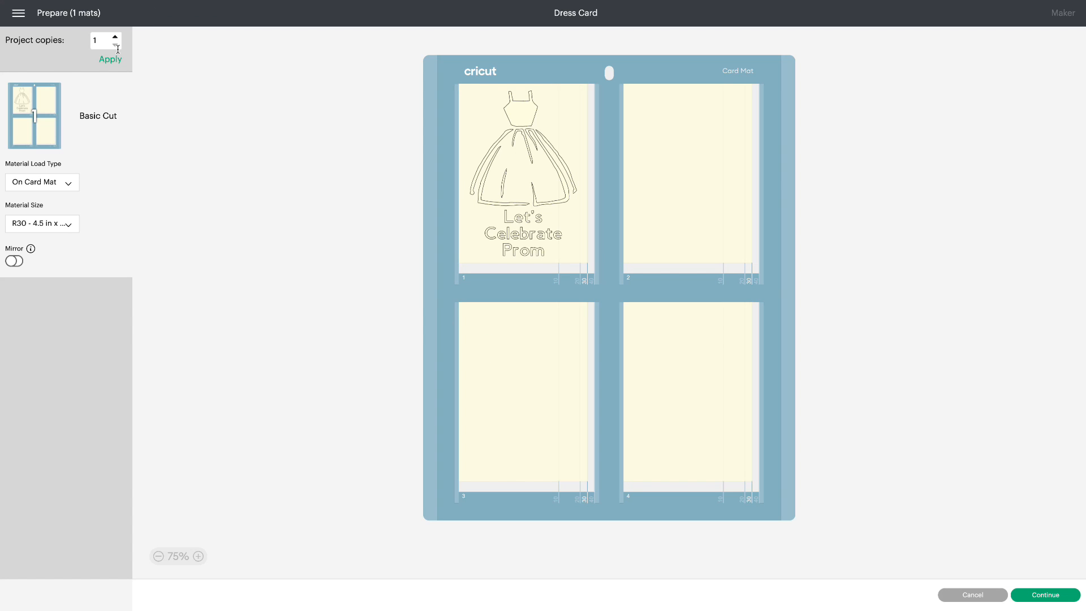
click(115, 36)
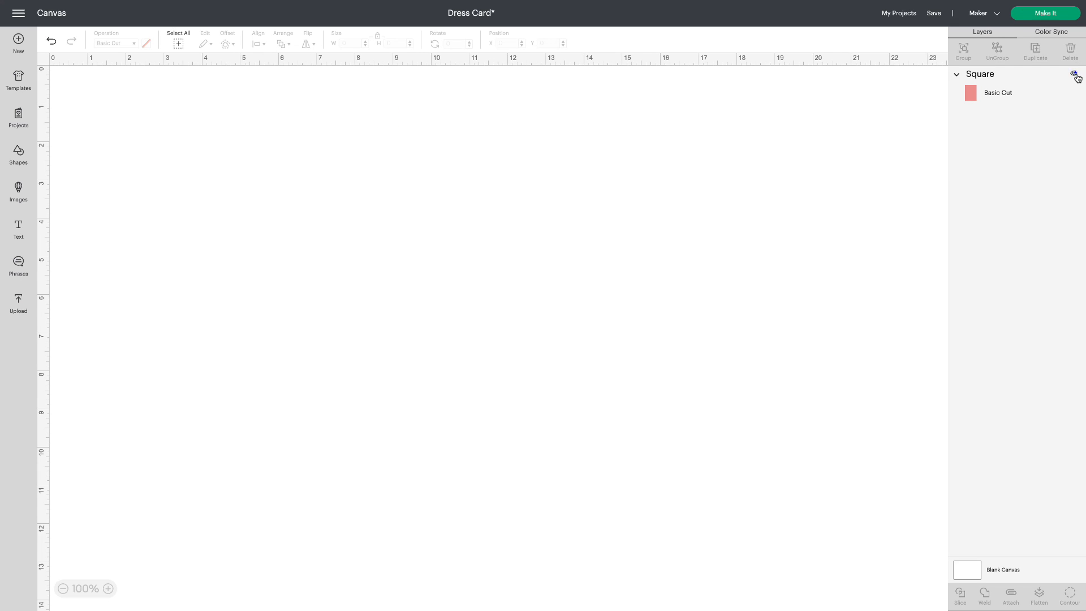
Unhide the card rectangle and filter My Projects to the Insert Cards category.
click(1073, 74)
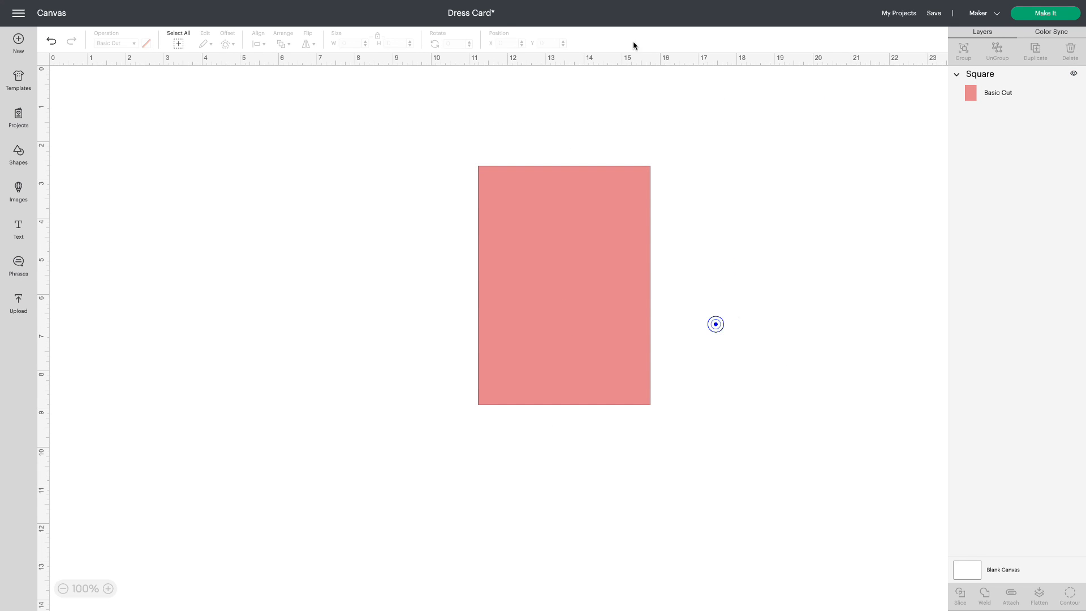
mouse_move(19, 41)
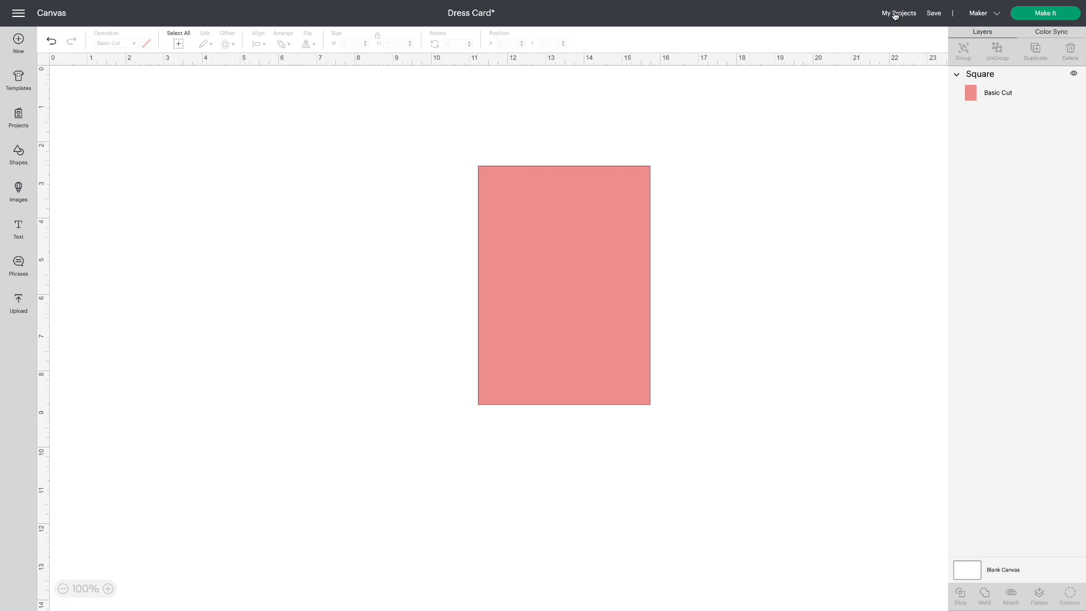
click(899, 13)
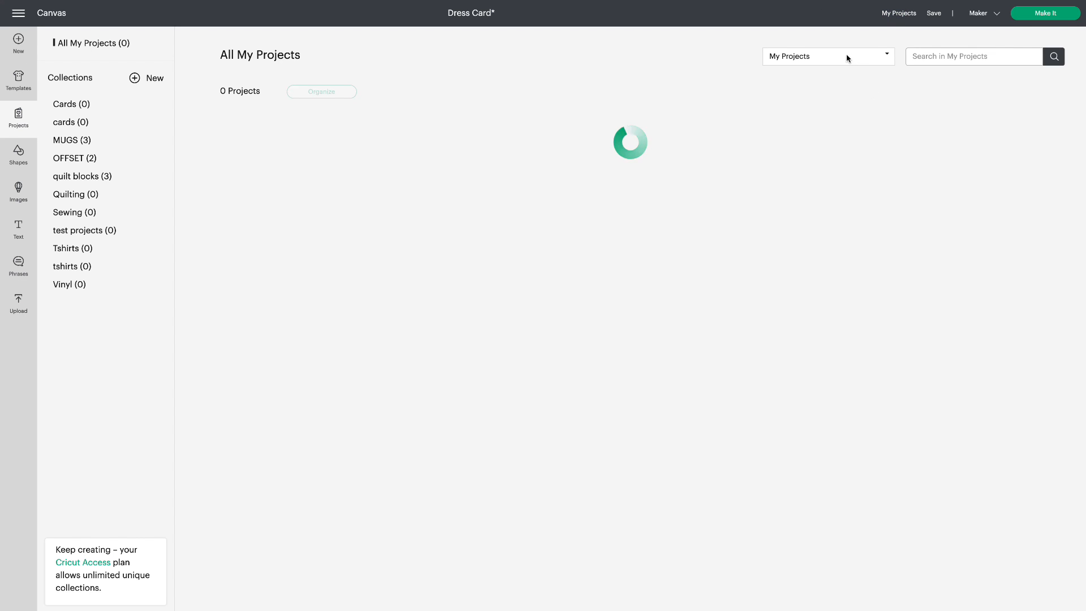
click(828, 56)
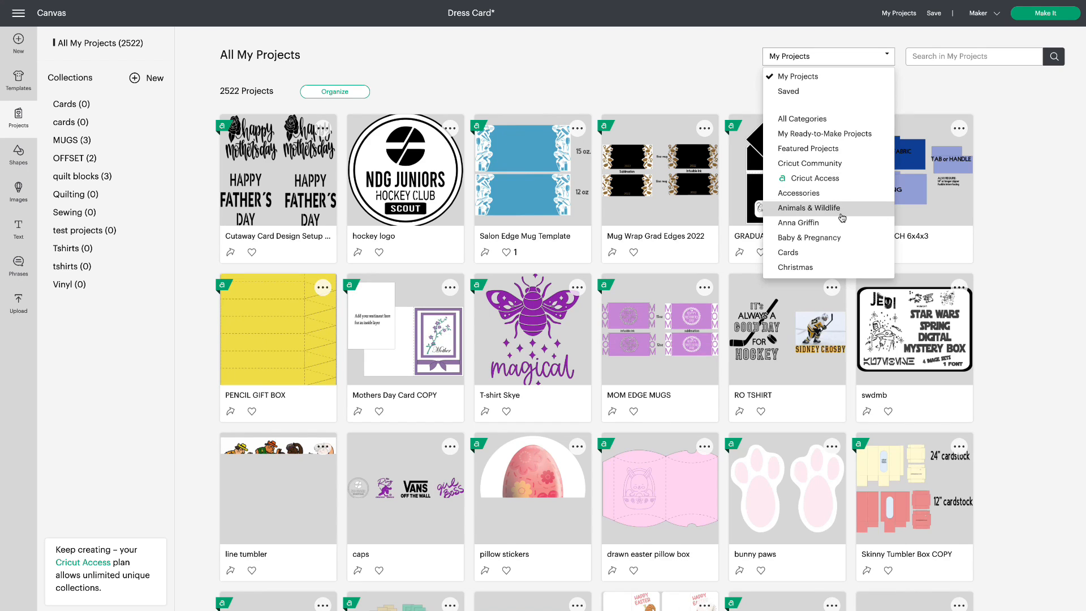
scroll(down, 3)
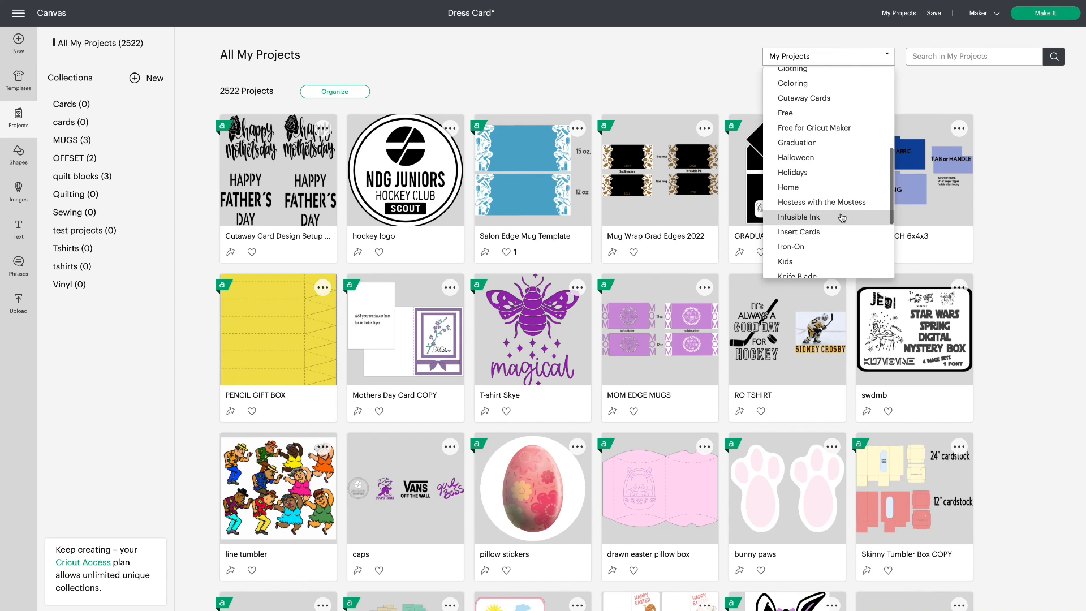
click(799, 231)
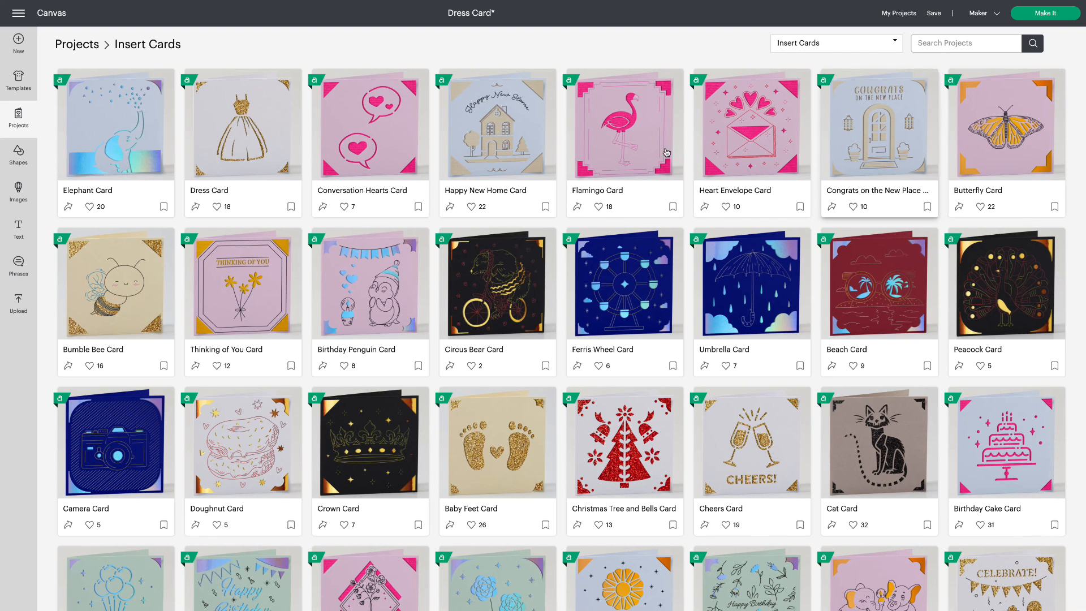
Replace the current card with the Happy New Home Card at material size S40 (4.75 in x 4.75 in).
click(497, 128)
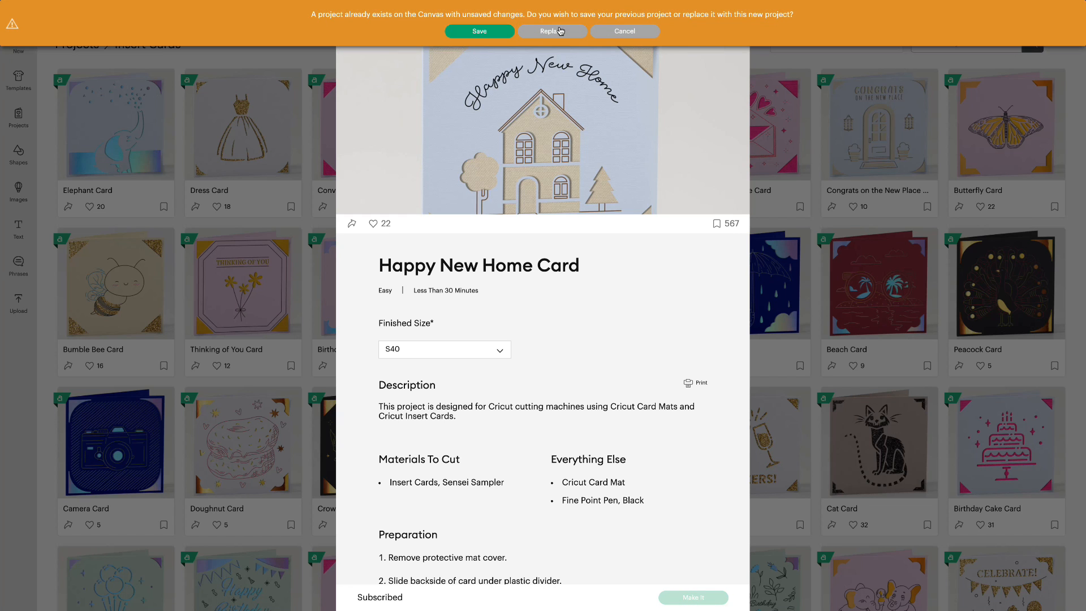
click(552, 31)
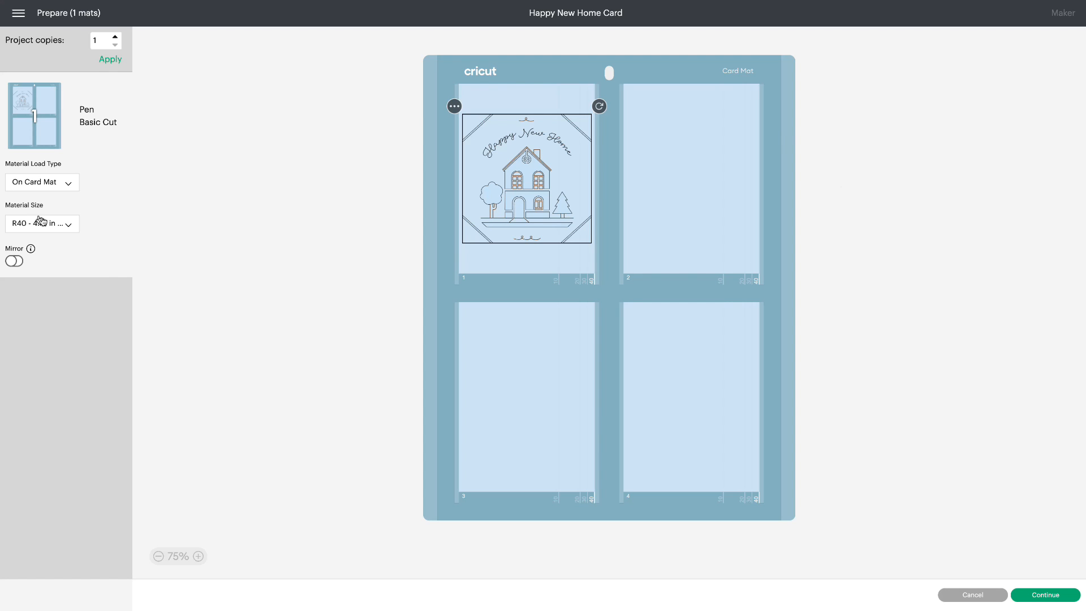
click(42, 224)
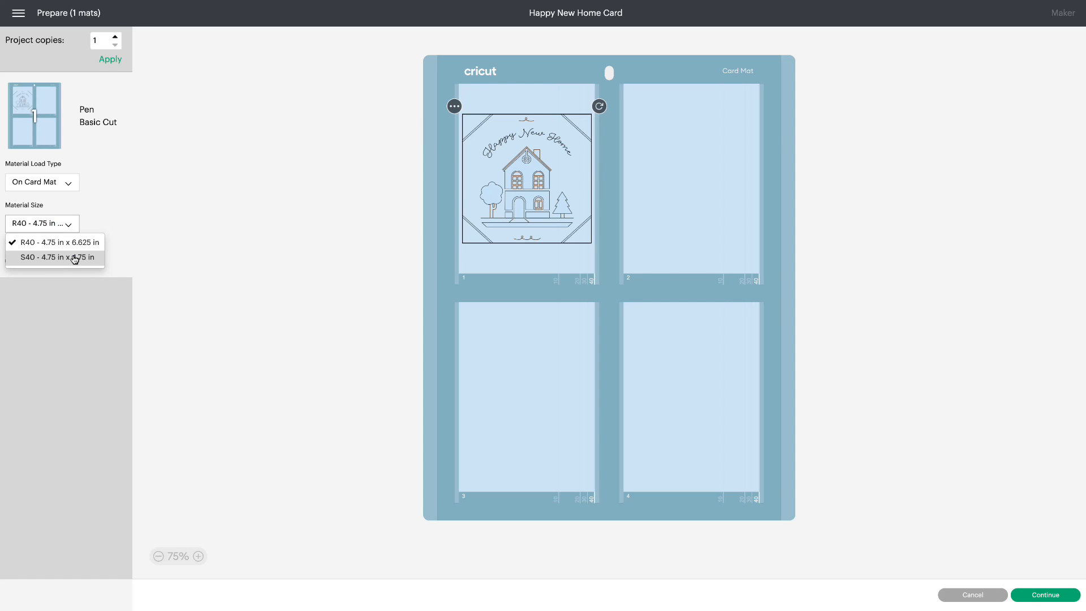
click(55, 257)
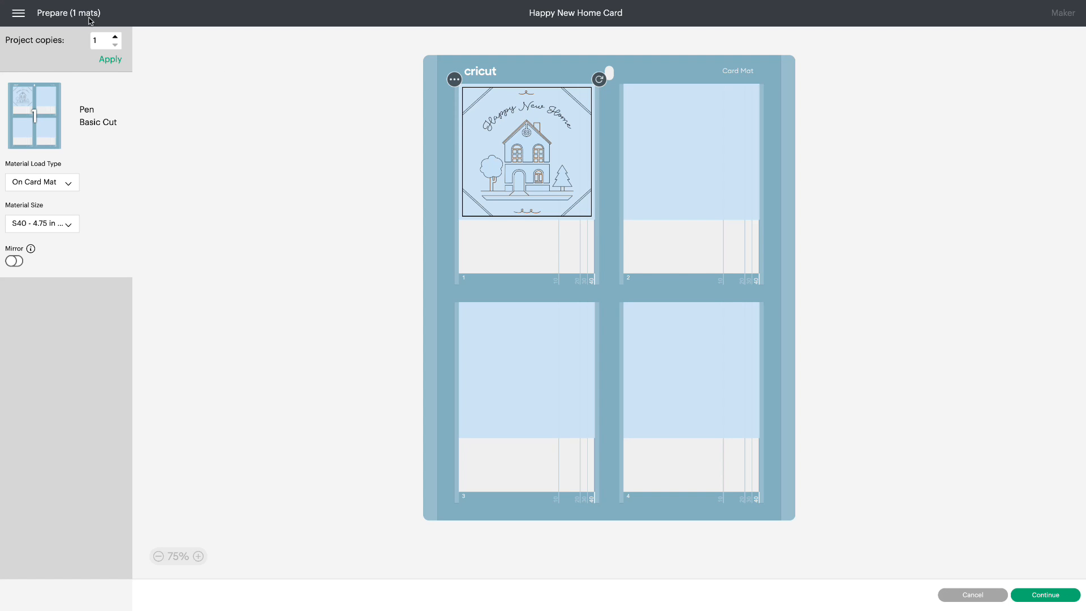
Back on Canvas, nudge the 4.5-inch Happy New Home Card design slightly.
click(19, 13)
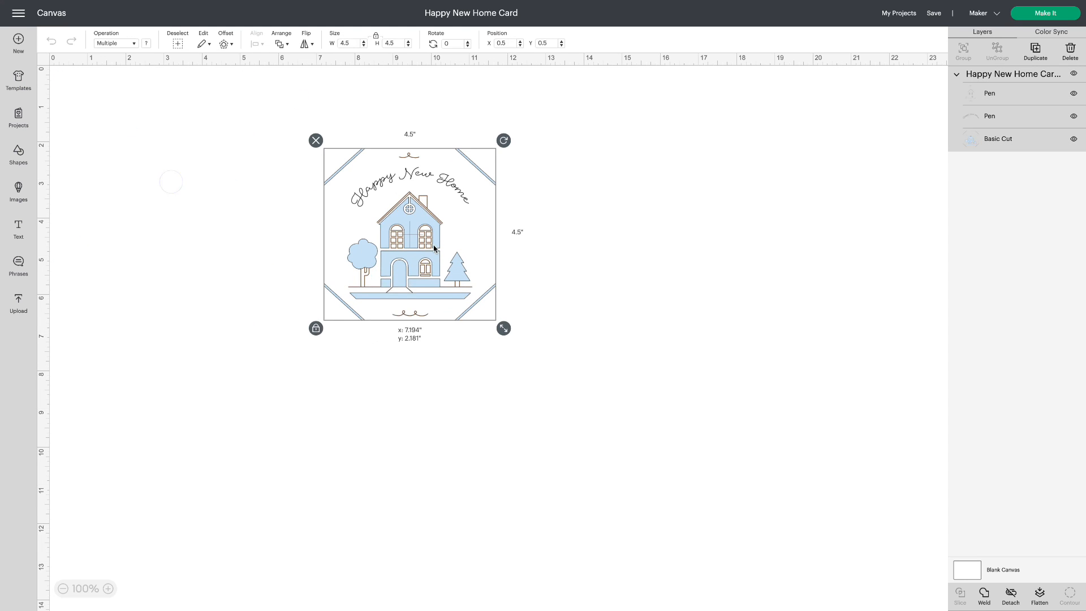
drag(433, 248, 440, 233)
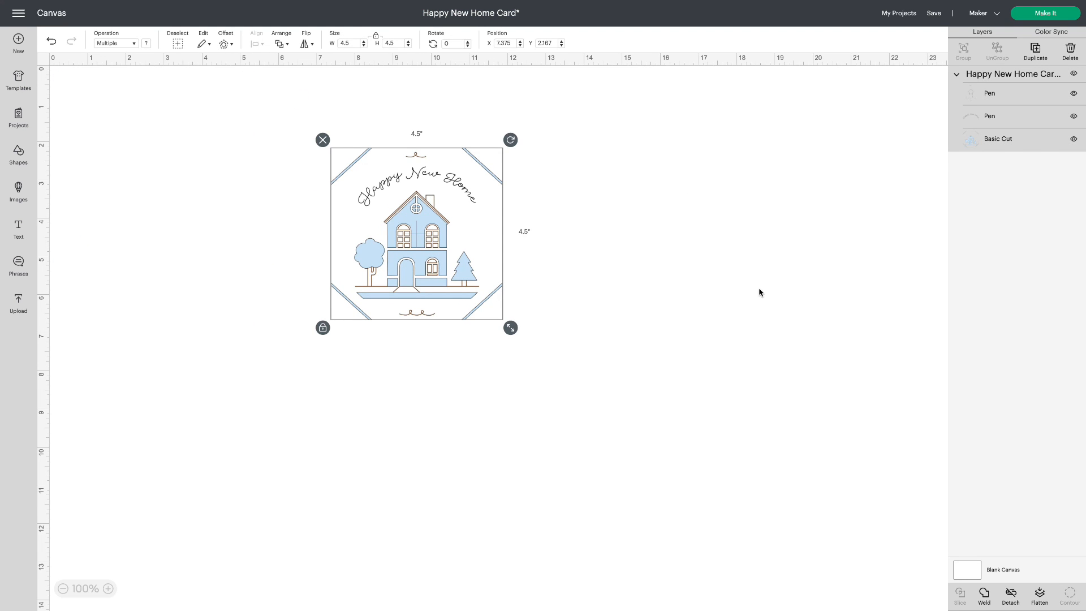
mouse_move(1072, 594)
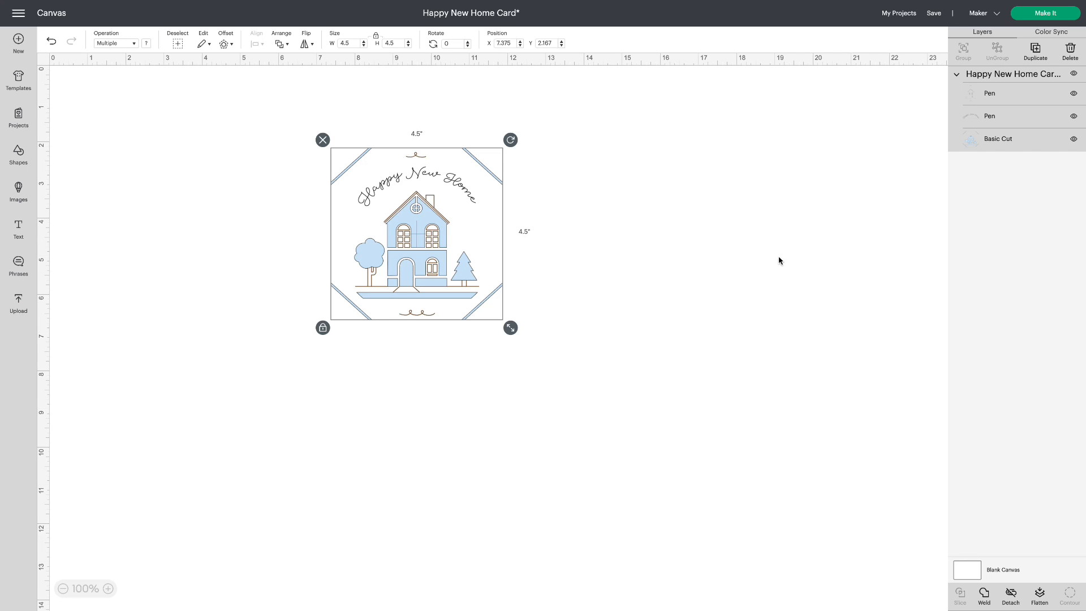
Use Contour on the Basic Cut layer to hide the four diagonal corner slits, with pen layers restored.
click(1072, 93)
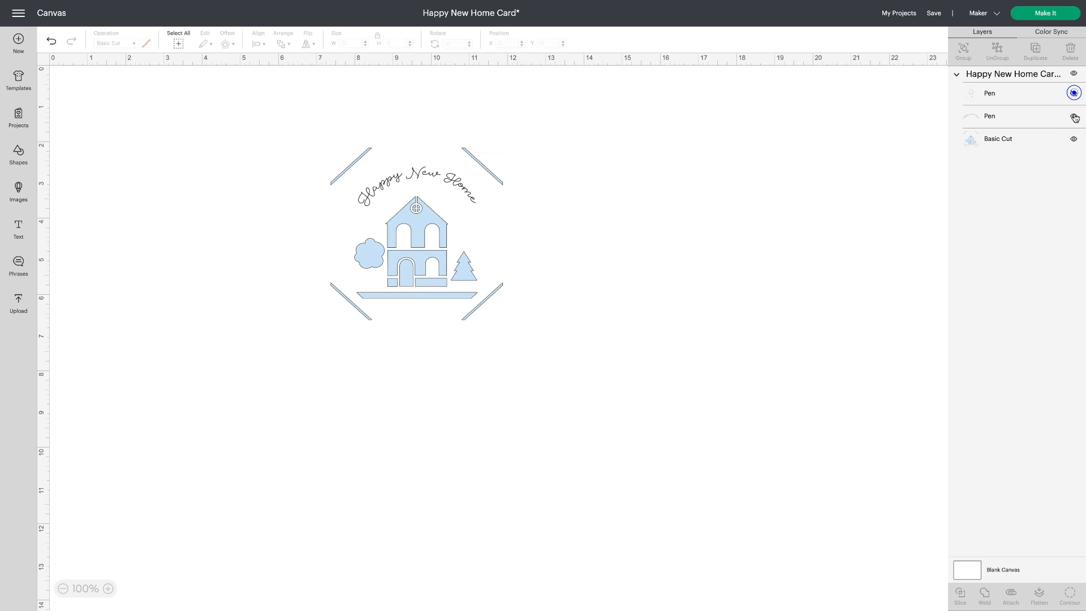
click(1072, 93)
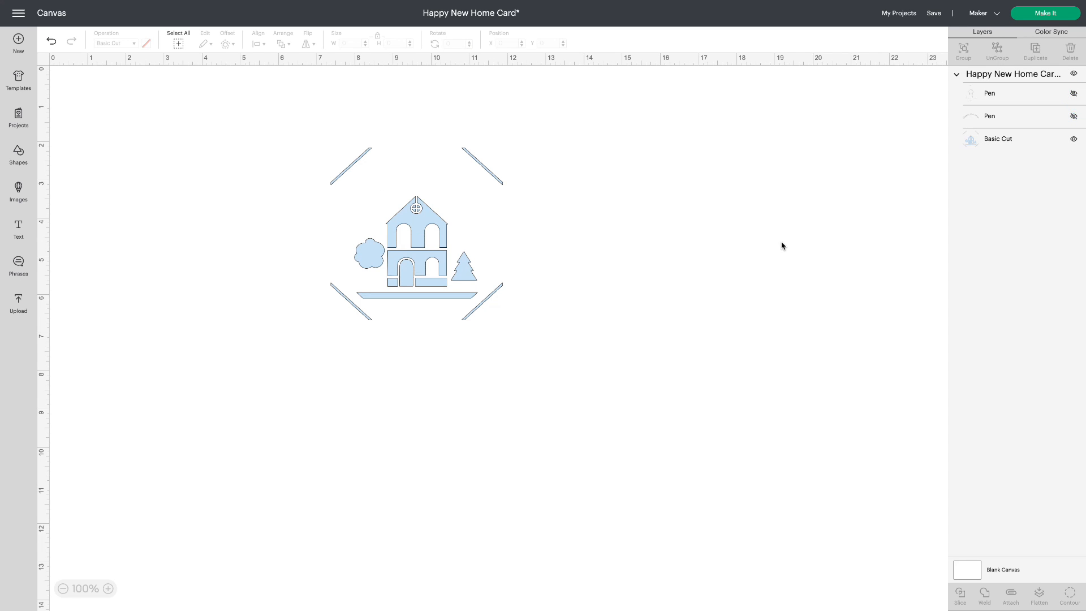
mouse_move(1007, 142)
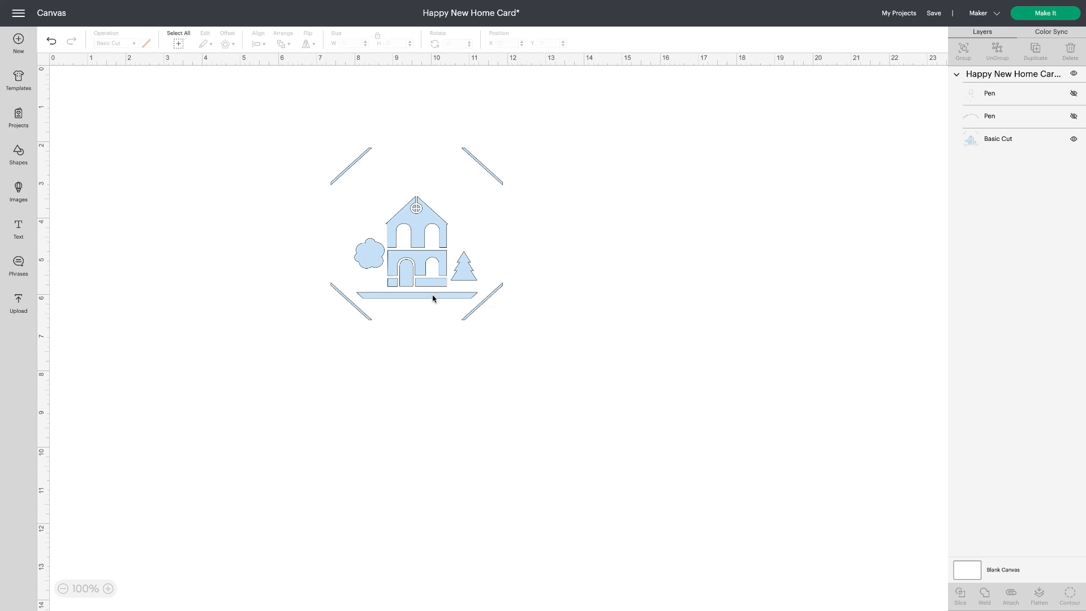
click(177, 43)
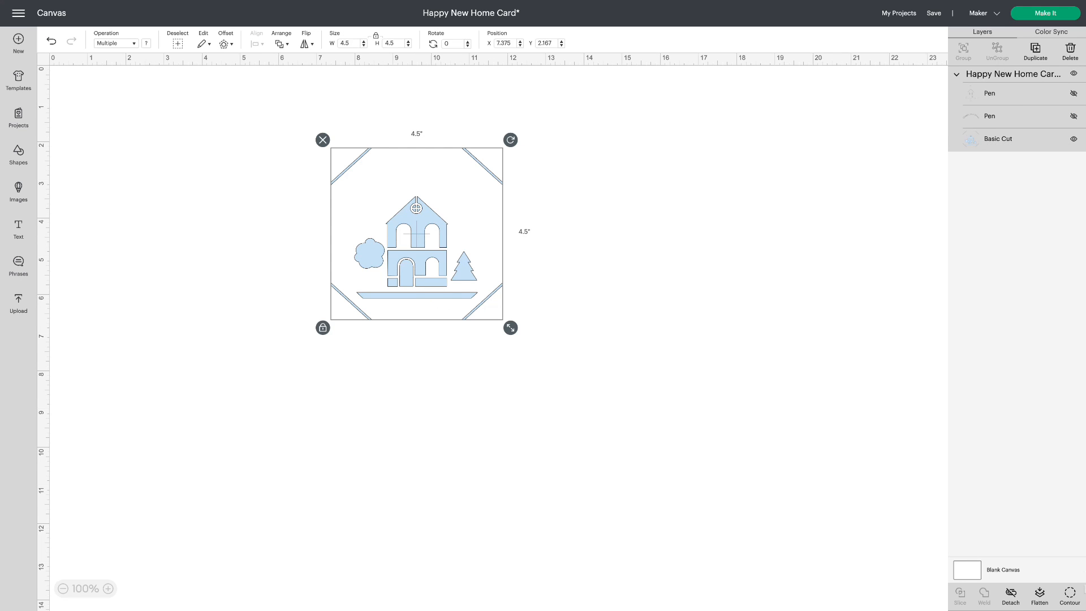
click(1067, 594)
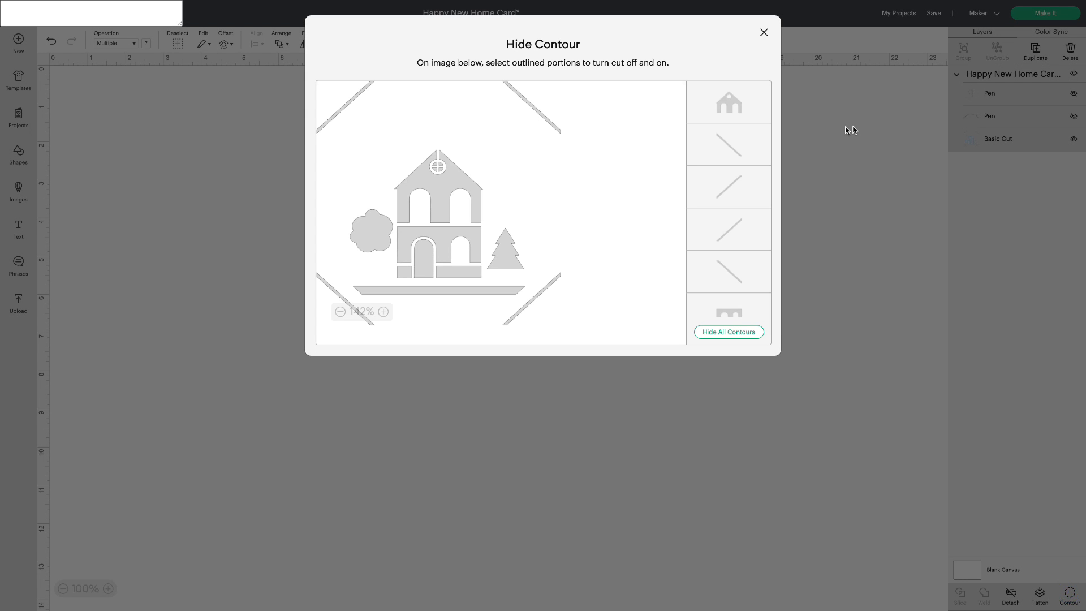
click(750, 229)
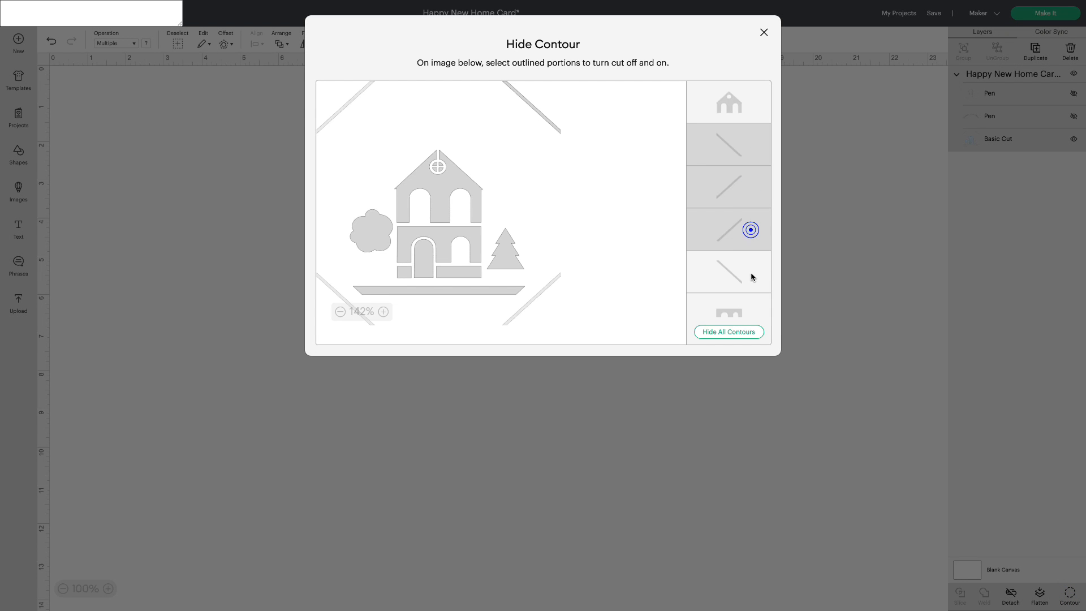
click(764, 32)
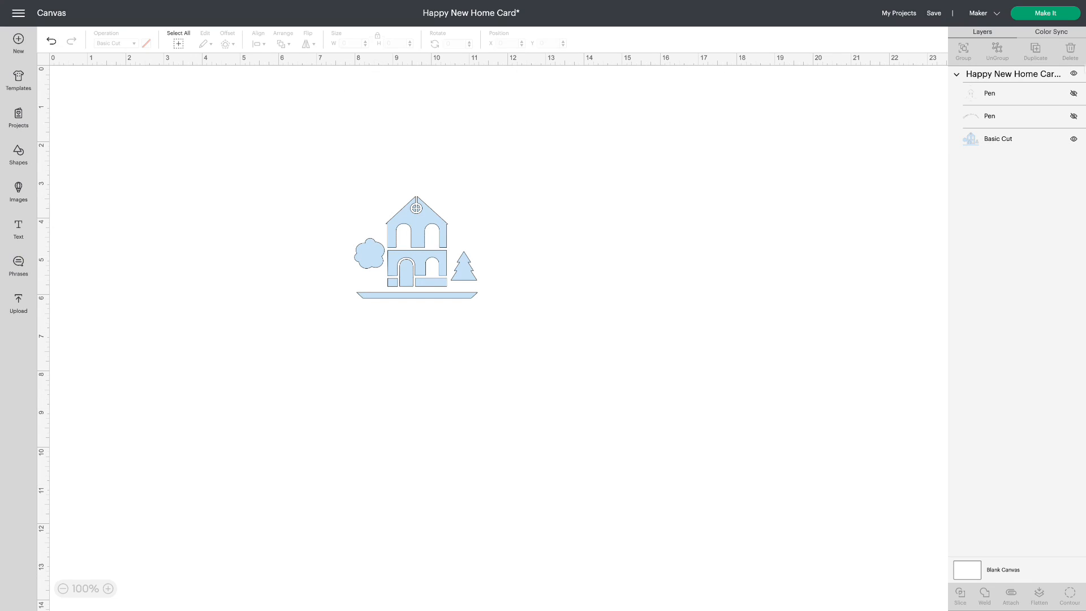
click(1074, 116)
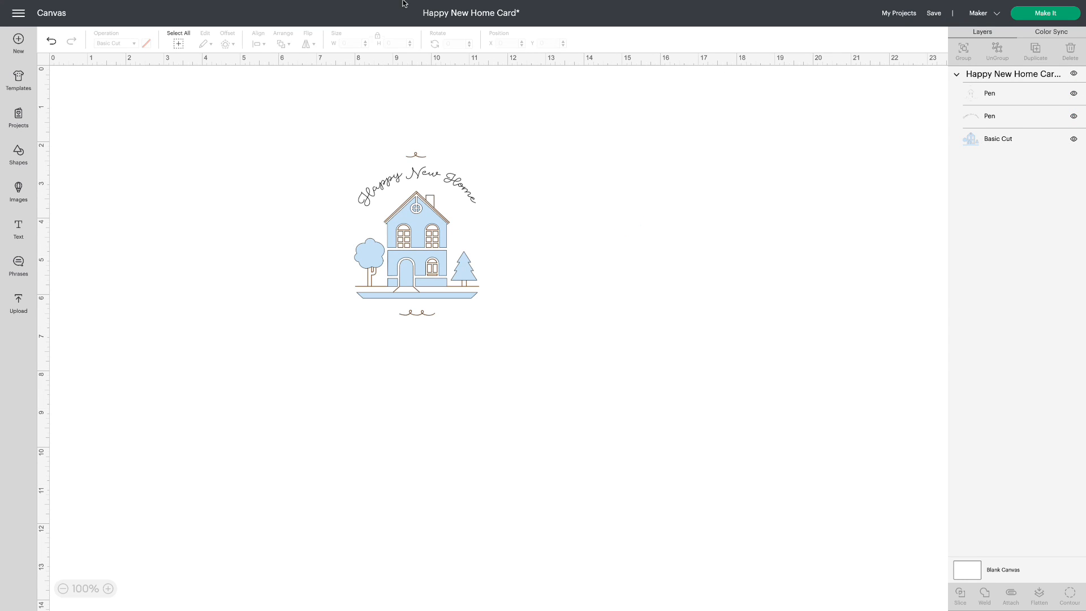
Insert a 2-inch square from Shapes and colour it pale yellow (#fbf3a8).
click(18, 155)
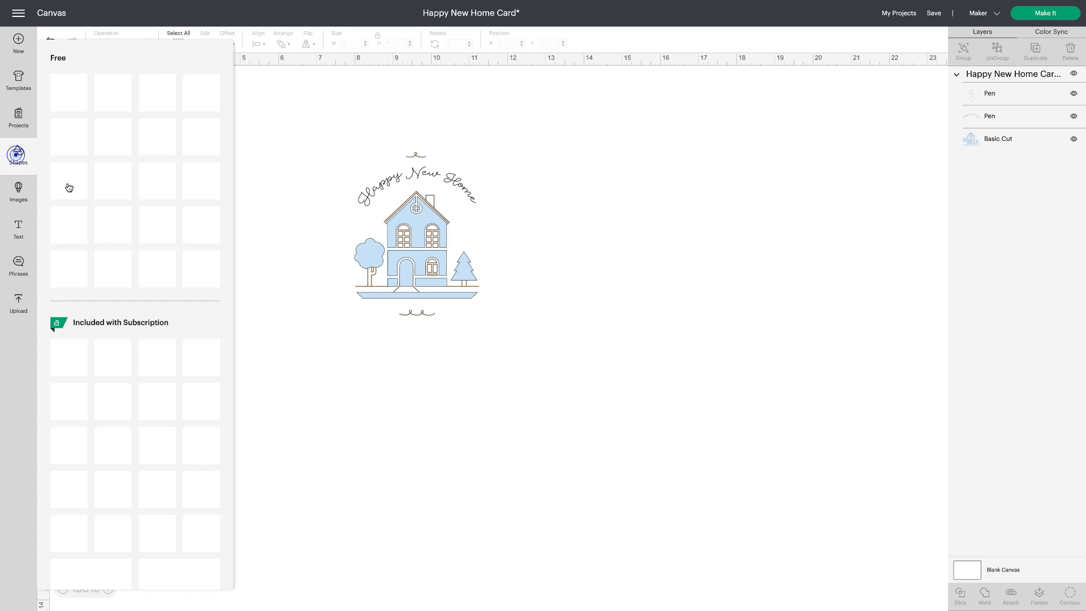
click(18, 156)
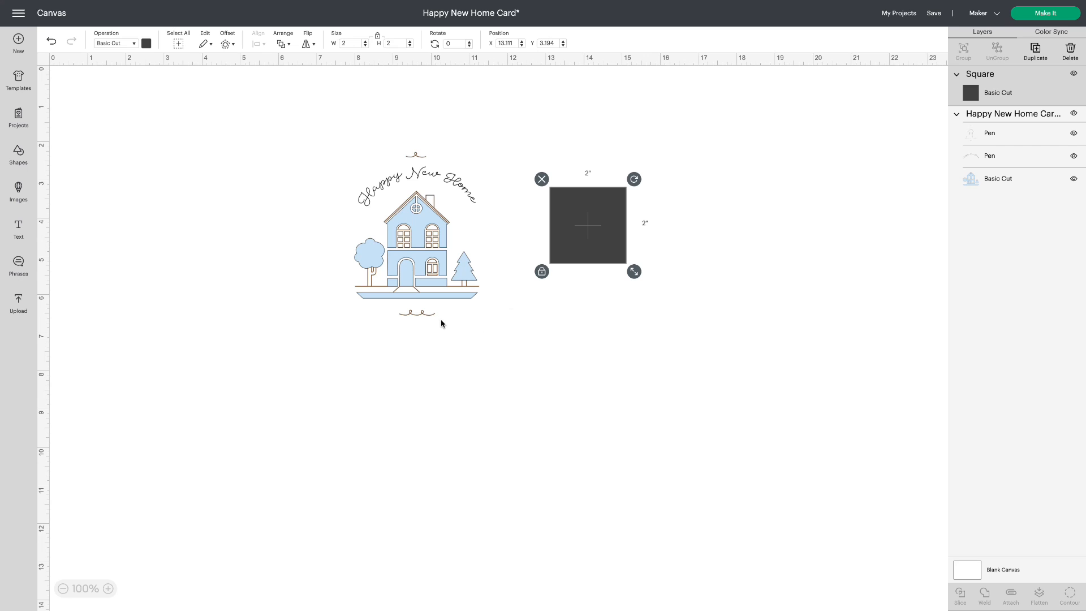
mouse_move(583, 201)
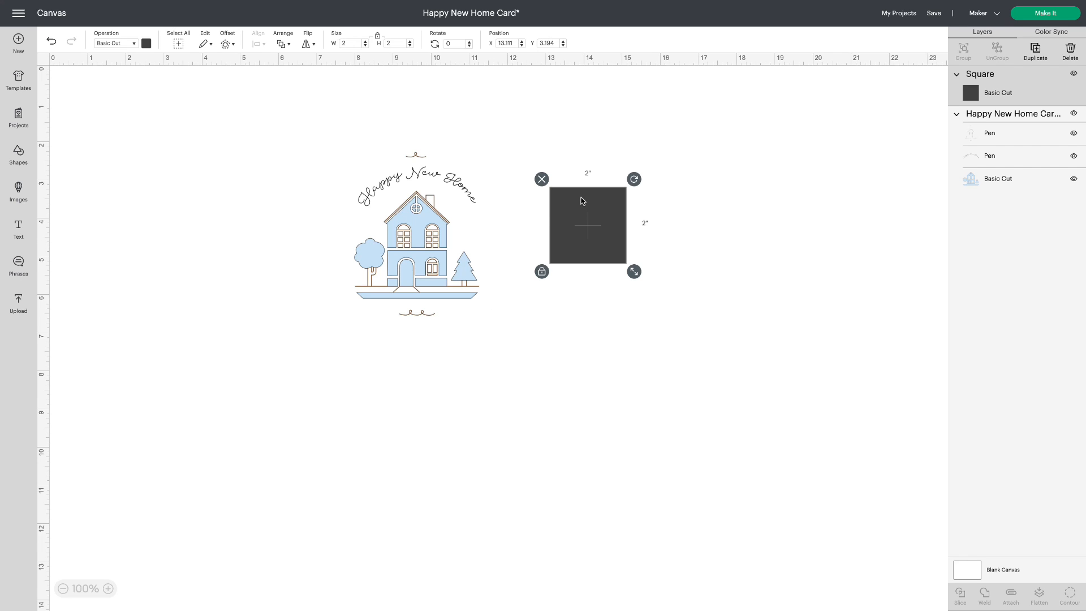
click(148, 43)
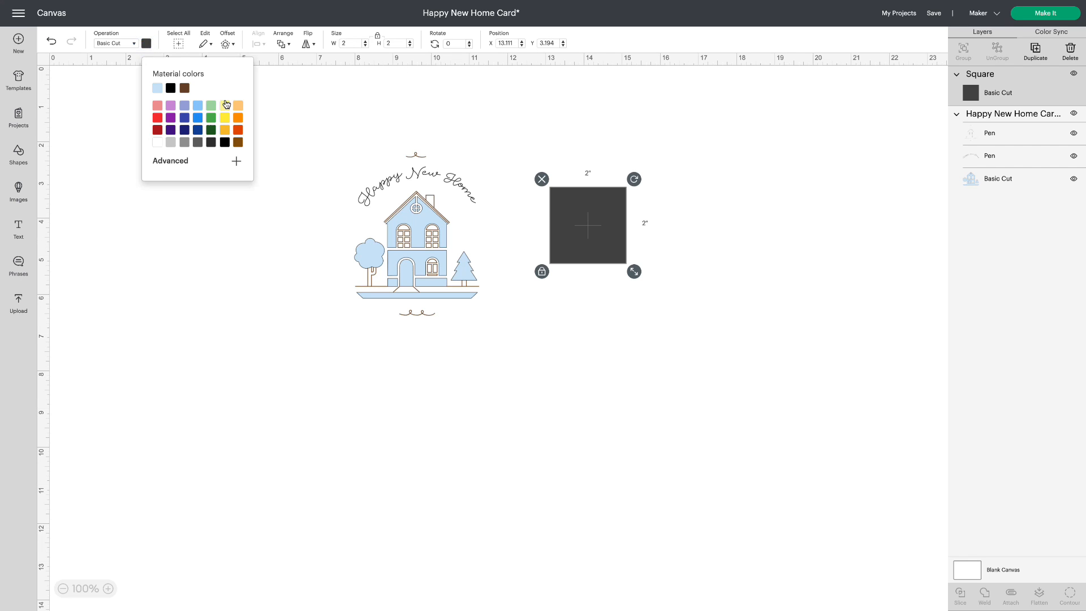
click(224, 106)
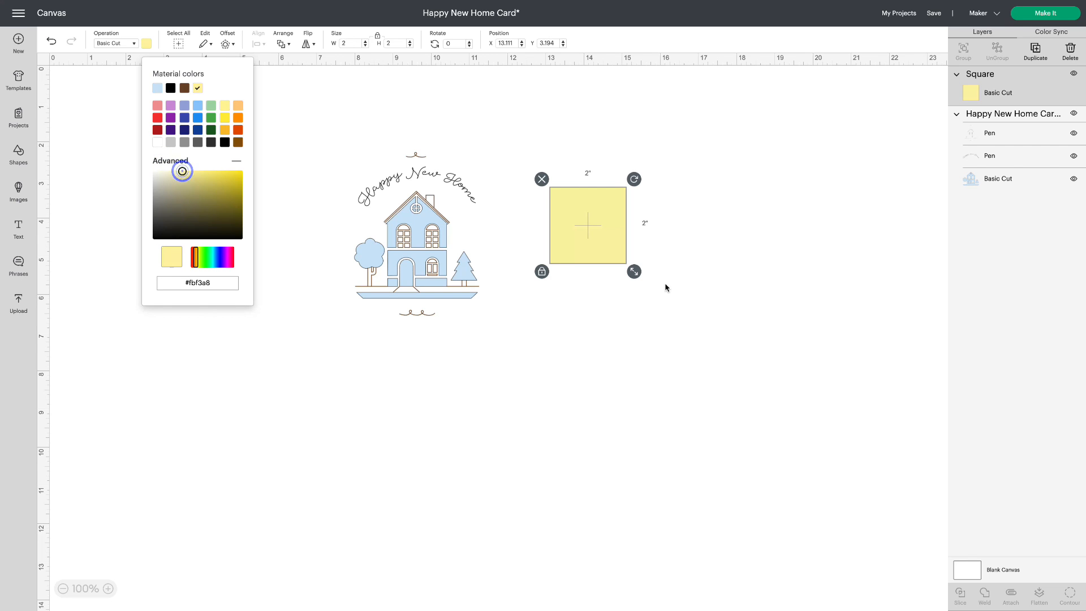
click(586, 237)
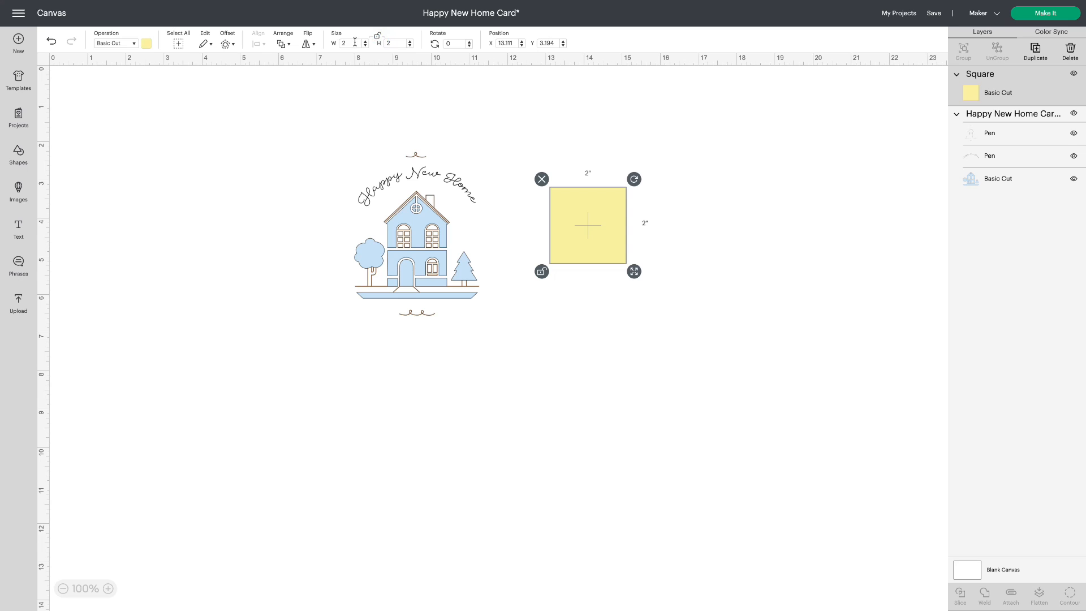
Unlock proportions to make the square a tall card, then resize the house onto its top.
click(348, 43)
text(4.5)
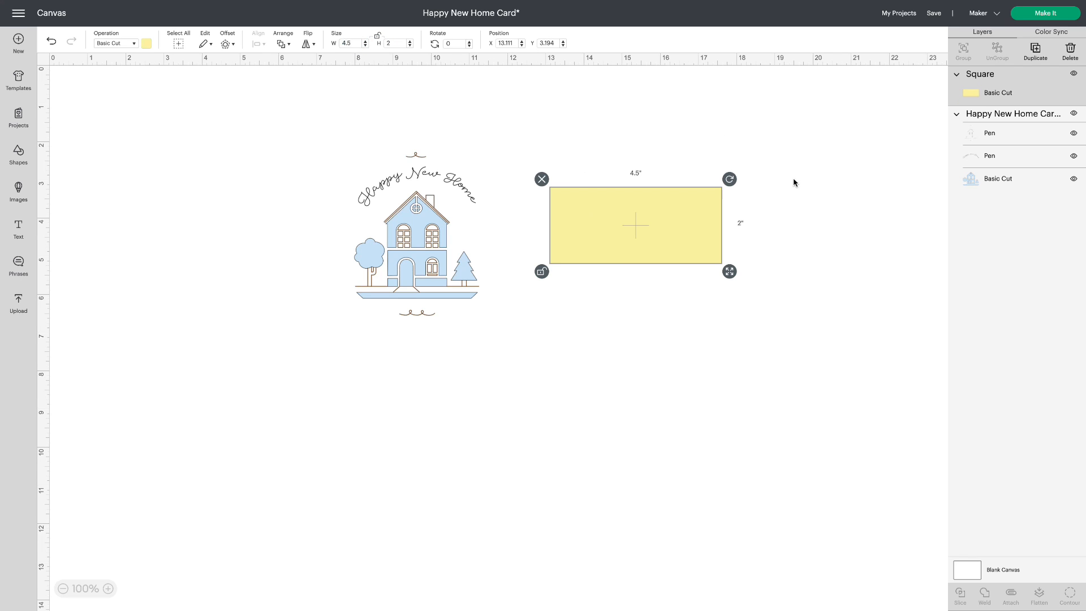
click(392, 43)
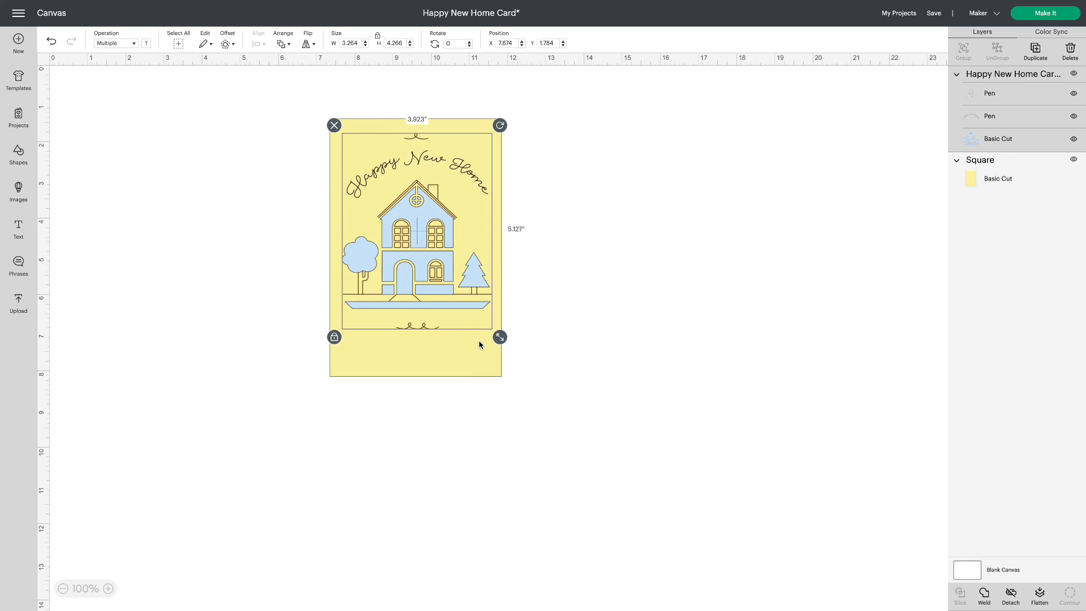
drag(499, 337, 465, 292)
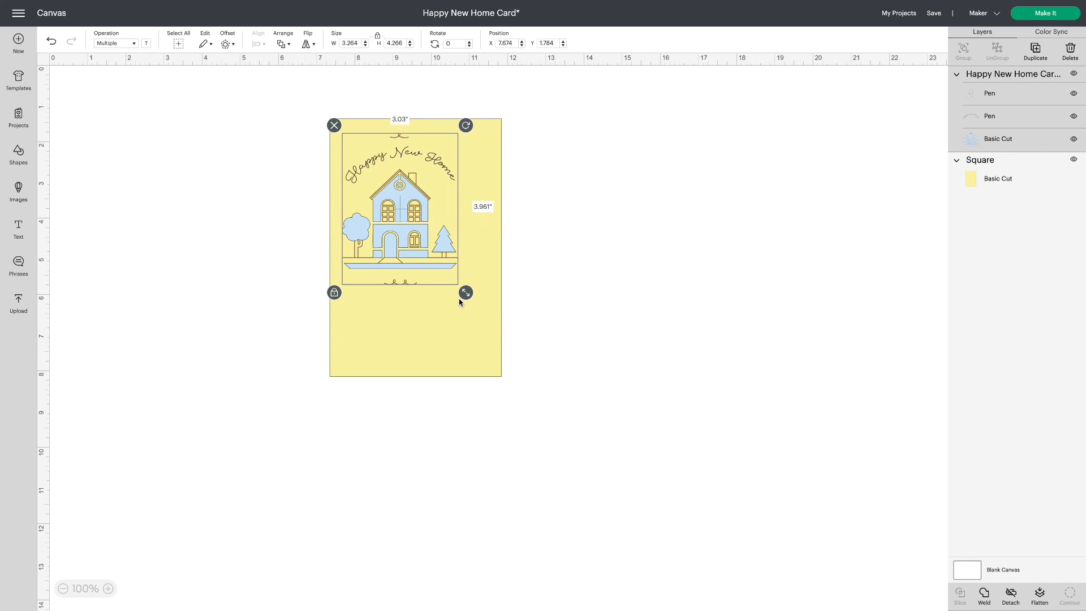
drag(465, 292, 494, 312)
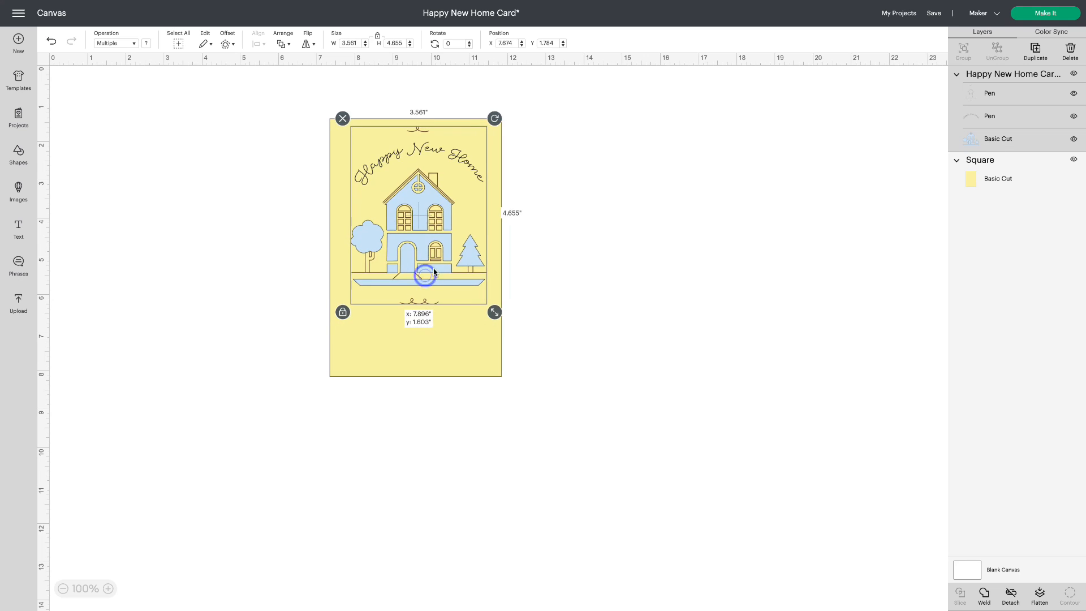
click(611, 294)
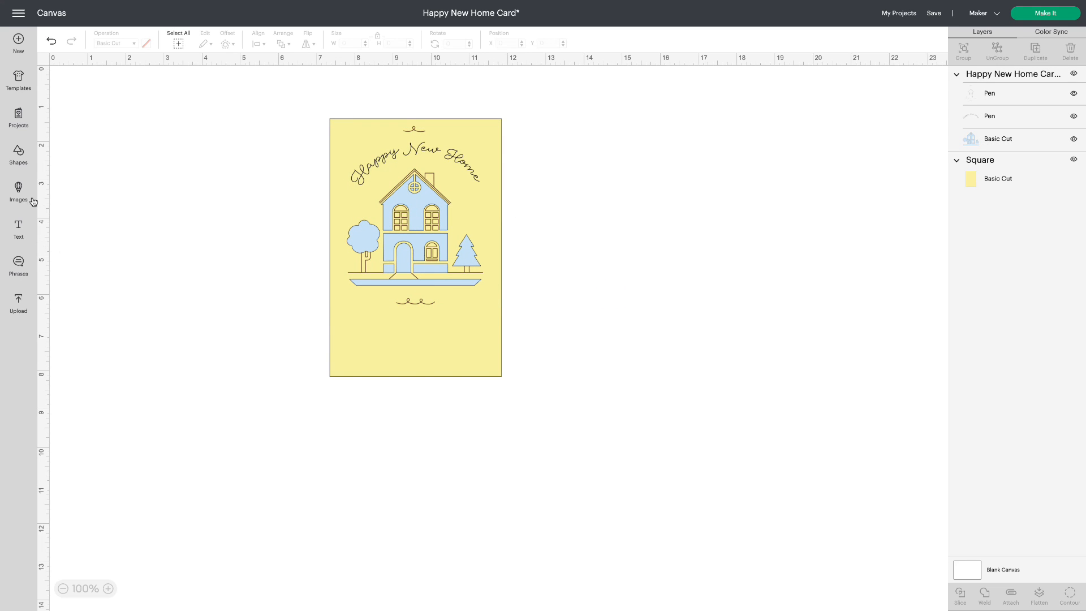
Search Images for 'congr', filter to Draw Only, and add the script Congratulations! drawing.
click(18, 191)
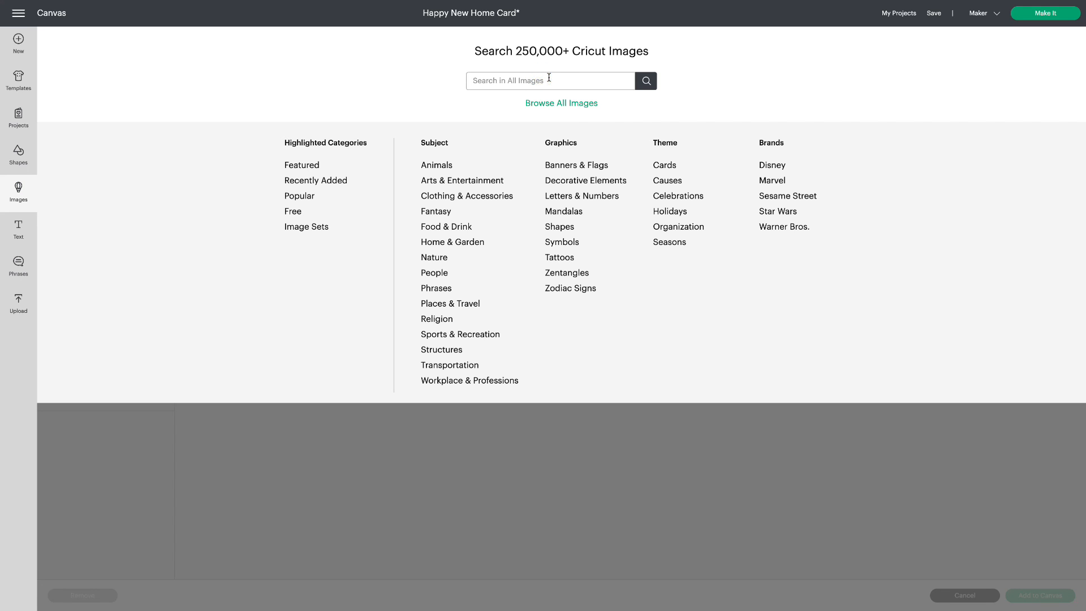
text(congratulations)
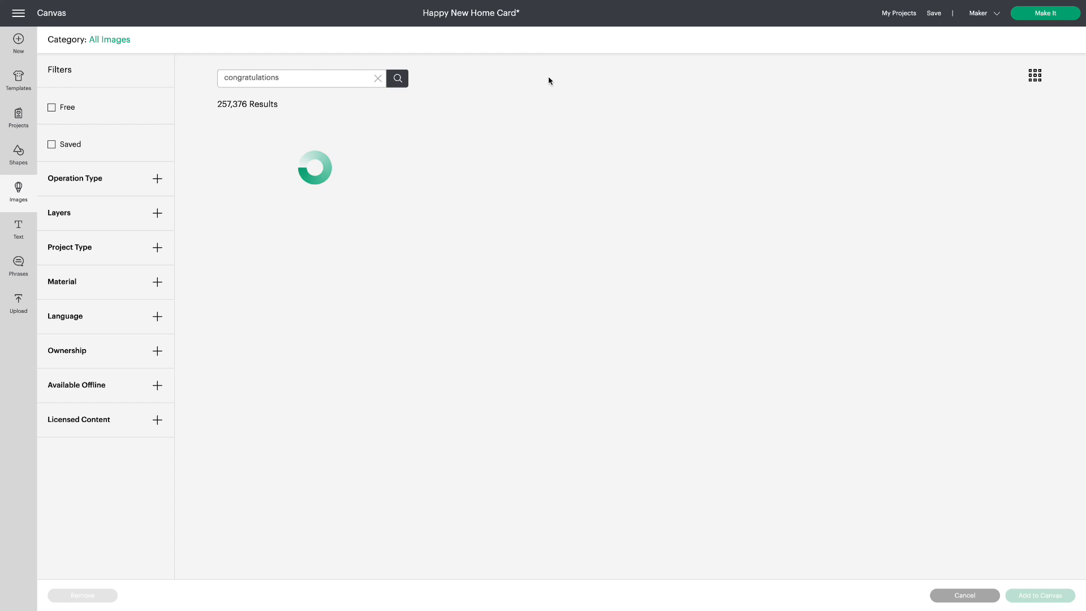
click(397, 79)
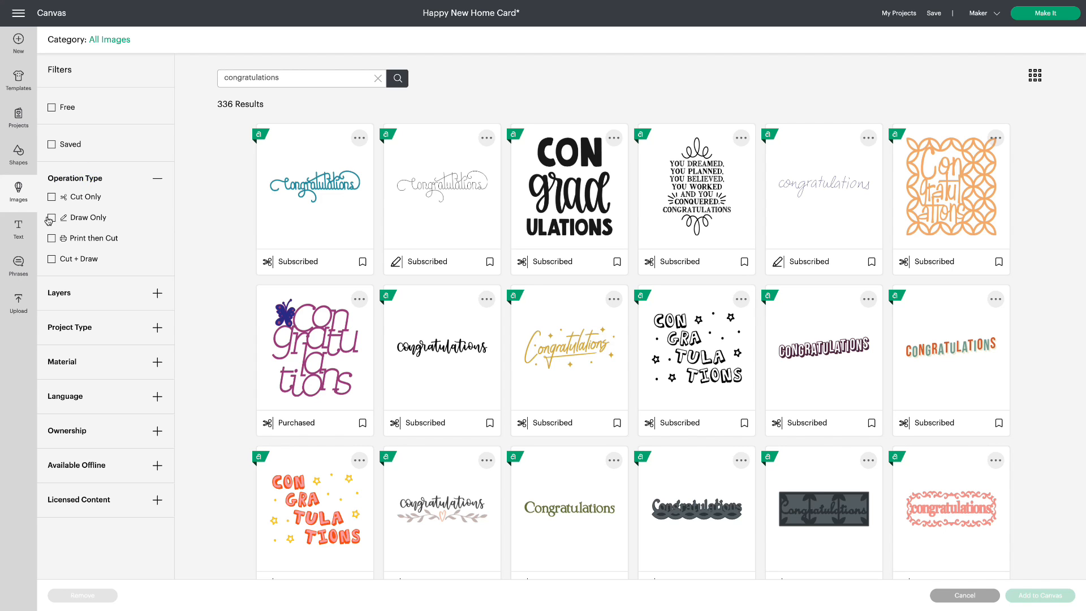
click(52, 217)
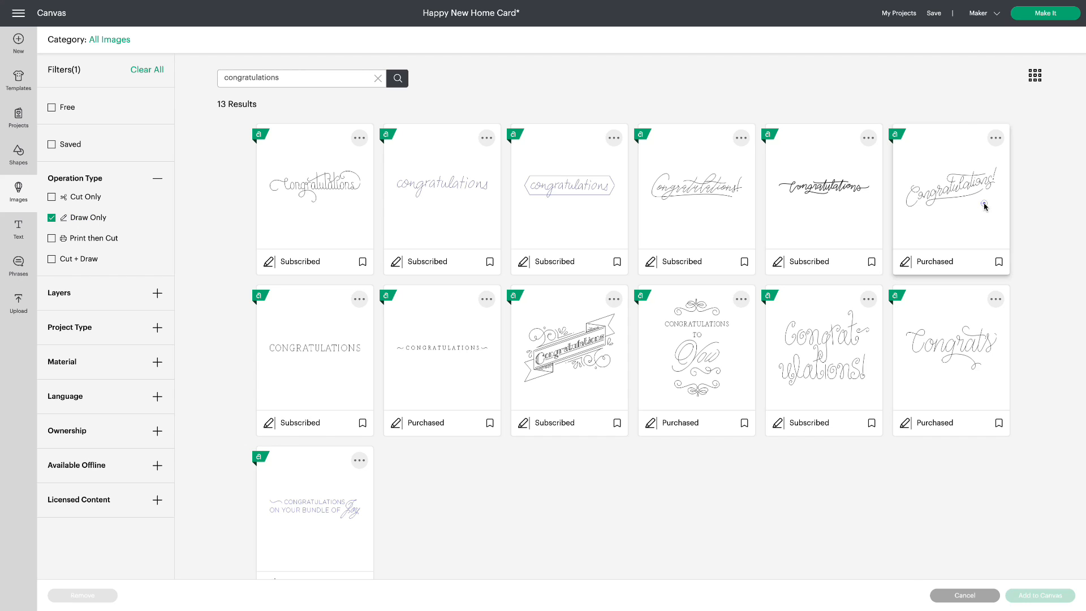
click(951, 198)
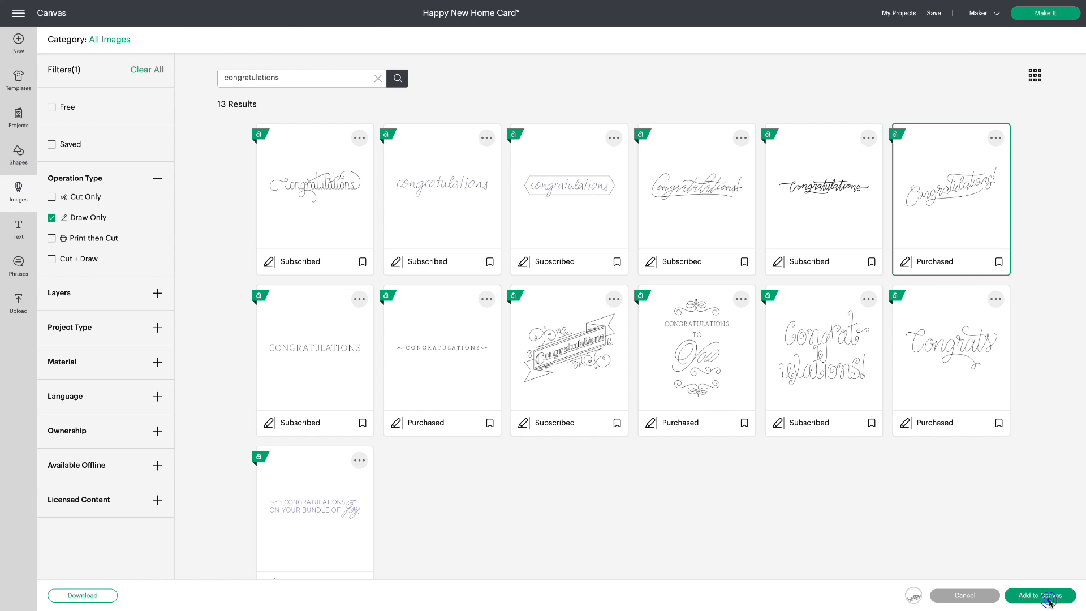
click(1041, 596)
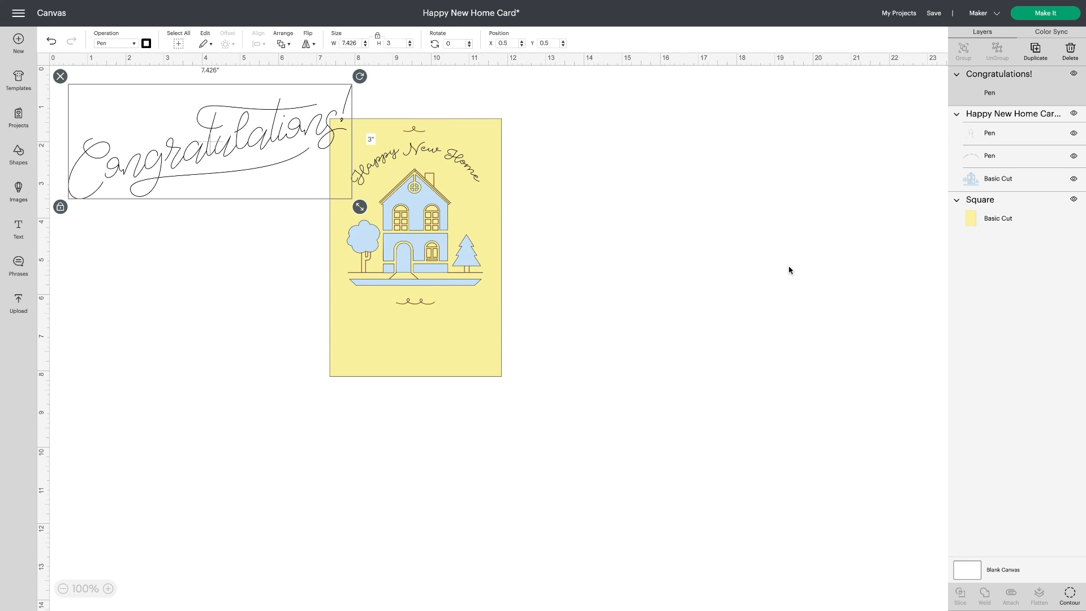
Shrink Congratulations!, move it below the house, and center all elements horizontally.
drag(360, 206, 205, 145)
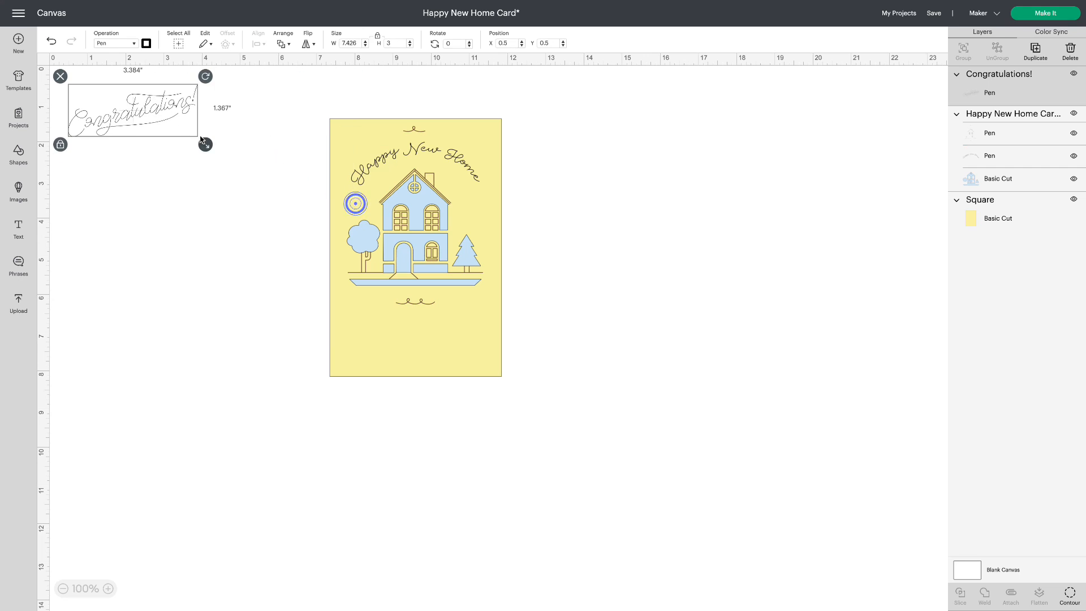
drag(133, 109, 416, 336)
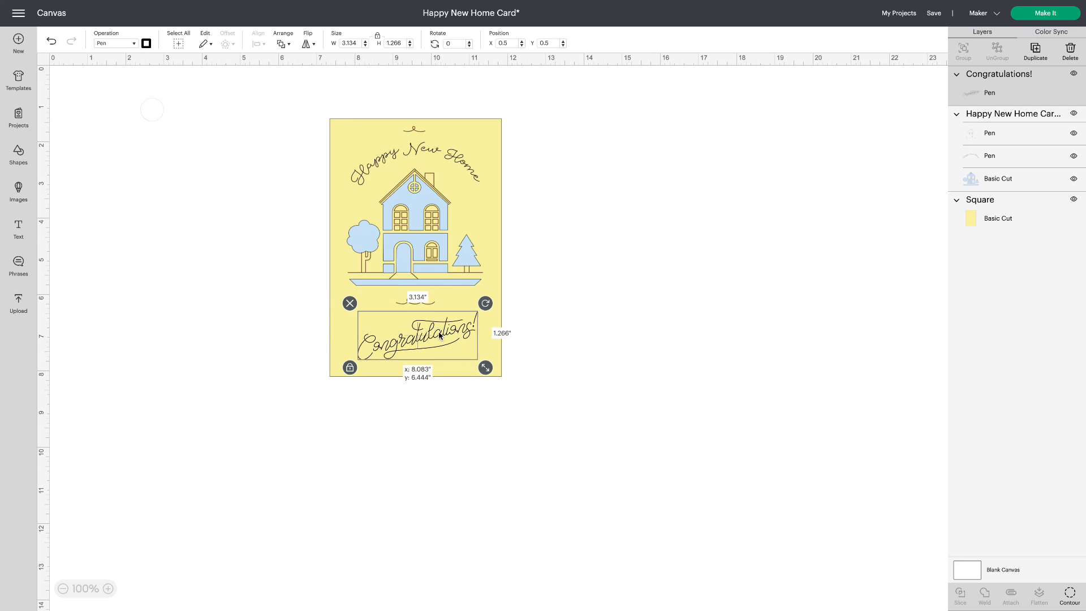
click(623, 347)
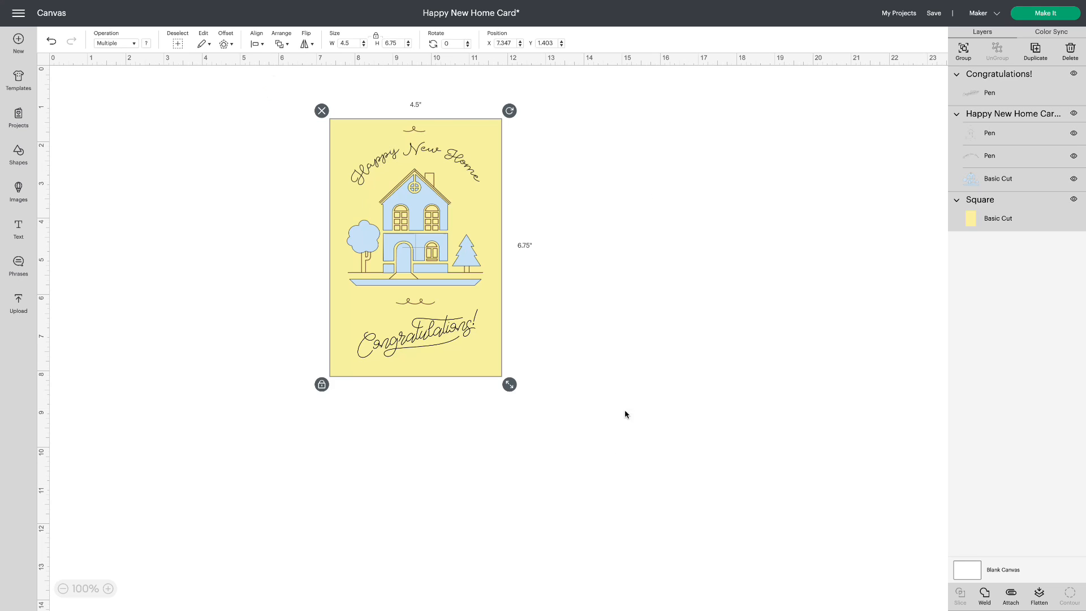
click(257, 43)
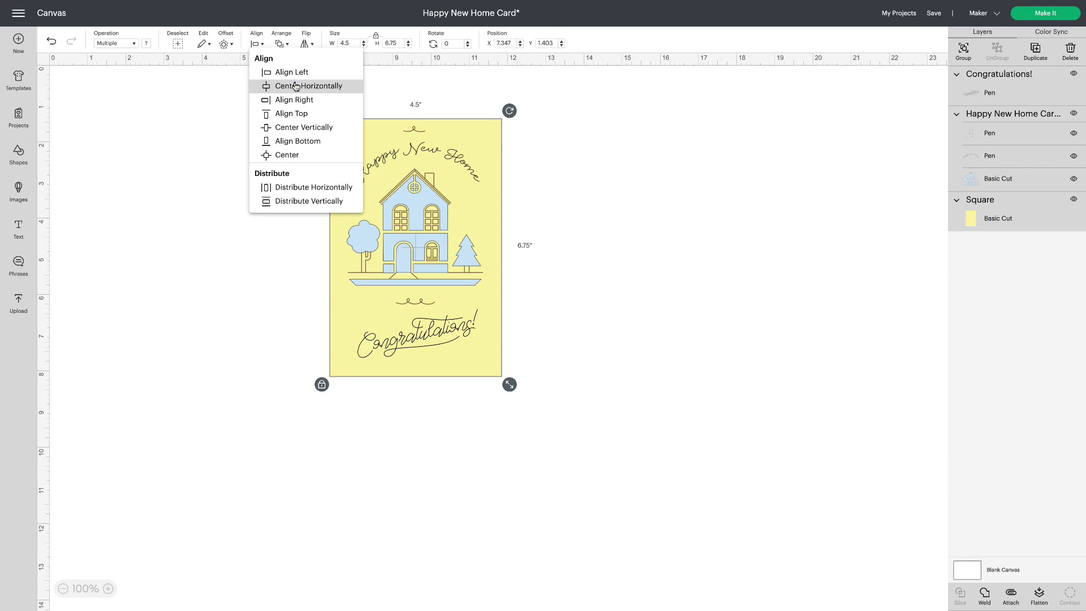
click(308, 86)
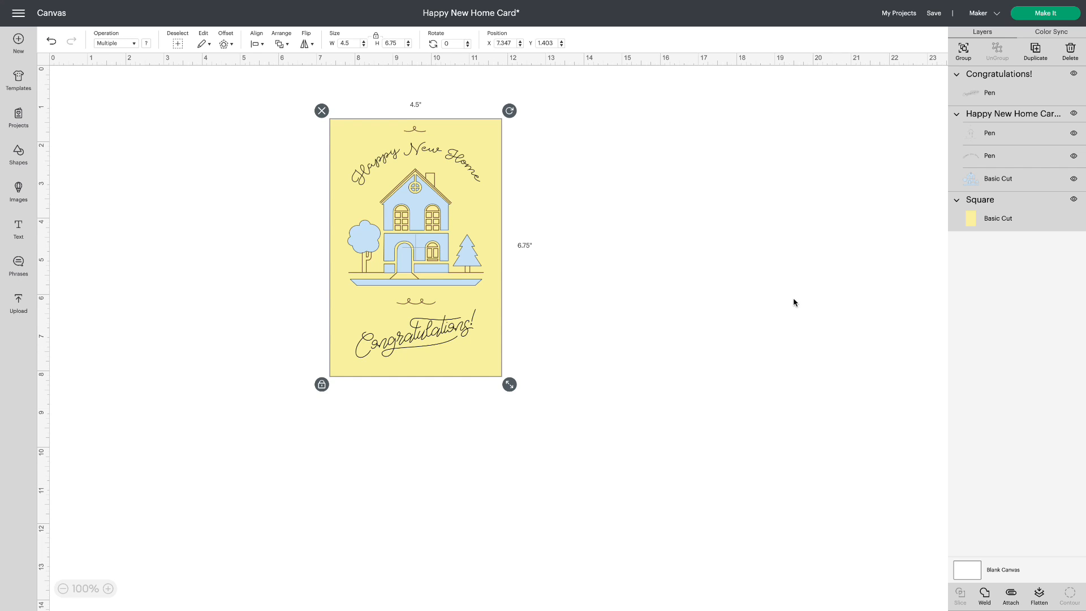
mouse_move(911, 219)
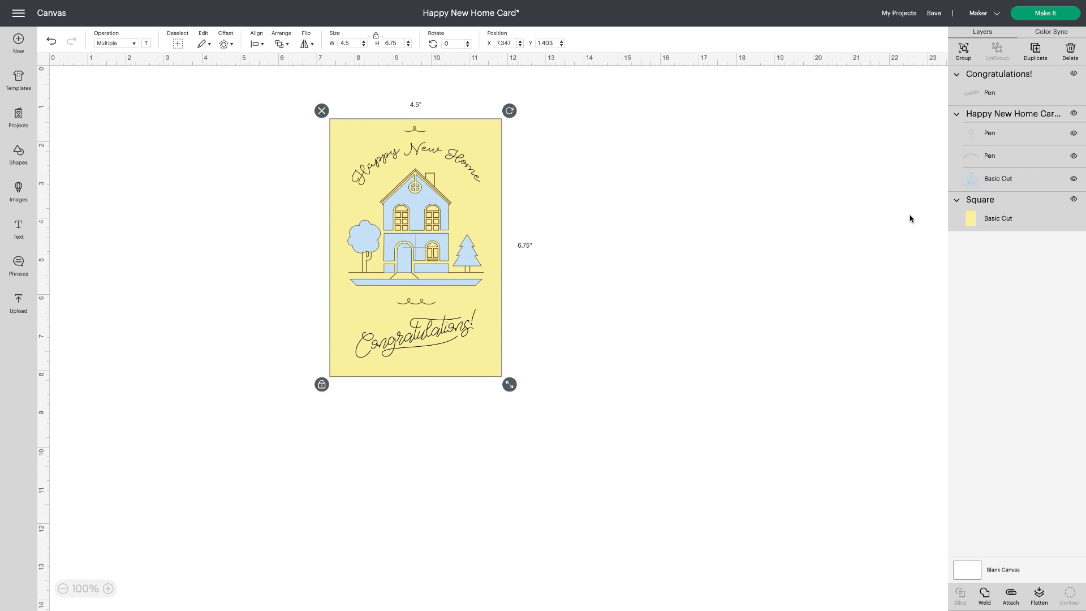
Give the pen layers an XF Extra Fine Point (0.3mm) pen in Black.
click(1011, 156)
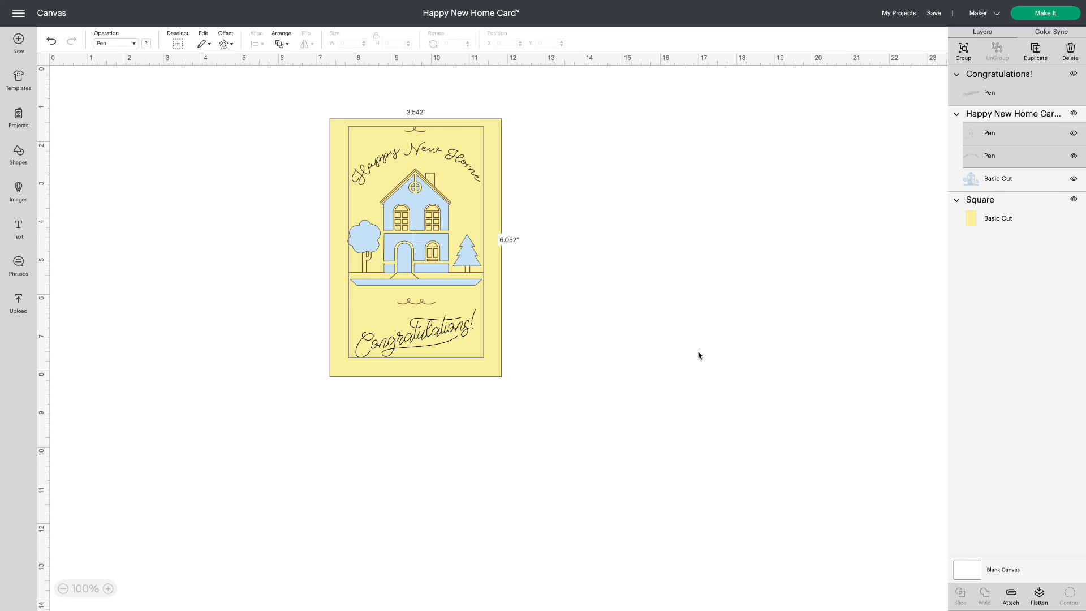
mouse_move(141, 47)
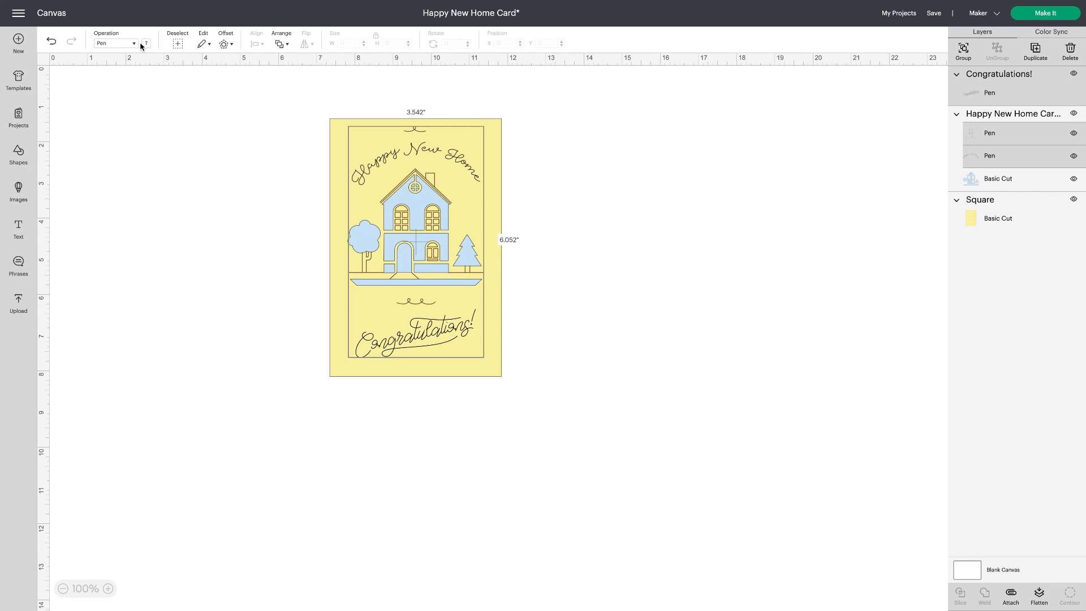
click(145, 44)
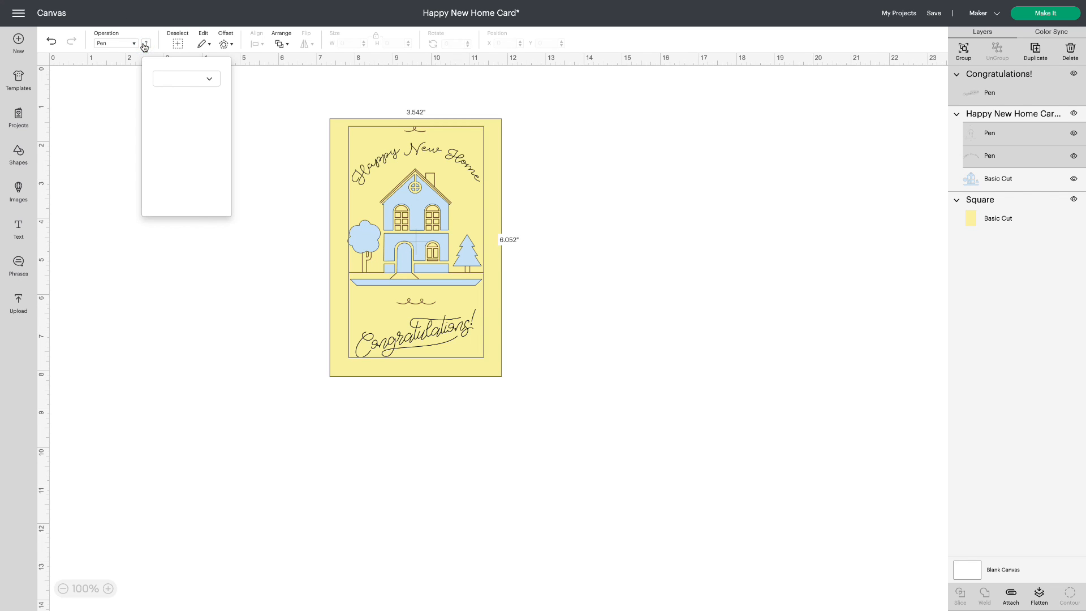
click(187, 79)
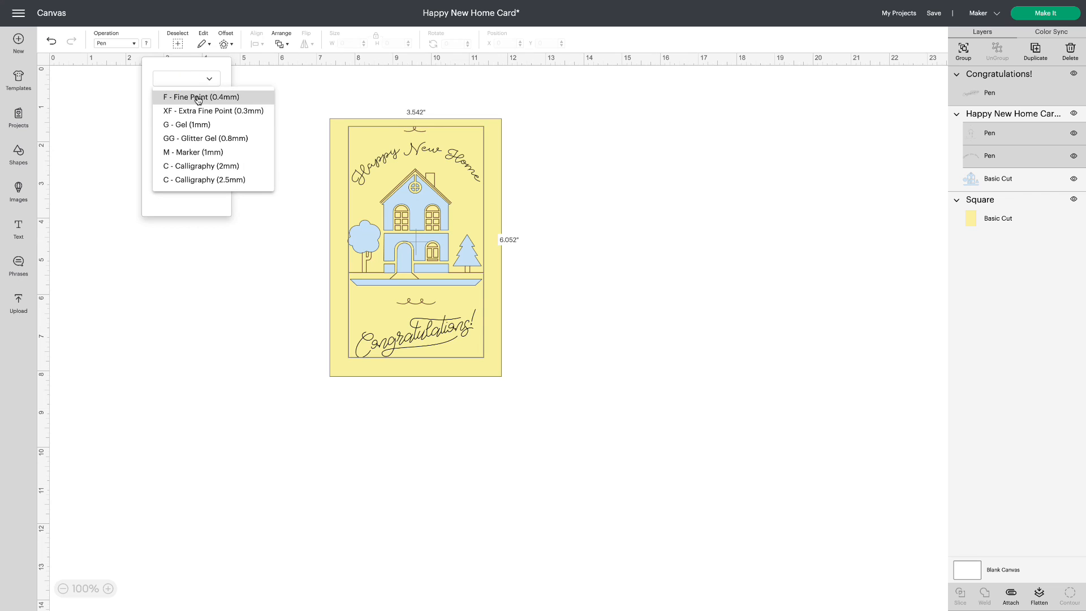
click(212, 110)
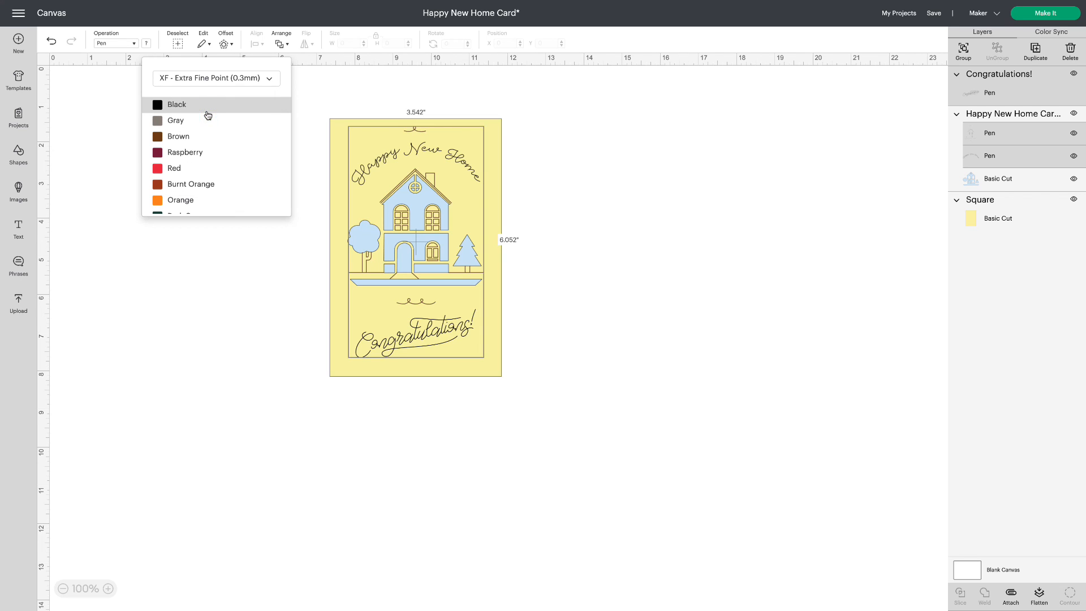
click(158, 104)
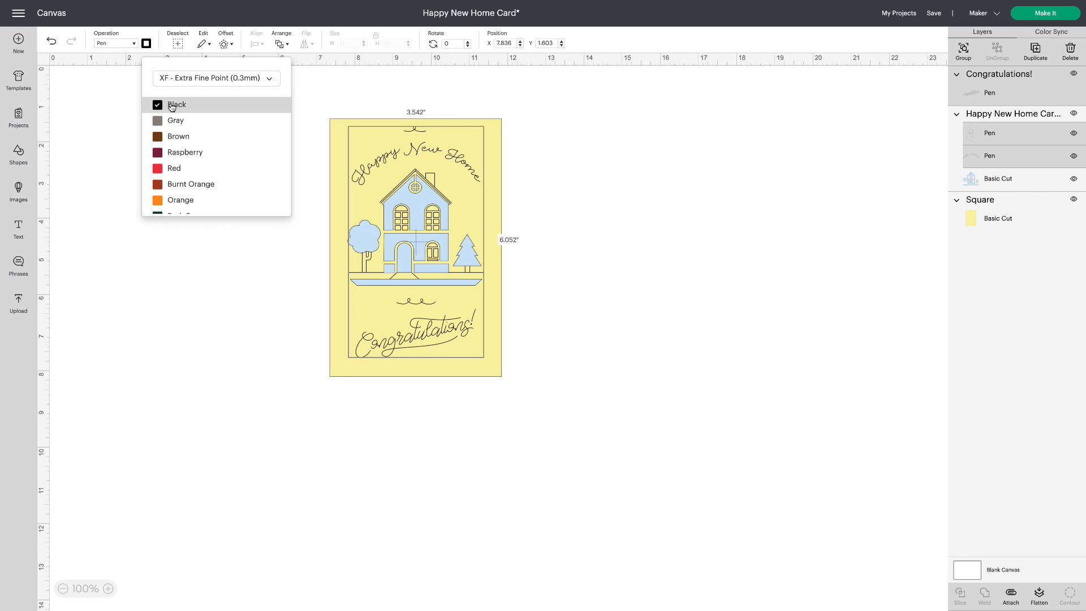
mouse_move(641, 261)
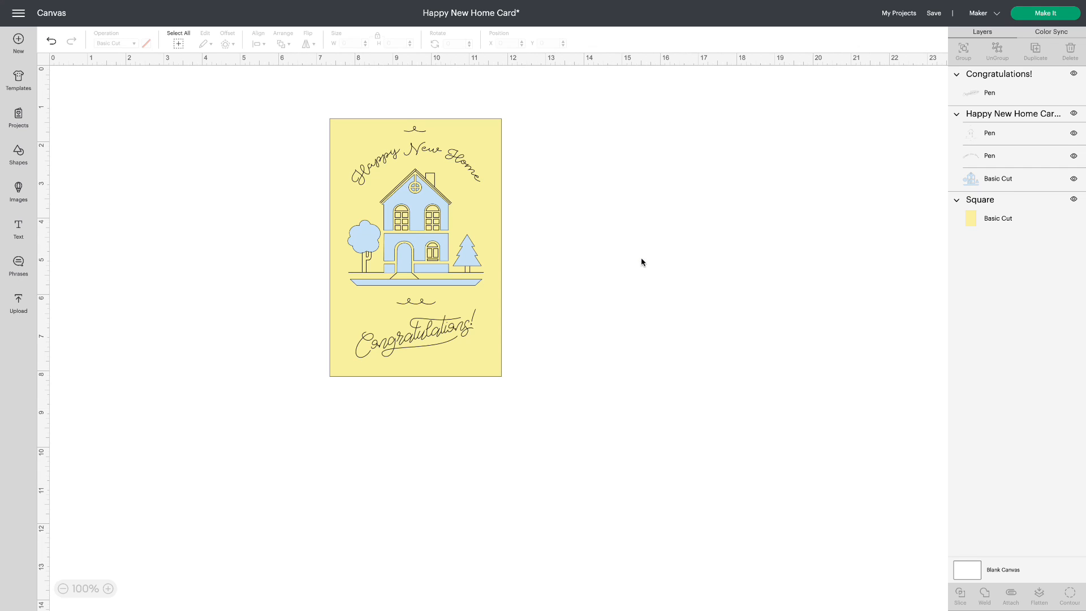
With the Square hidden, attach house and Congratulations!, preview on the mat, then unhide Square.
click(1074, 199)
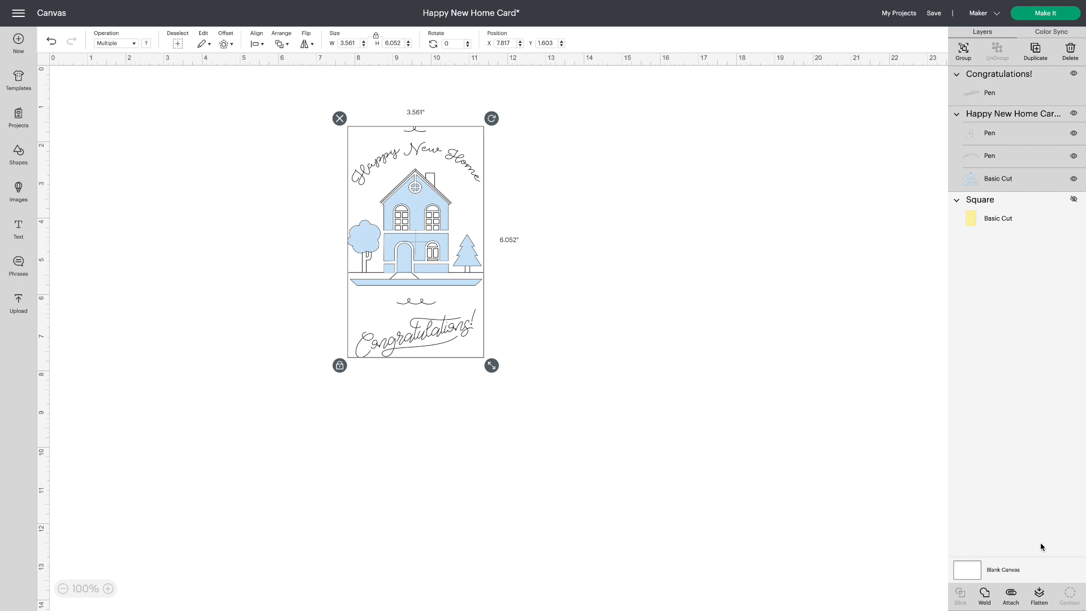
click(1010, 598)
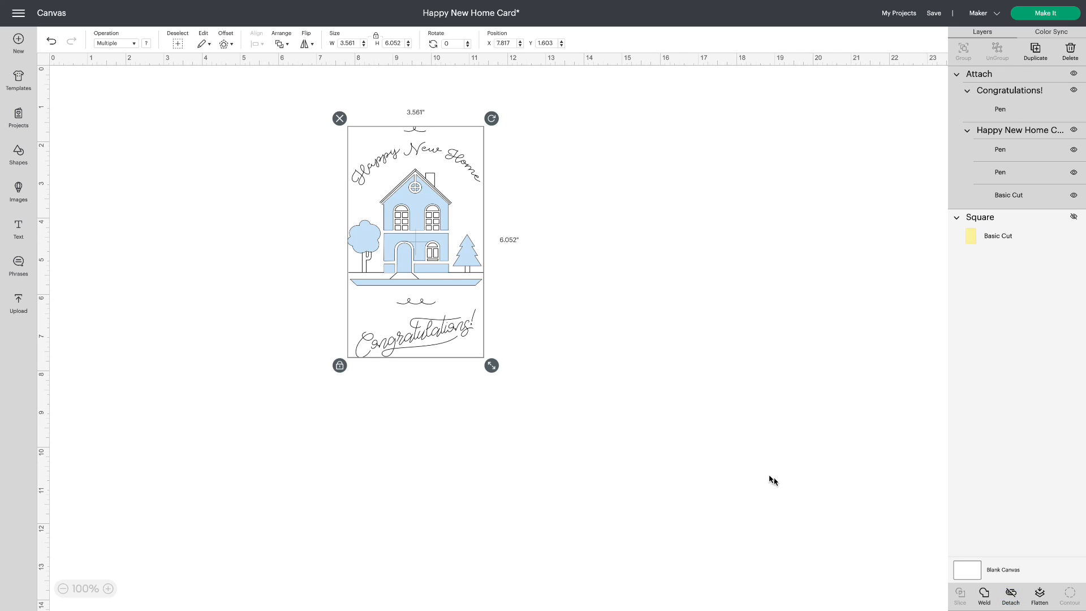
click(1052, 13)
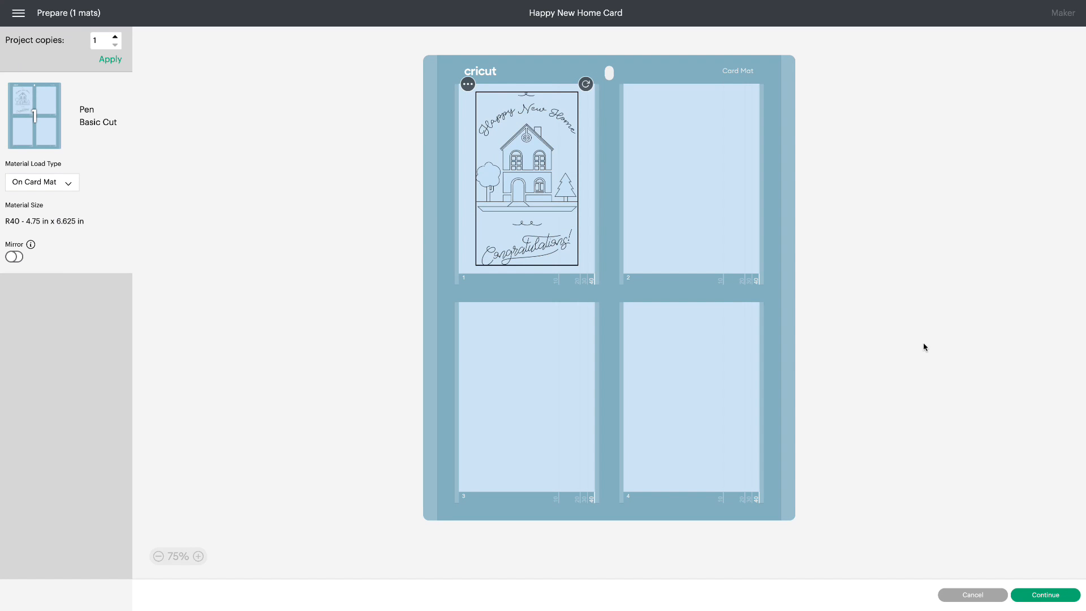
click(973, 594)
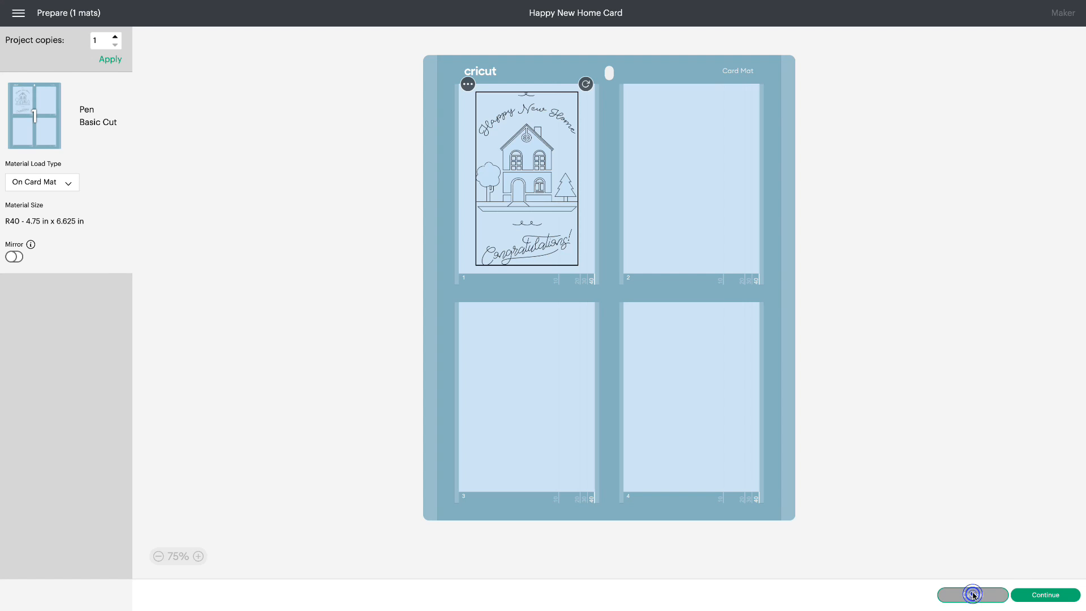
click(972, 594)
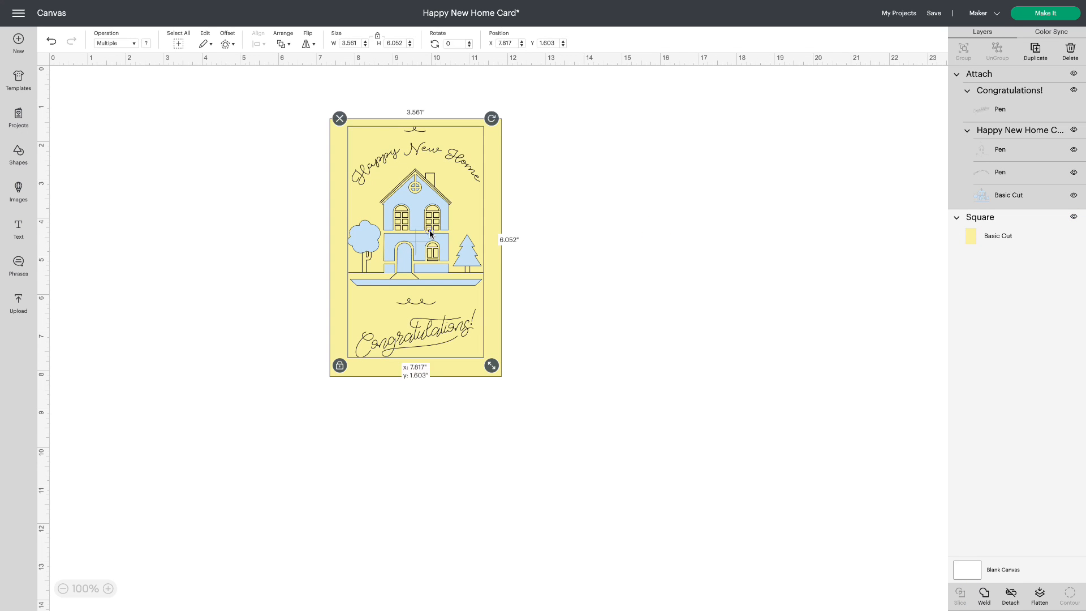
Center the attached house and Congratulations! group on the yellow card and scale it up nearly edge to edge.
drag(430, 235, 423, 238)
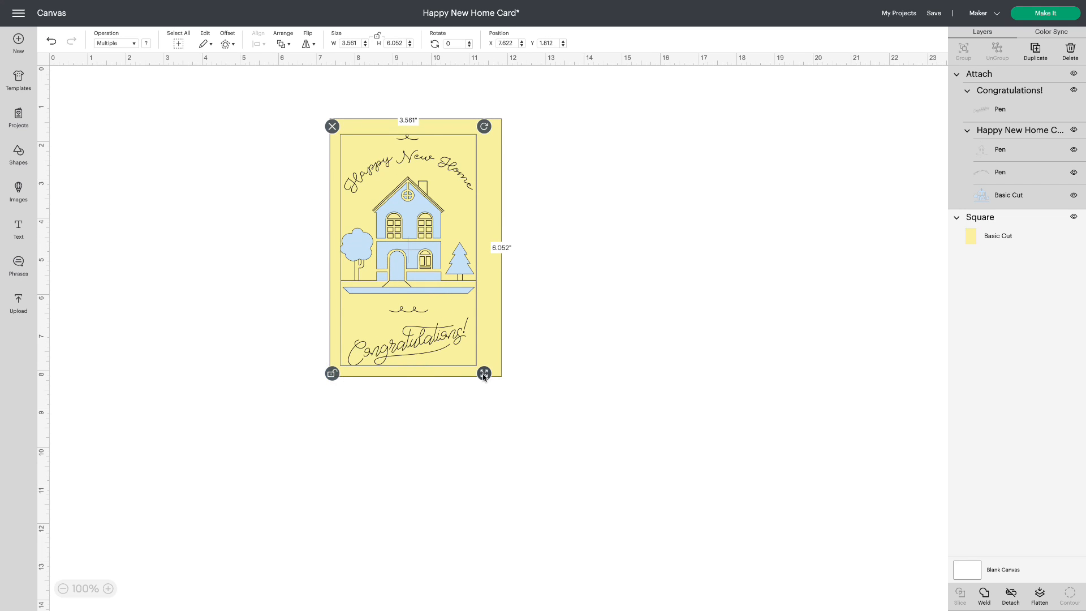
drag(484, 373, 497, 372)
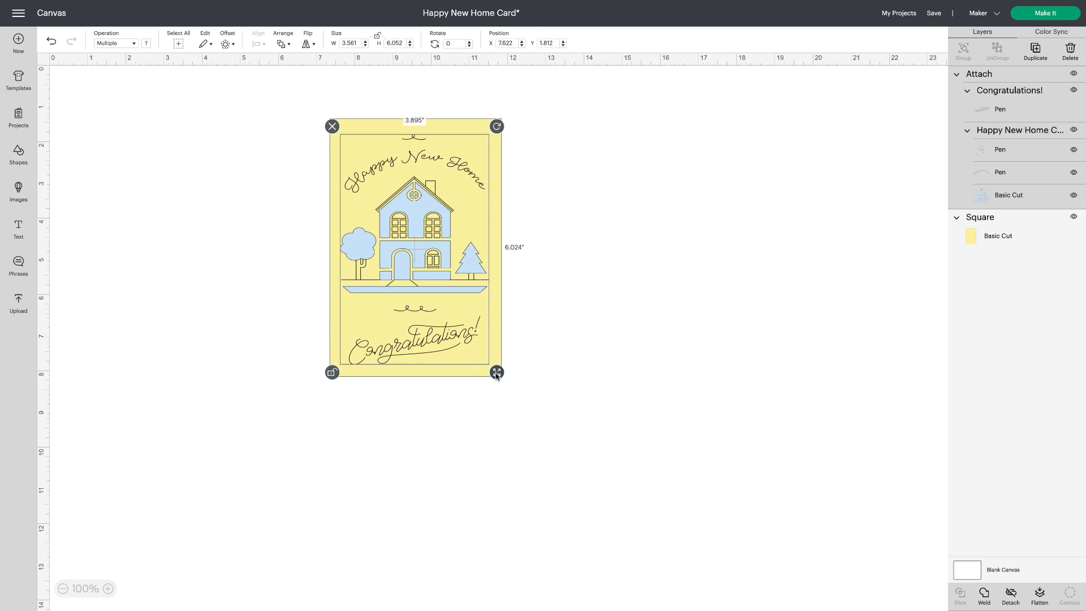
drag(496, 372, 496, 369)
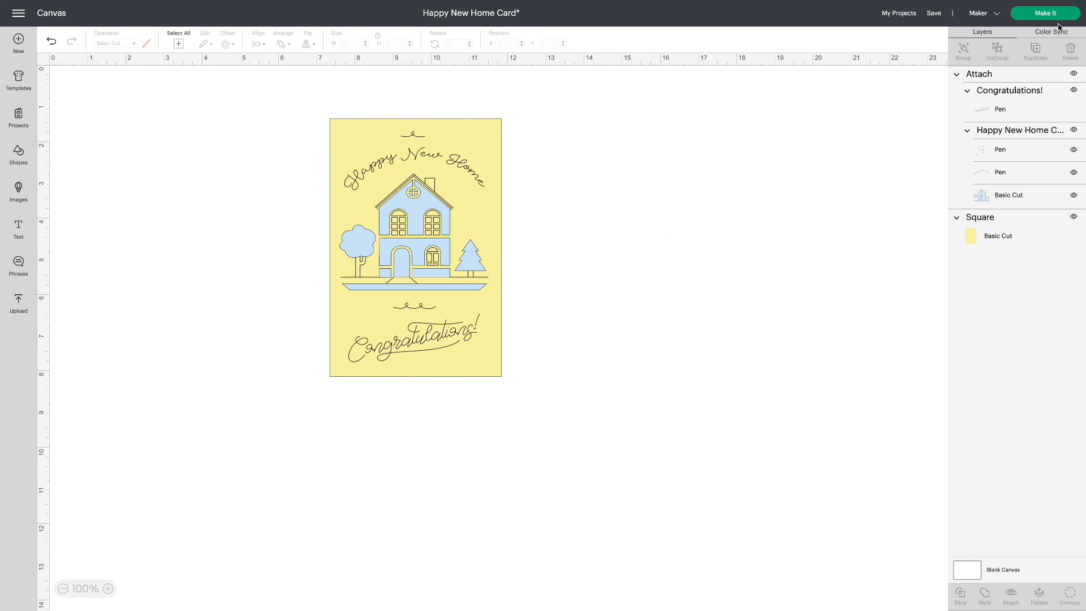
mouse_move(1073, 217)
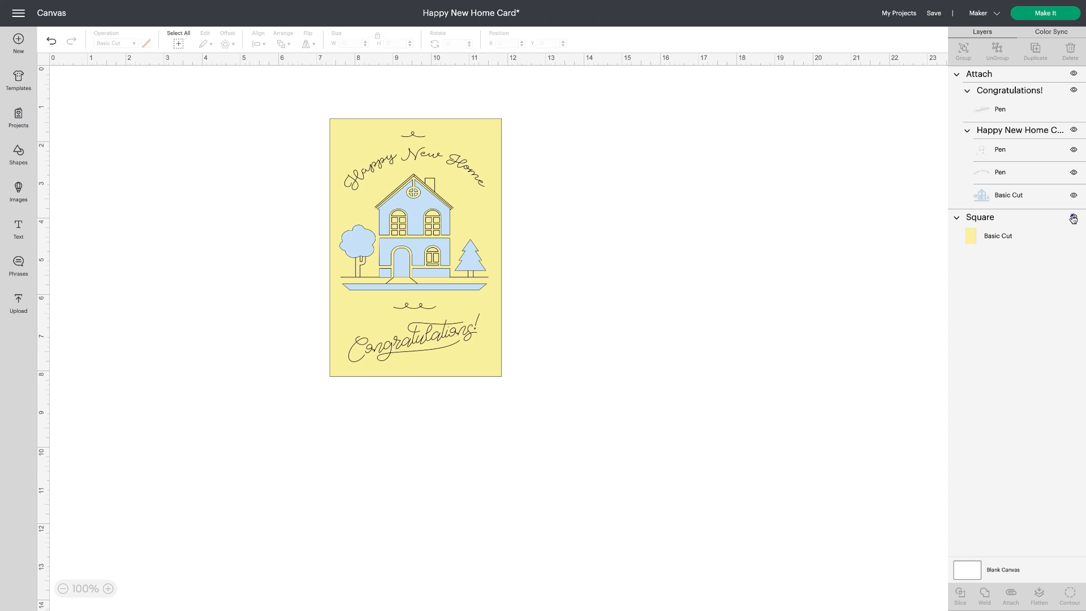
click(1052, 13)
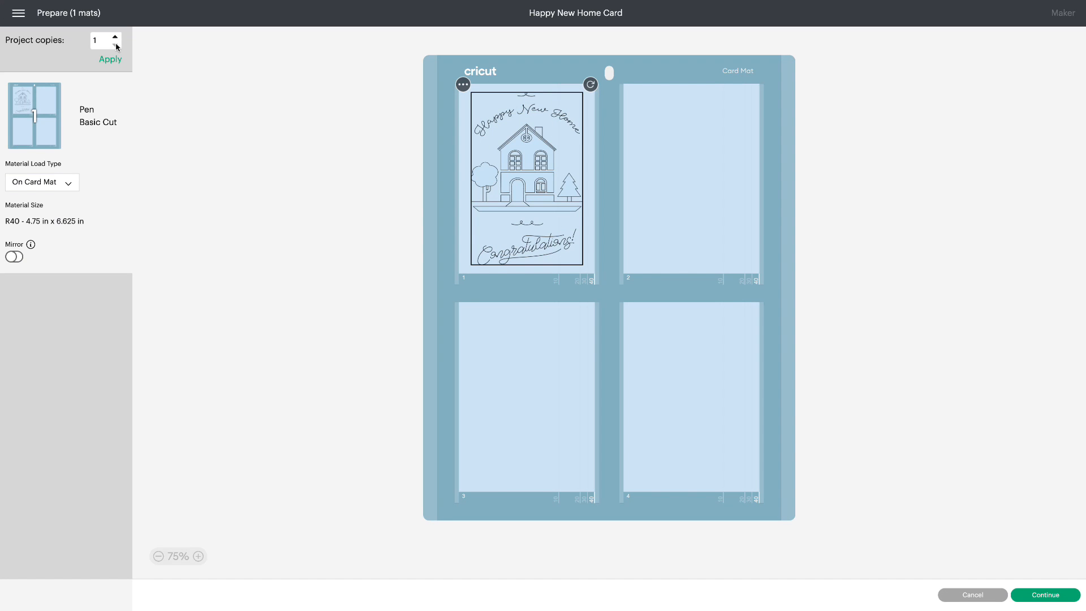
click(115, 37)
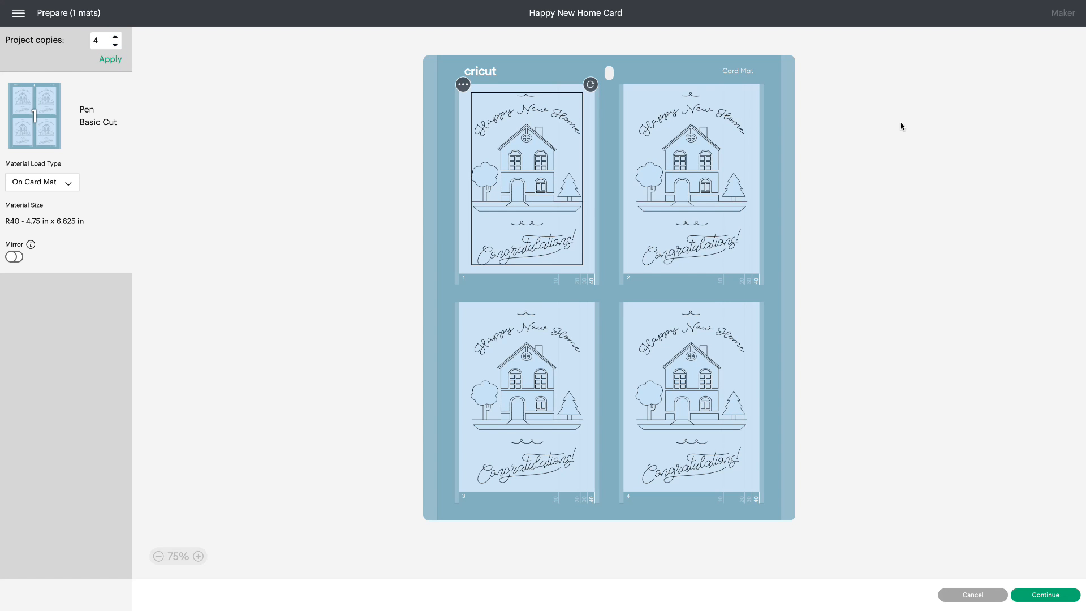
click(973, 594)
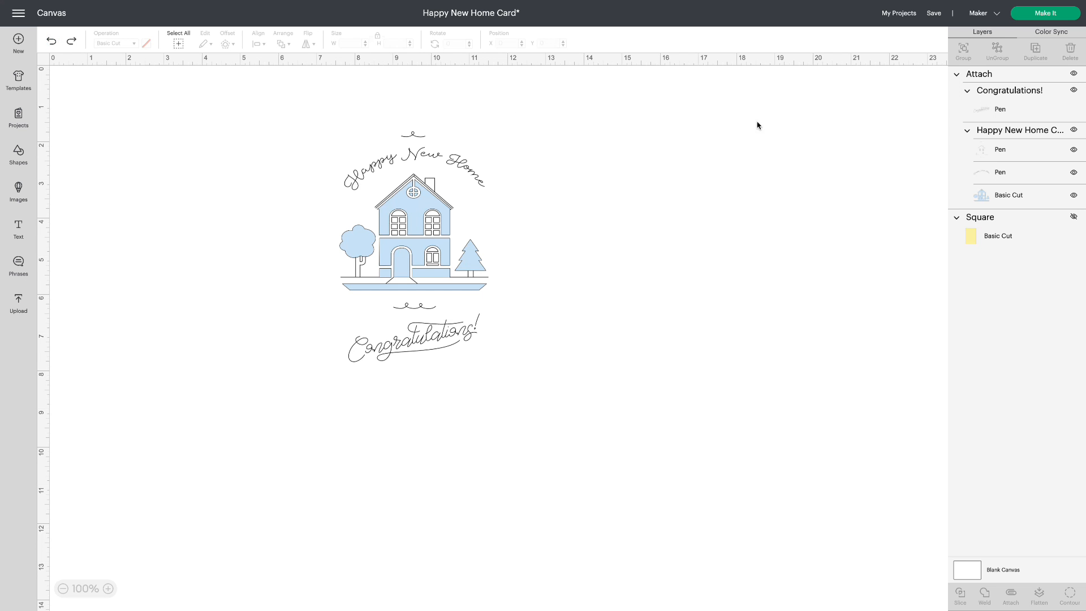
click(1073, 217)
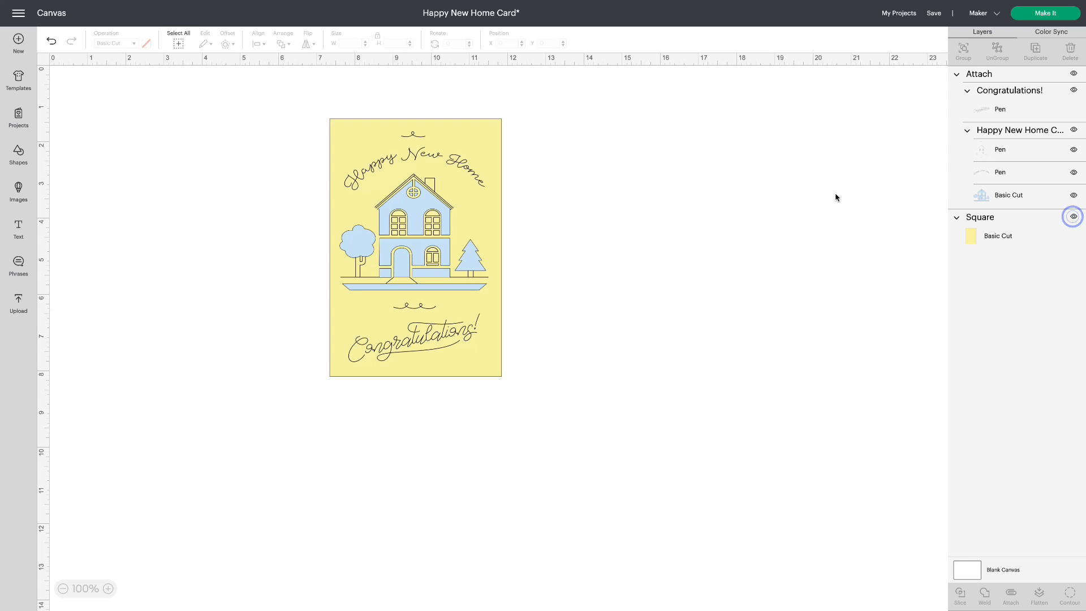